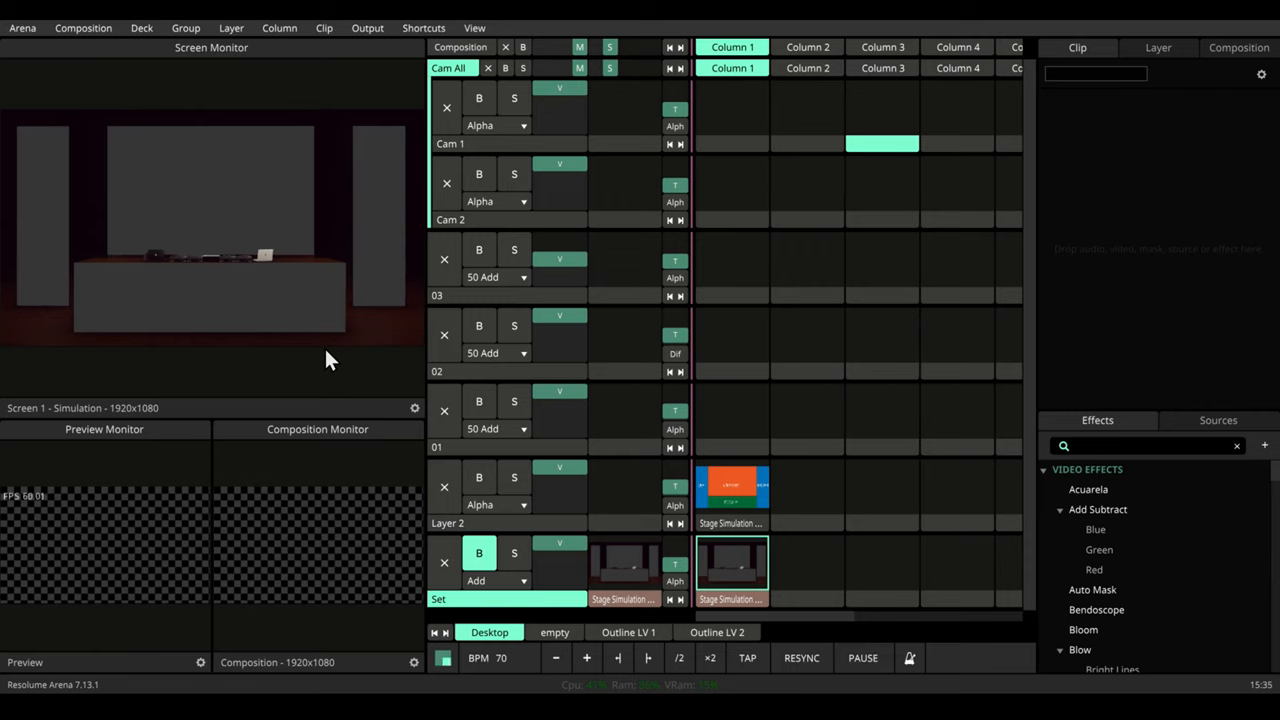
{"action": "mouse_move", "coordinate": [253, 363]}
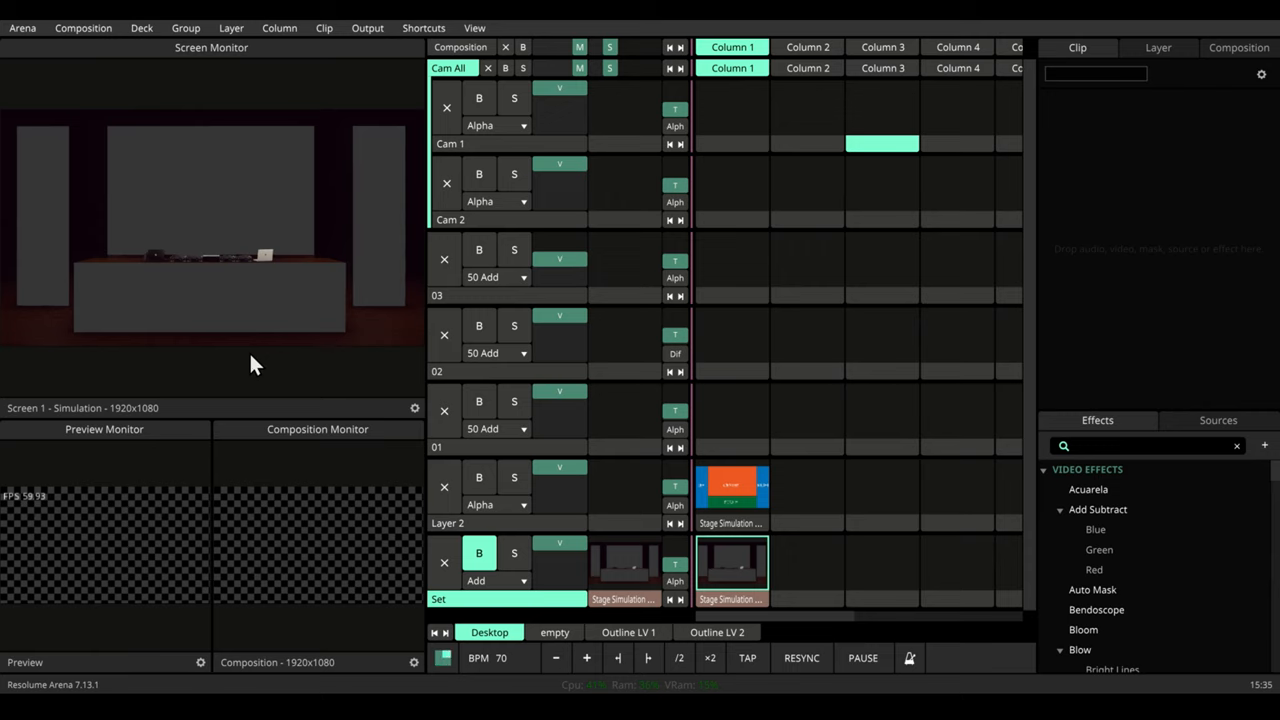
{"action": "mouse_move", "coordinate": [290, 363]}
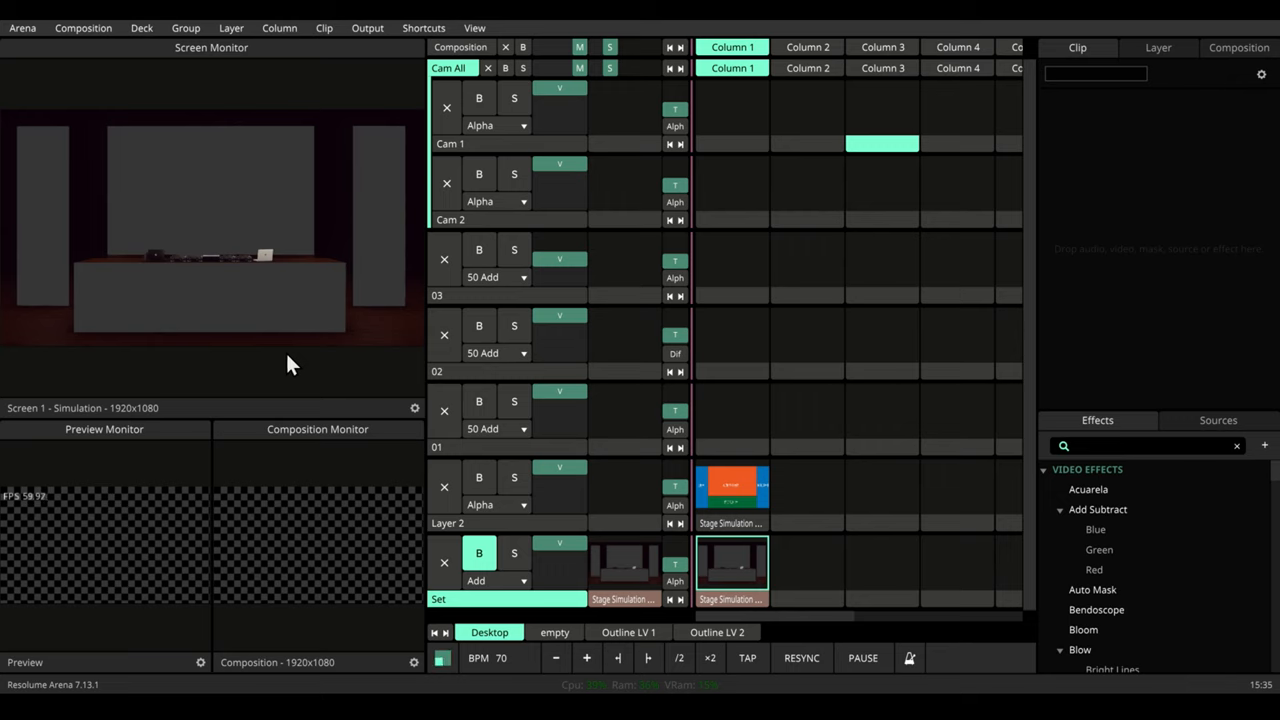
{"action": "mouse_move", "coordinate": [207, 240]}
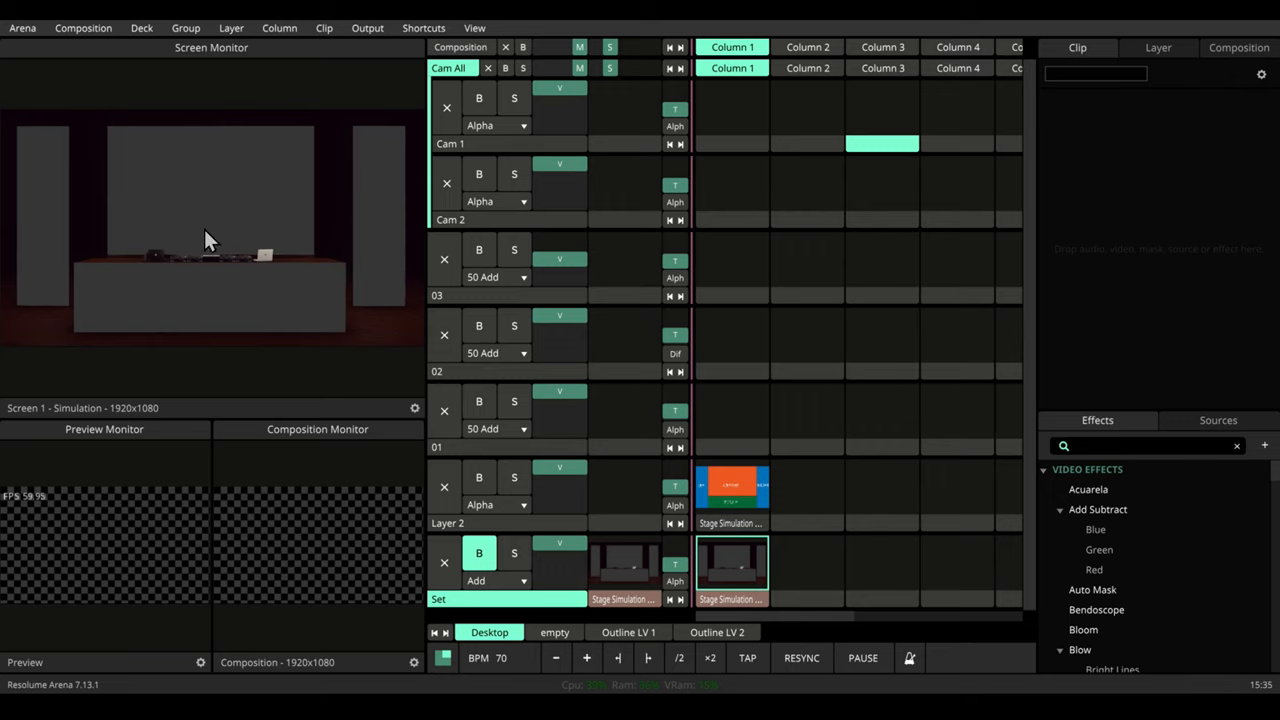
{"action": "mouse_move", "coordinate": [220, 270]}
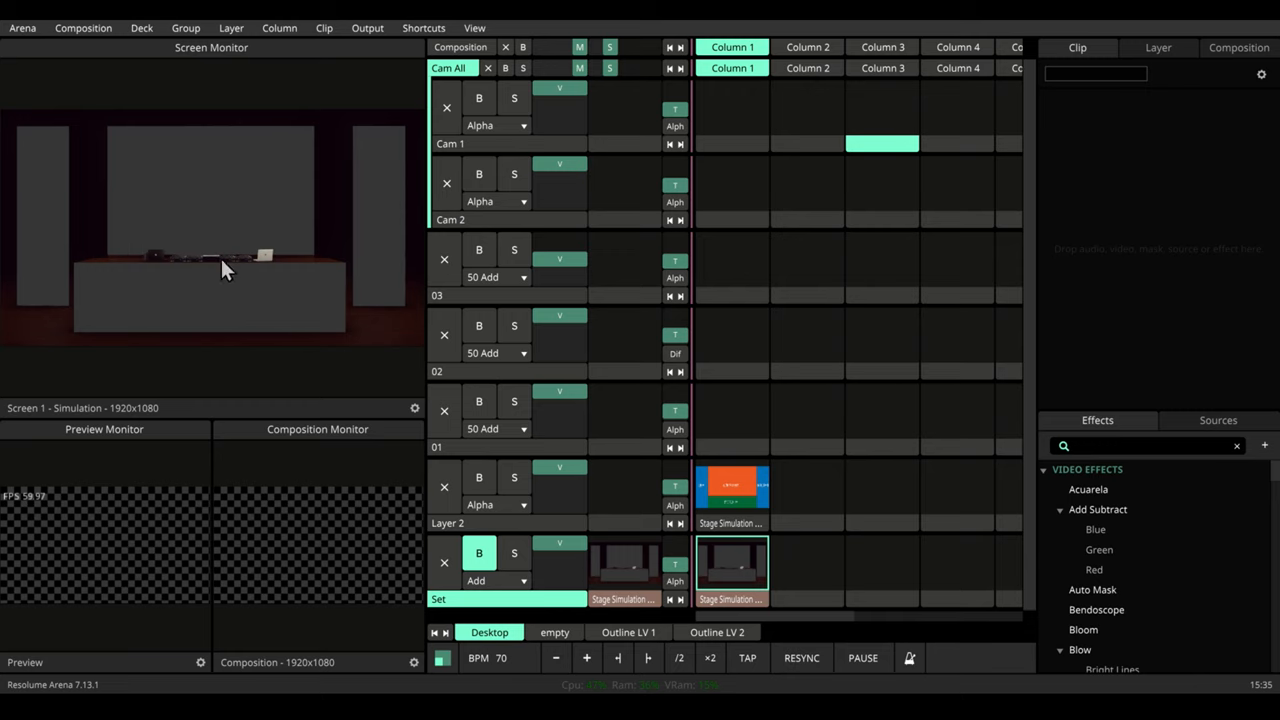
{"action": "mouse_move", "coordinate": [25, 140]}
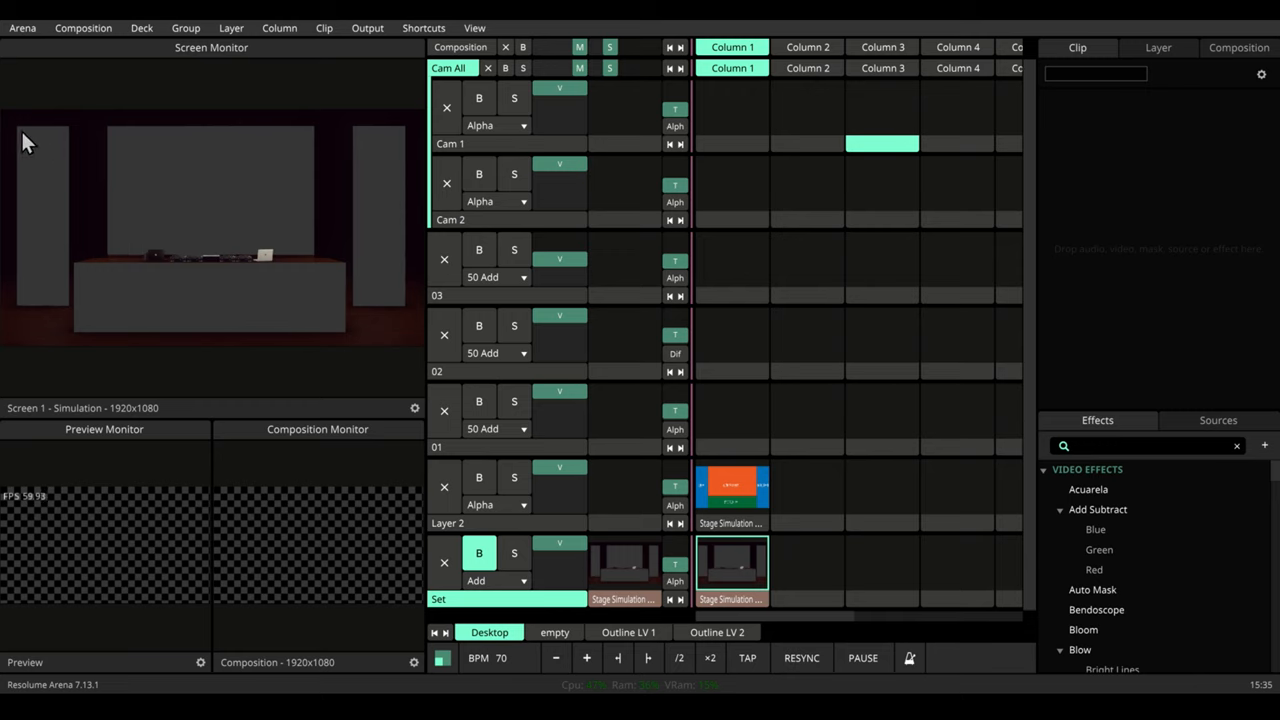
{"action": "mouse_move", "coordinate": [72, 148]}
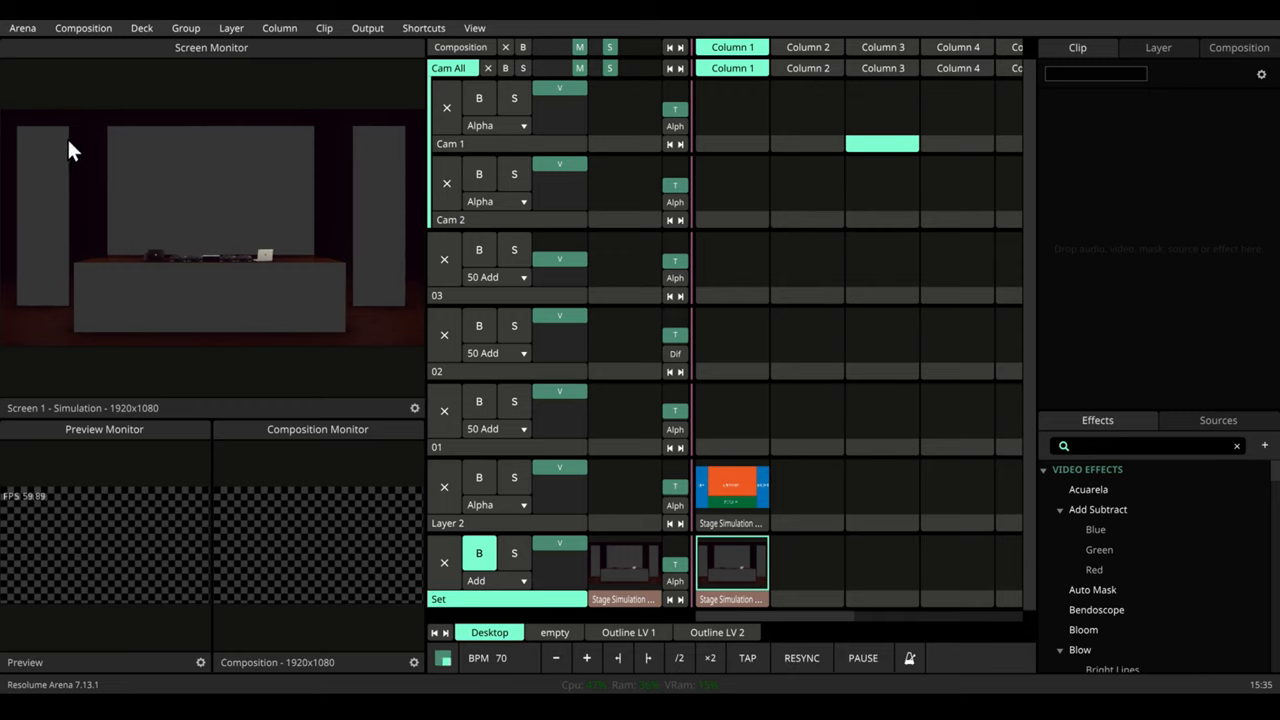
{"action": "mouse_move", "coordinate": [175, 335]}
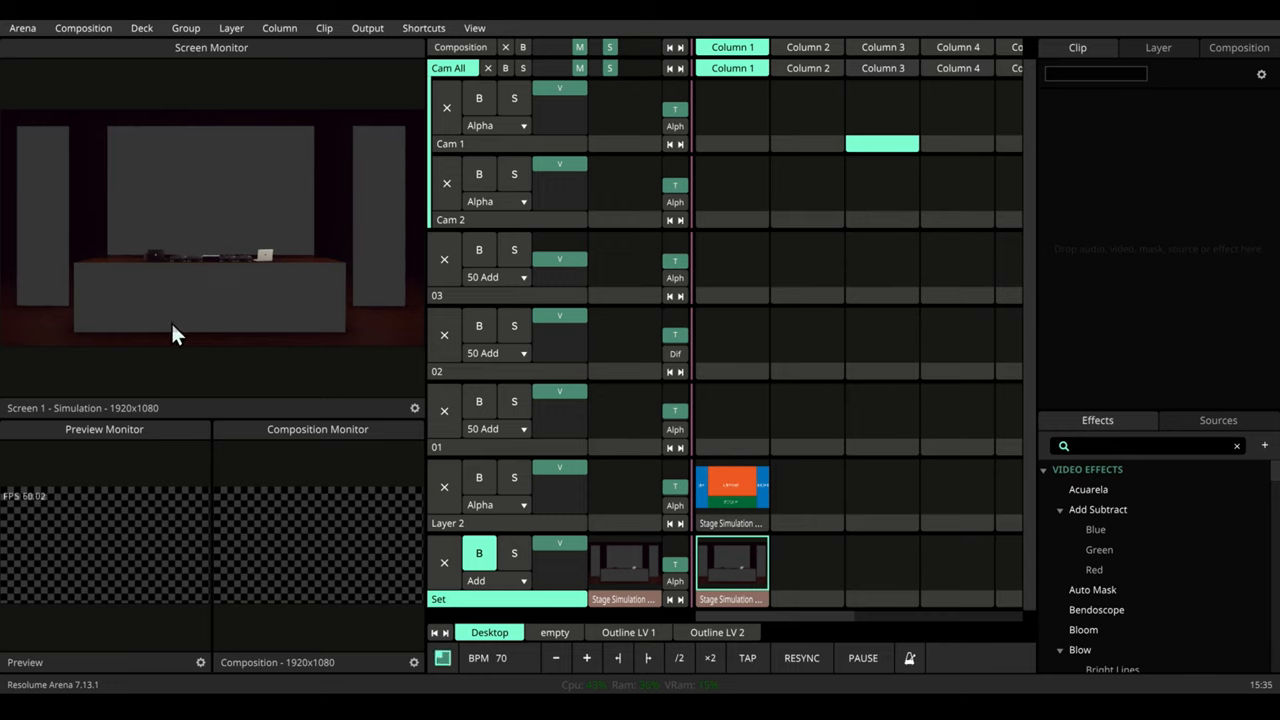
{"action": "mouse_move", "coordinate": [378, 135]}
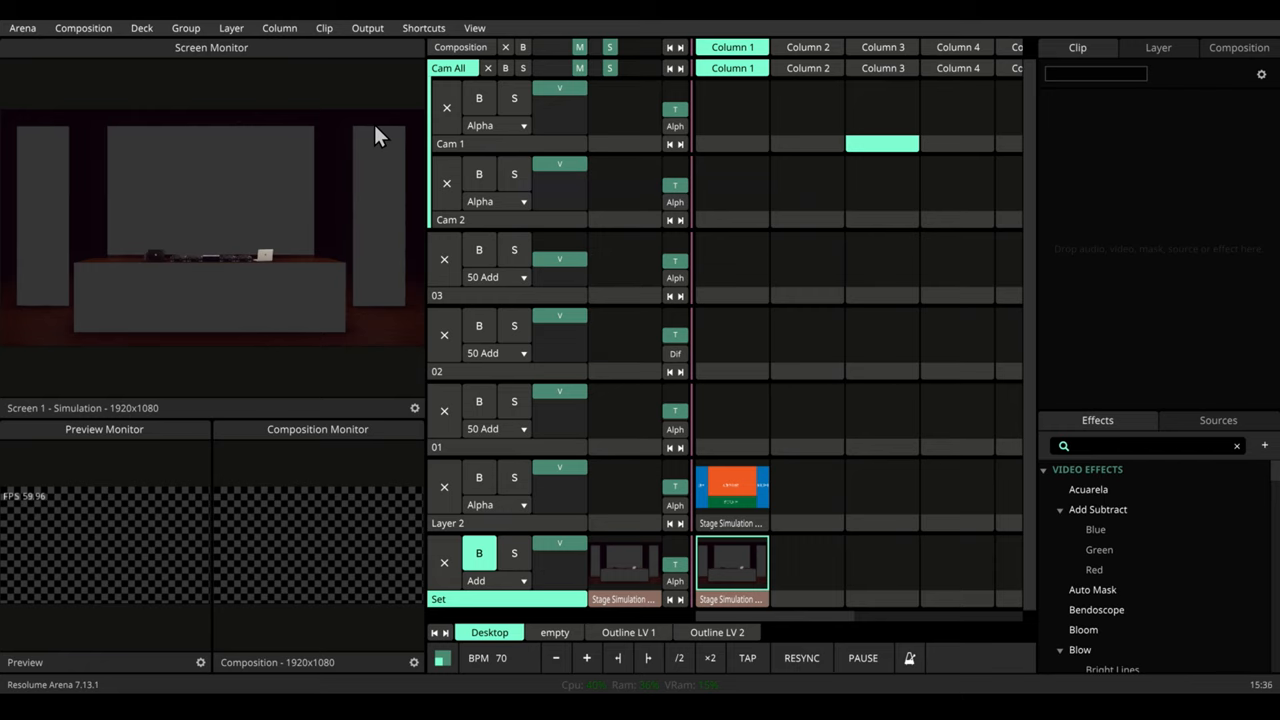
Switch to the browser and reach the Video Copilot Saber plug-in page from the Google results.
{"action": "key", "text": "alt+tab"}
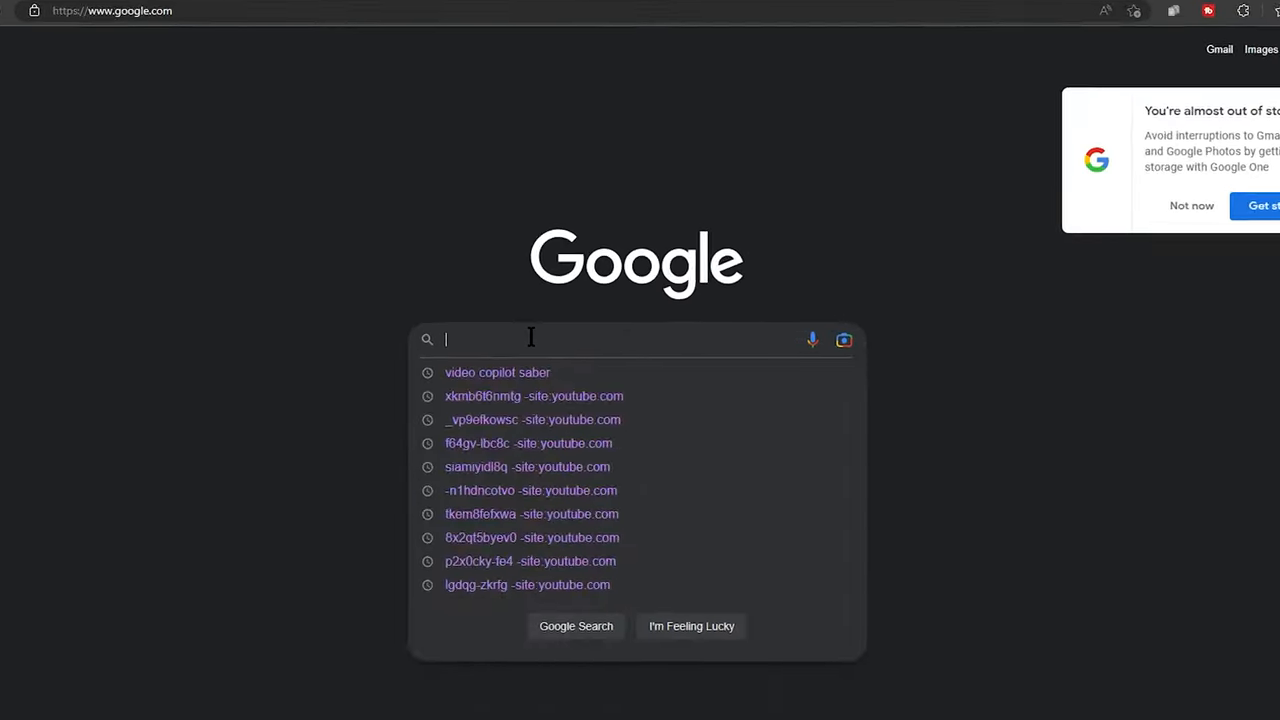
{"action": "left_click", "coordinate": [497, 372]}
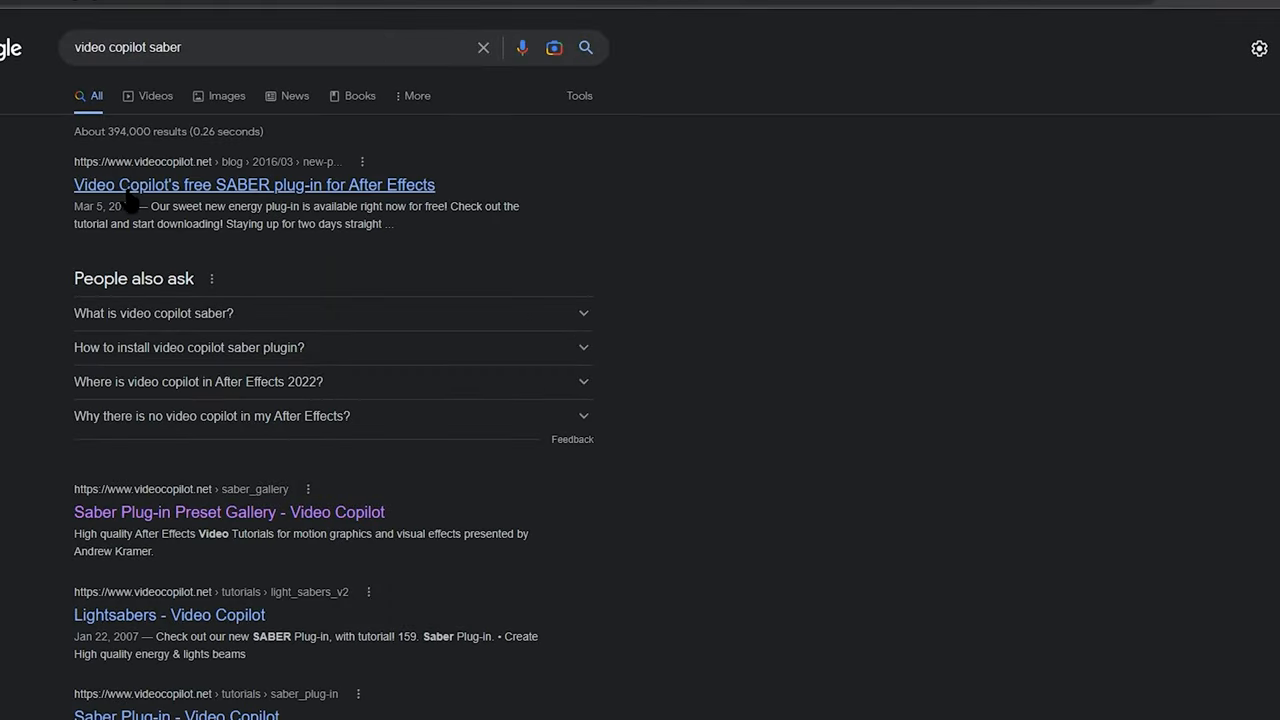
{"action": "left_click", "coordinate": [253, 184]}
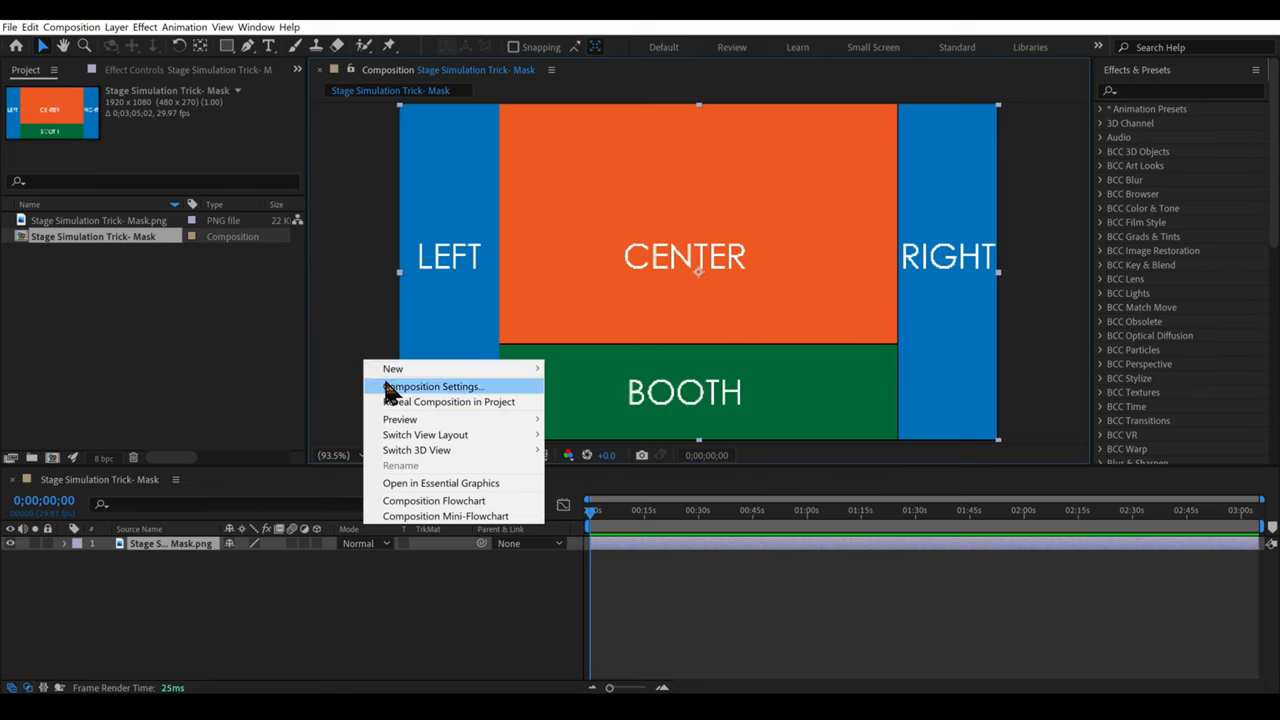
Set the composition duration to 0;00;16;00 and the viewer resolution to Full.
{"action": "left_click", "coordinate": [433, 386]}
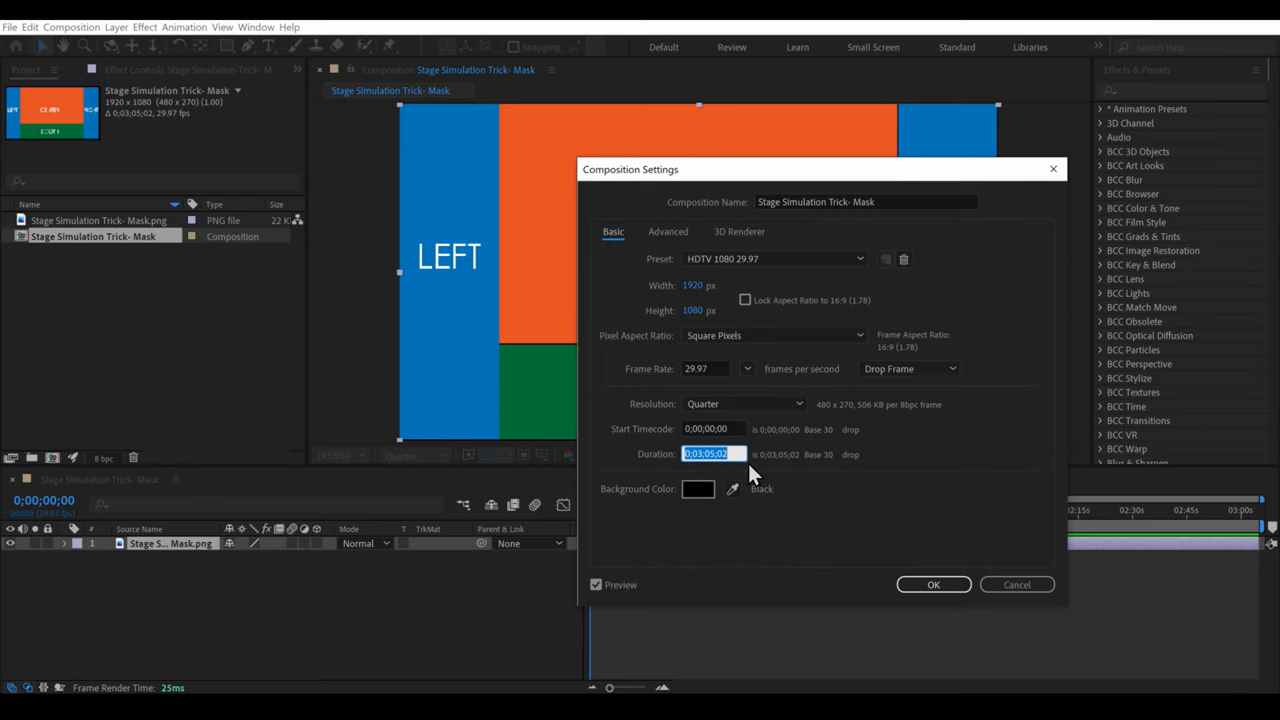
{"action": "type", "text": "1600"}
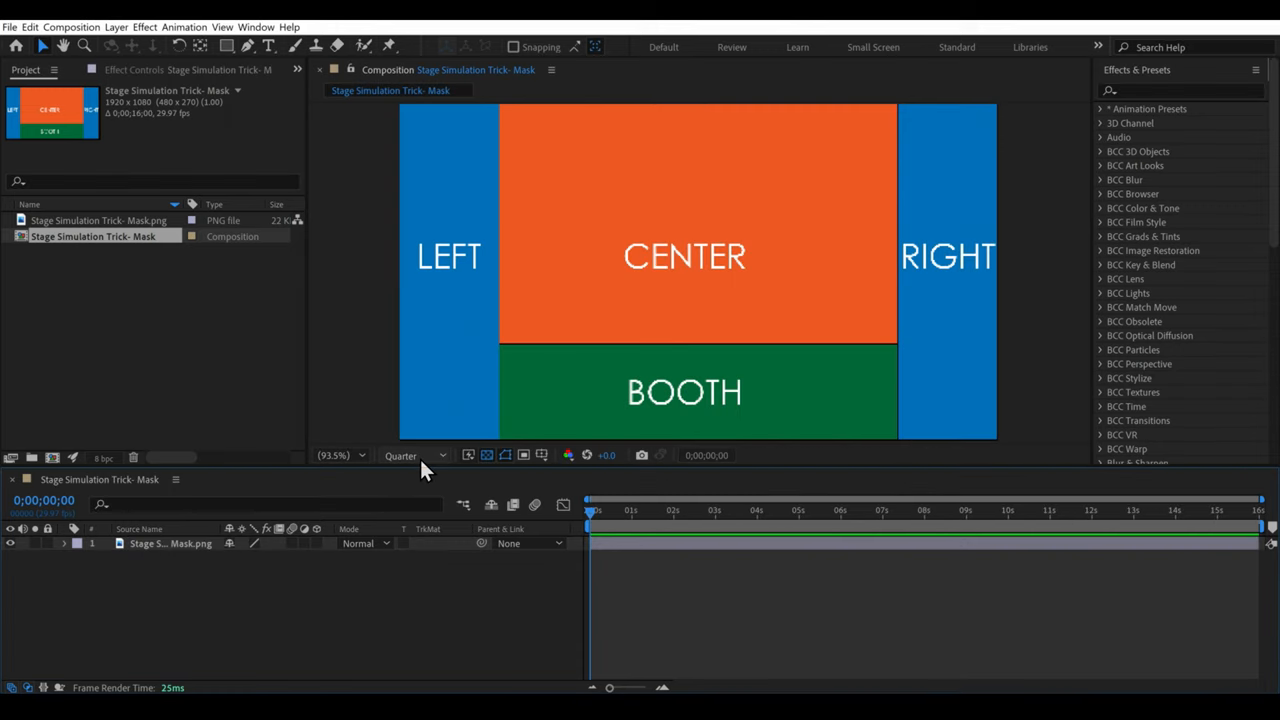
{"action": "left_click", "coordinate": [413, 455]}
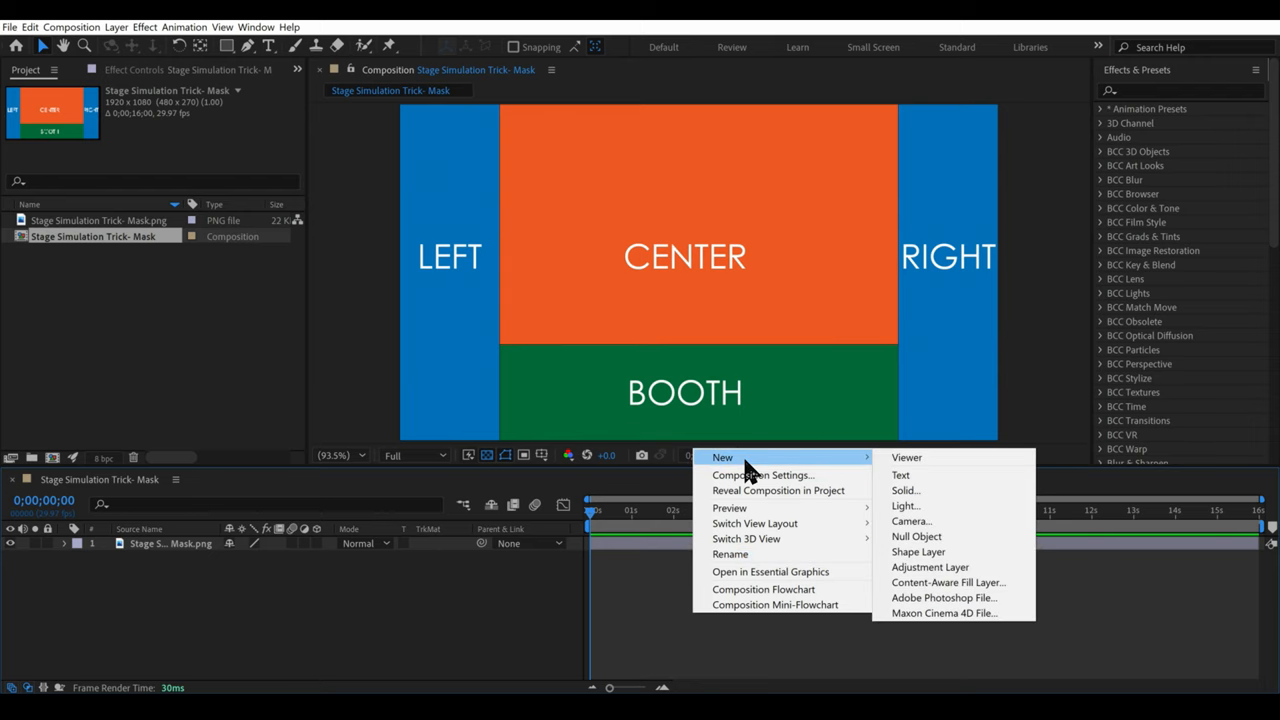
Create a new white solid layer named Saber for the screen outline masks.
{"action": "left_click", "coordinate": [904, 490]}
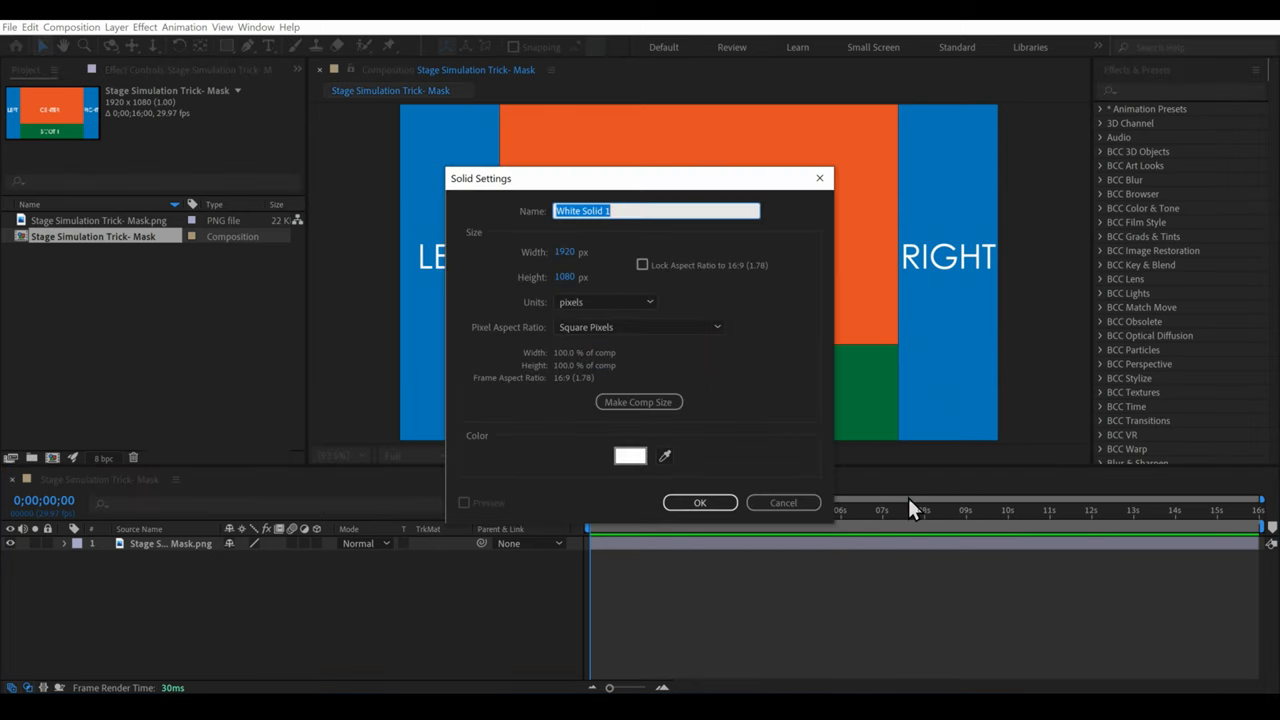
{"action": "type", "text": "Saber"}
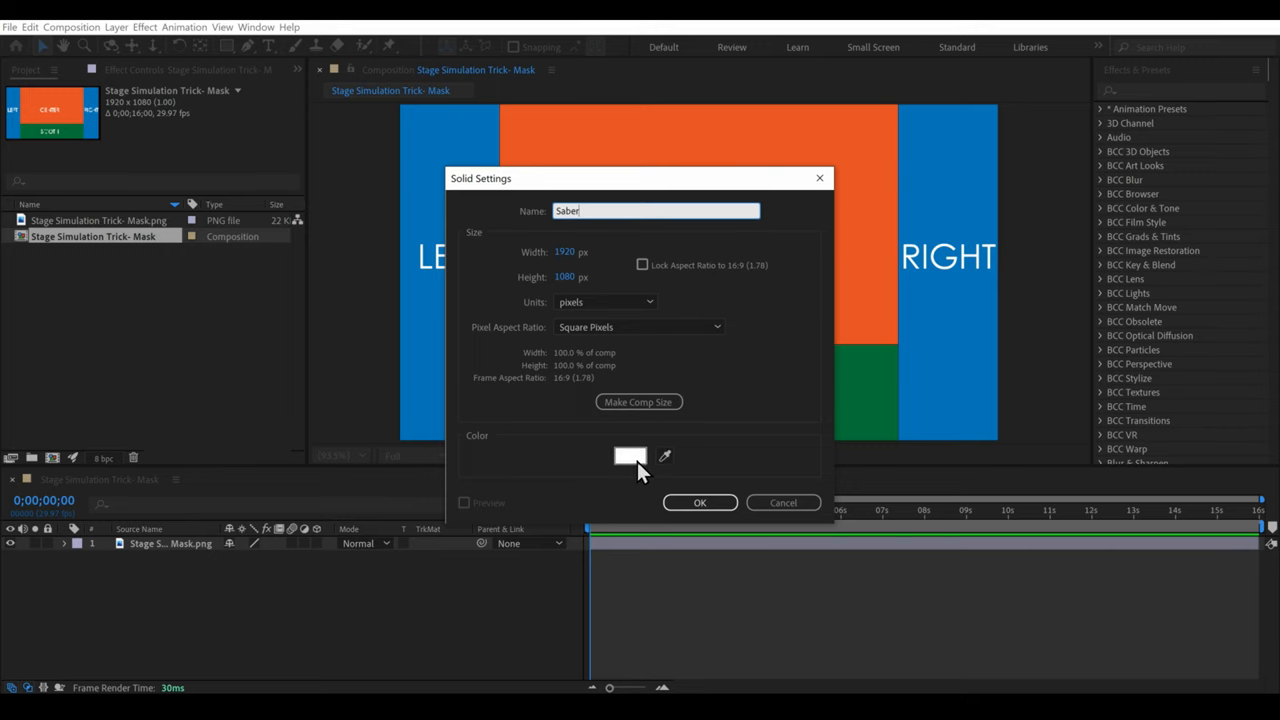
{"action": "left_click", "coordinate": [700, 502]}
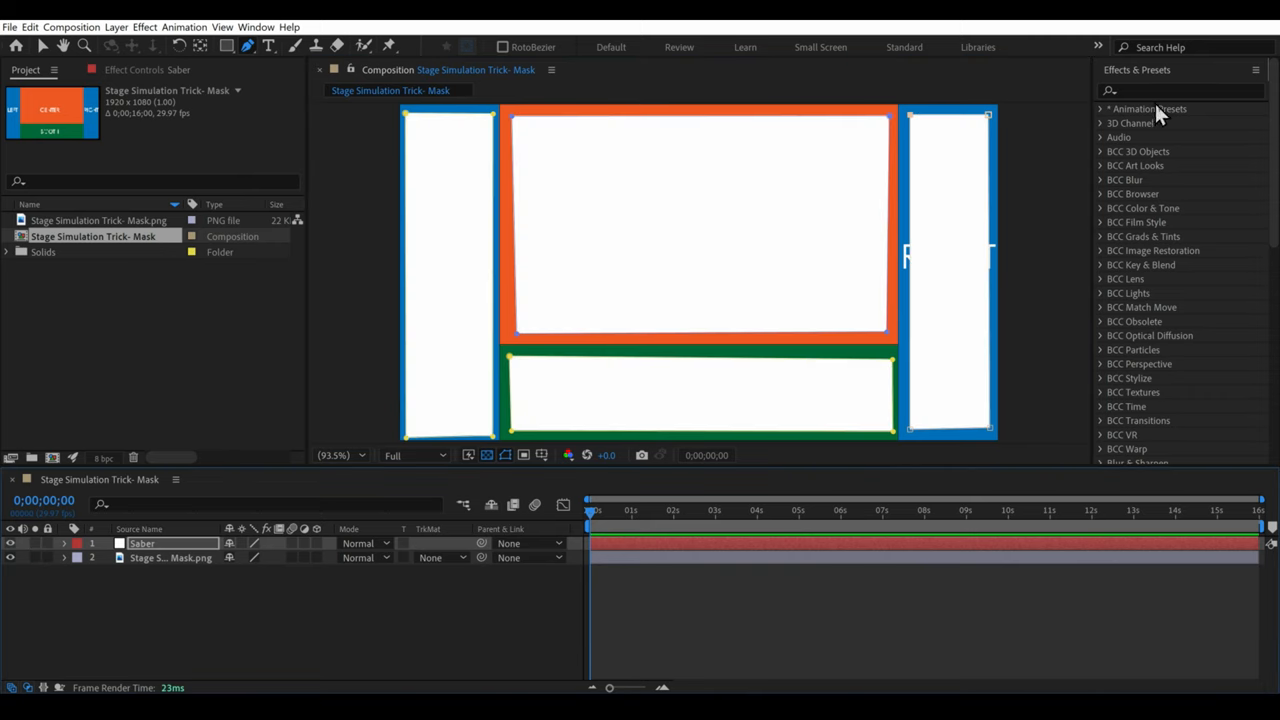
Apply the Saber effect to the solid with Core Type set to Layer Masks.
{"action": "type", "text": "saber"}
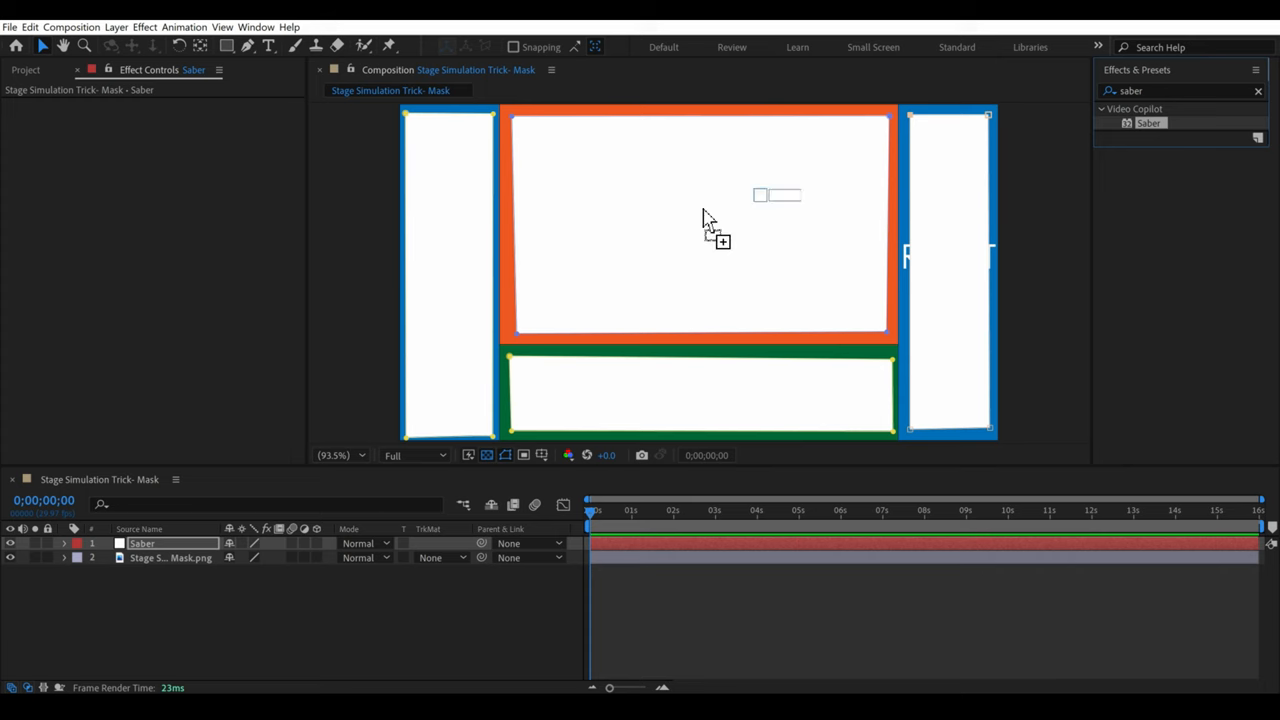
{"action": "double_click", "coordinate": [1148, 122]}
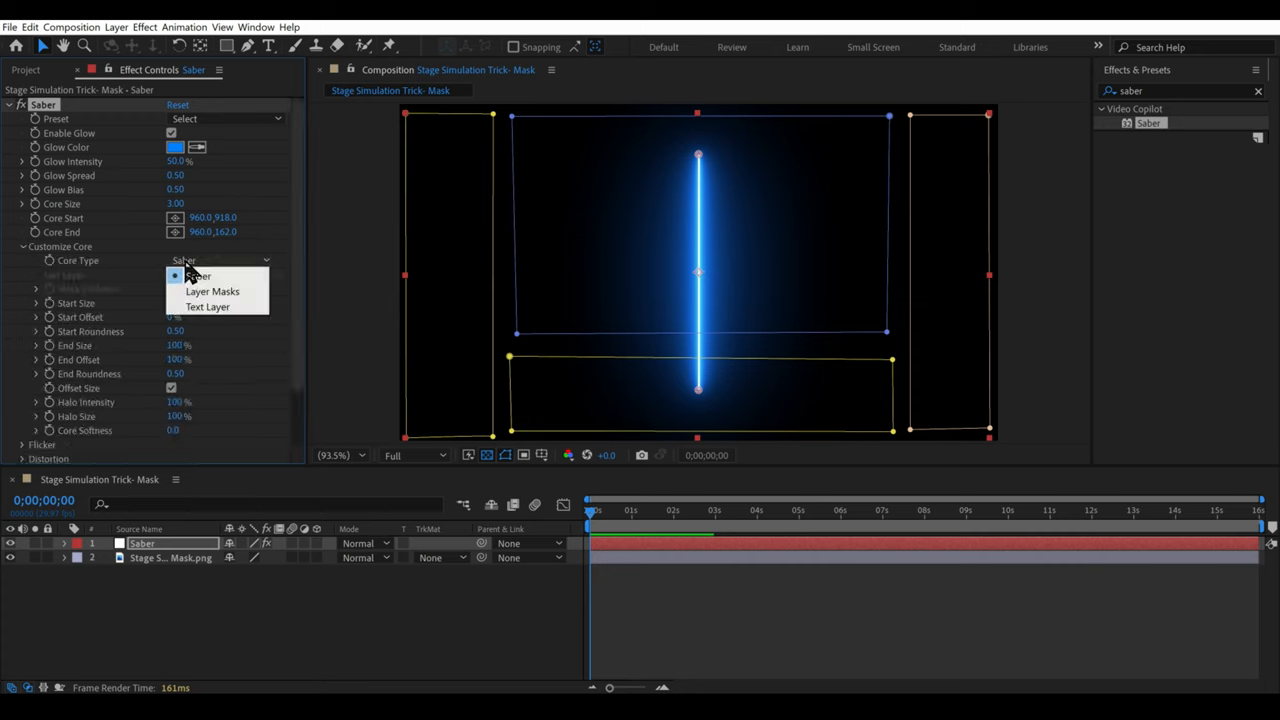
{"action": "left_click", "coordinate": [212, 291]}
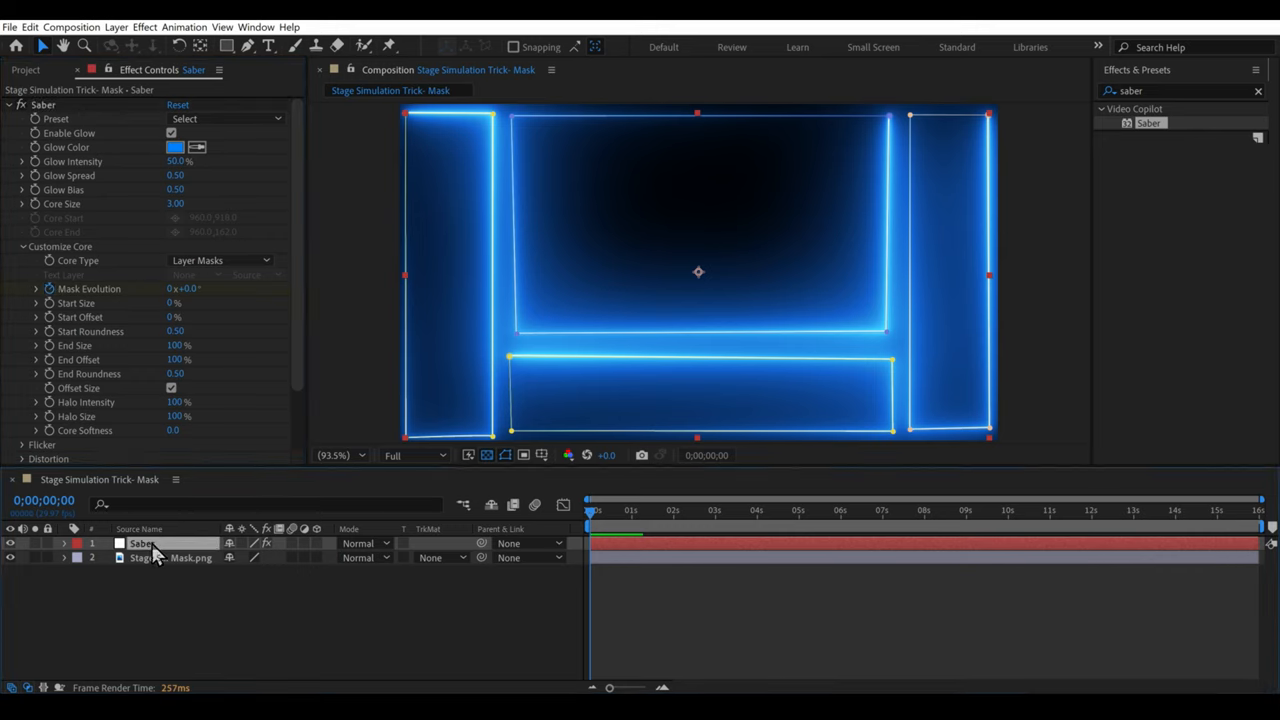
Reveal the Saber layer's Mask Evolution animation and scrub the outline tracing toward the end.
{"action": "left_click", "coordinate": [63, 543]}
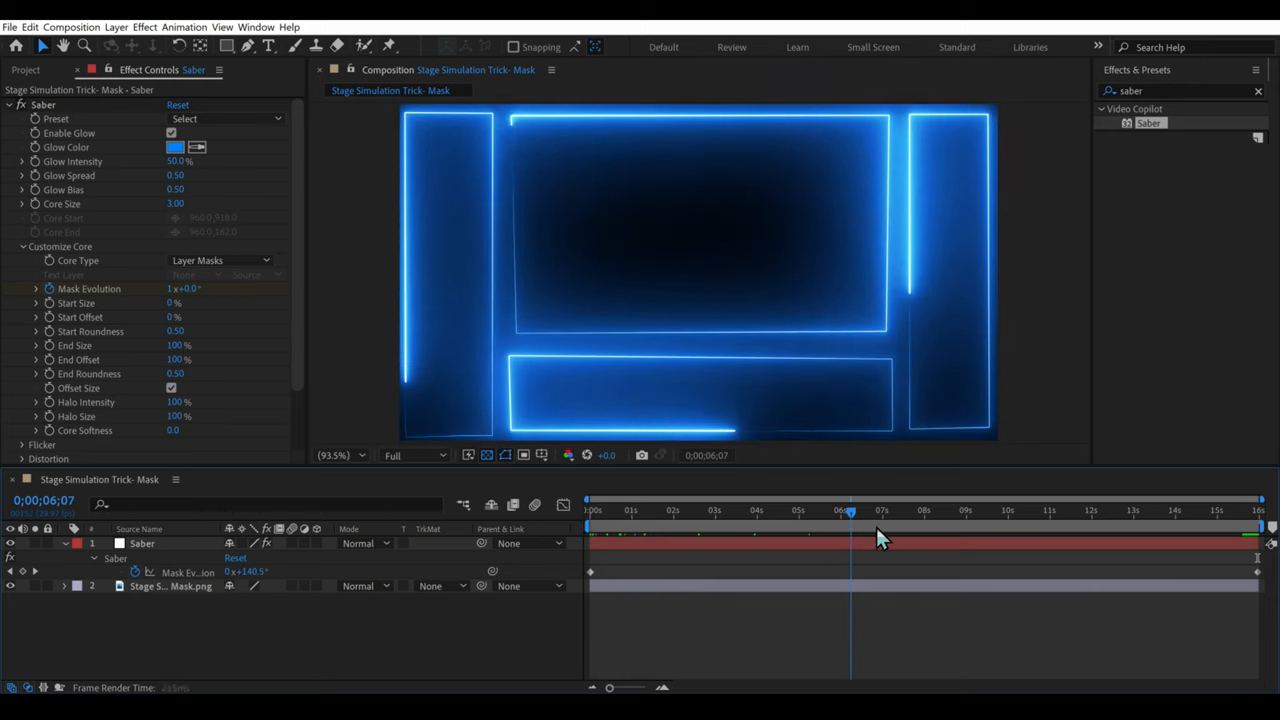
{"action": "left_click_drag", "start_coordinate": [850, 512], "coordinate": [1188, 512]}
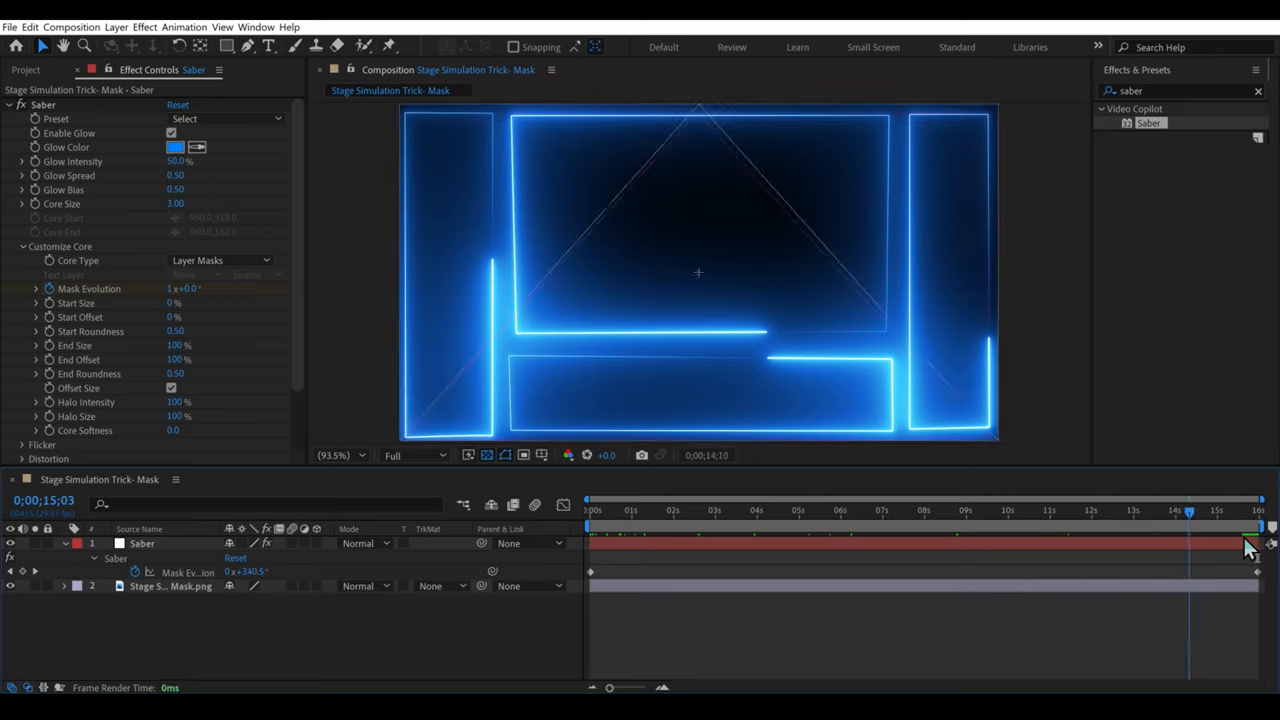
{"action": "left_click", "coordinate": [738, 510]}
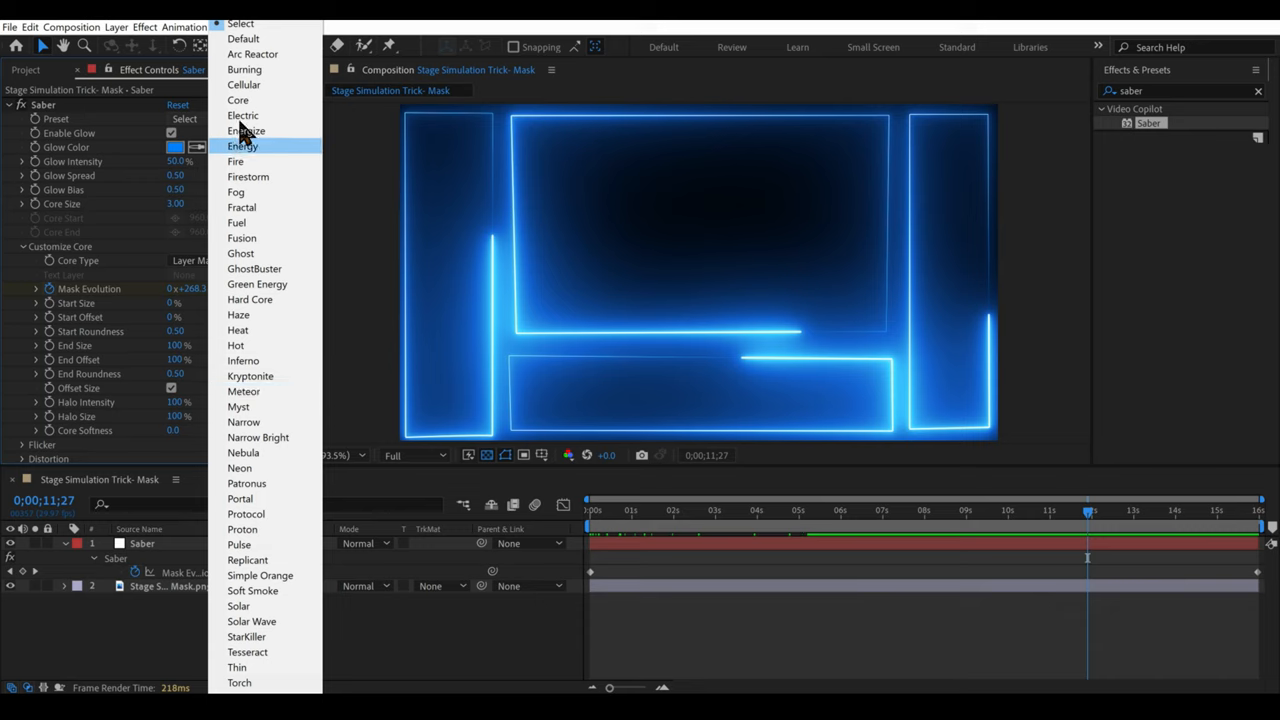
{"action": "mouse_move", "coordinate": [265, 192]}
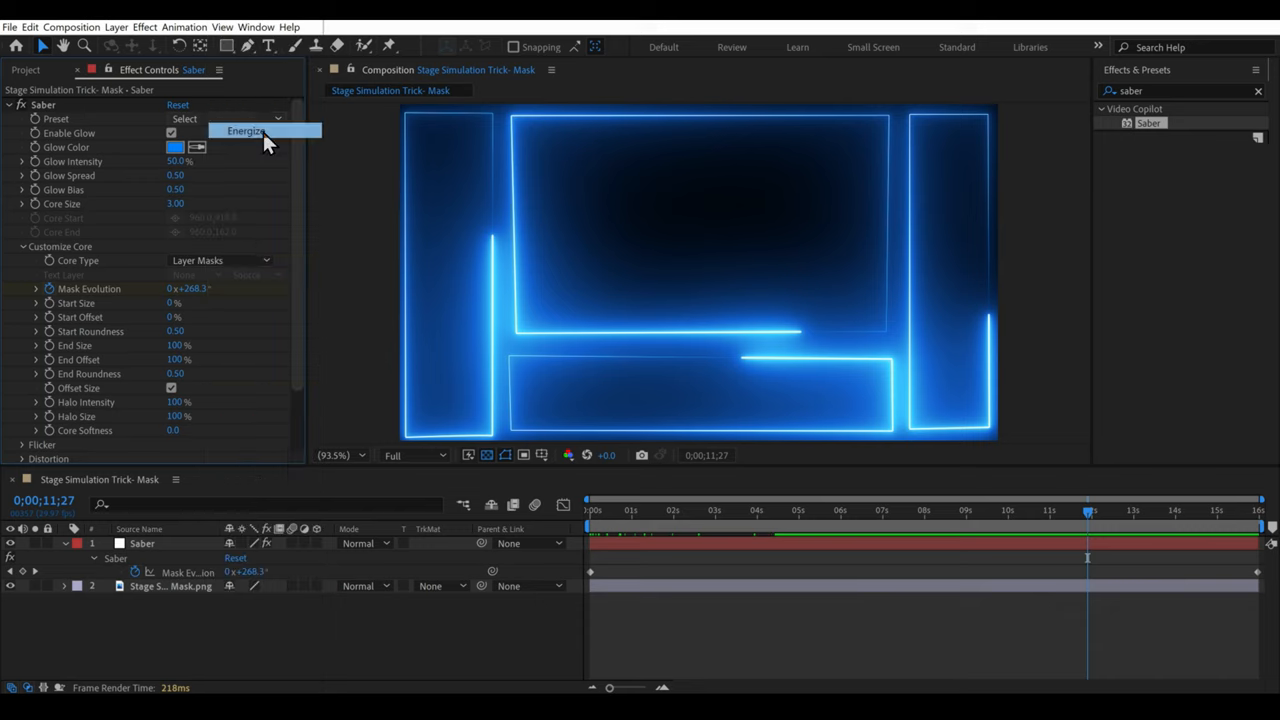
Try the Energize preset, settle on Neon, and pick a cyan-blue glow hue.
{"action": "left_click", "coordinate": [245, 130]}
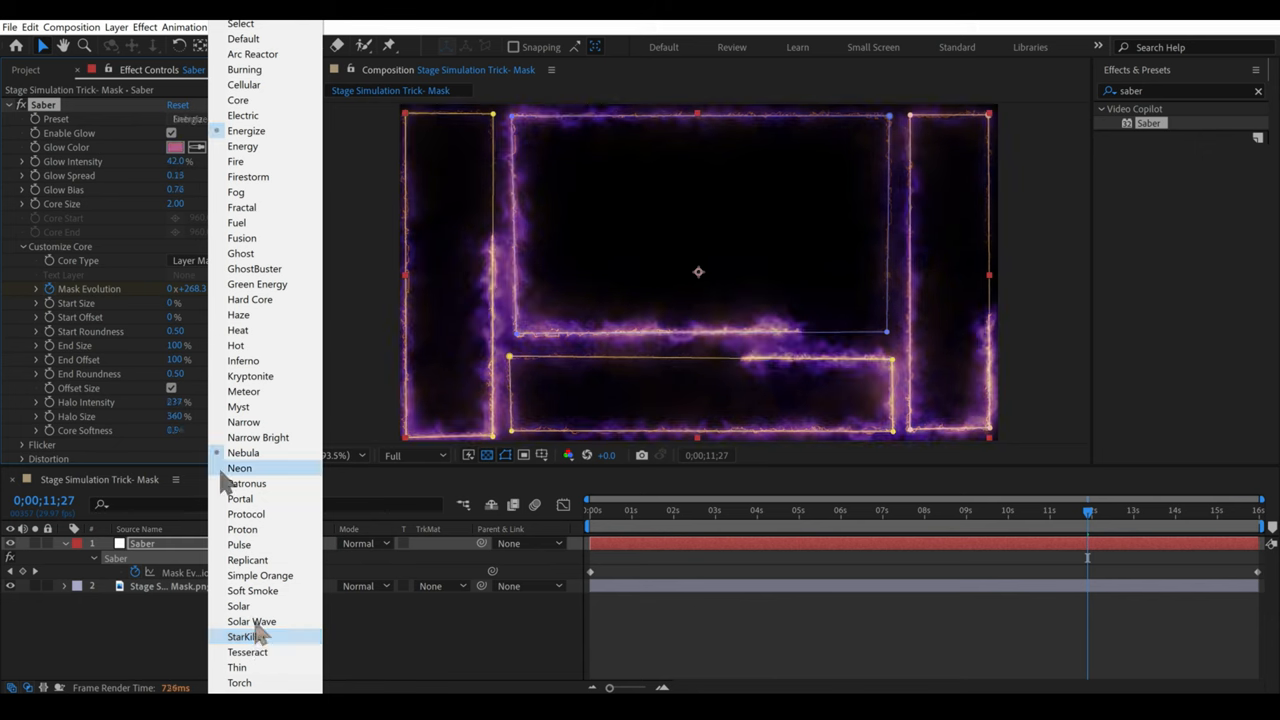
{"action": "left_click", "coordinate": [239, 468]}
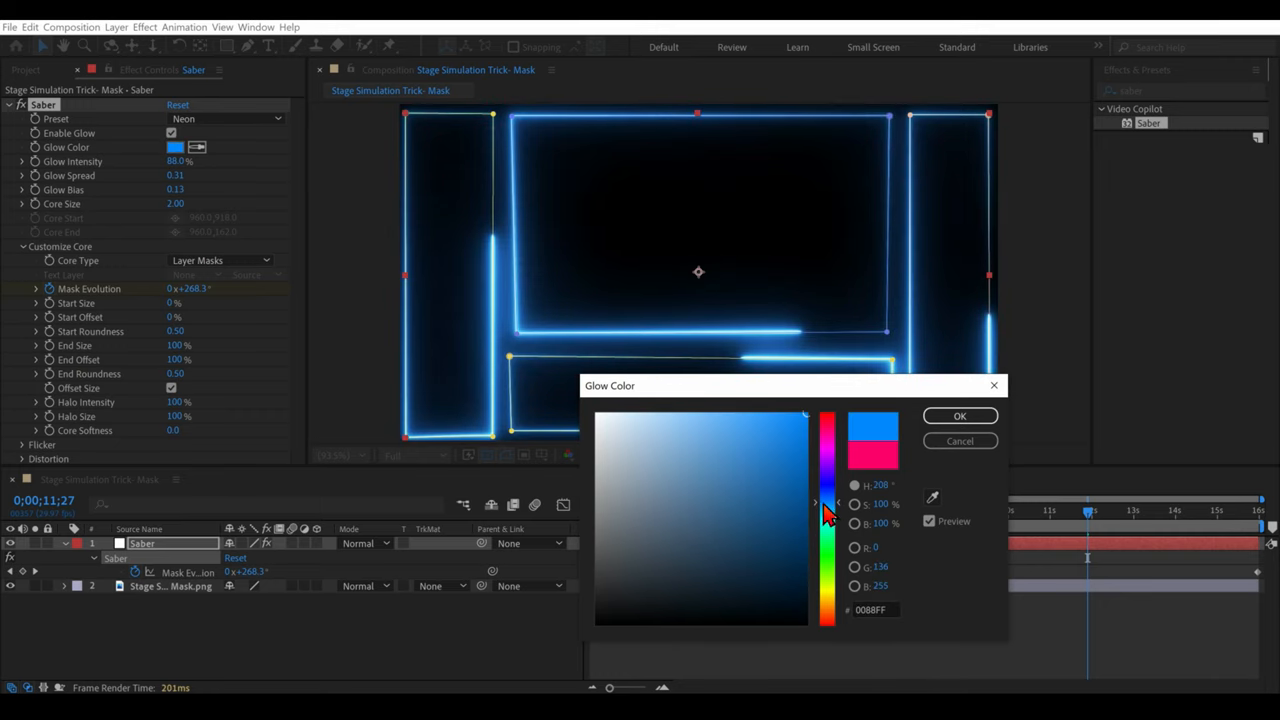
{"action": "left_click", "coordinate": [958, 416]}
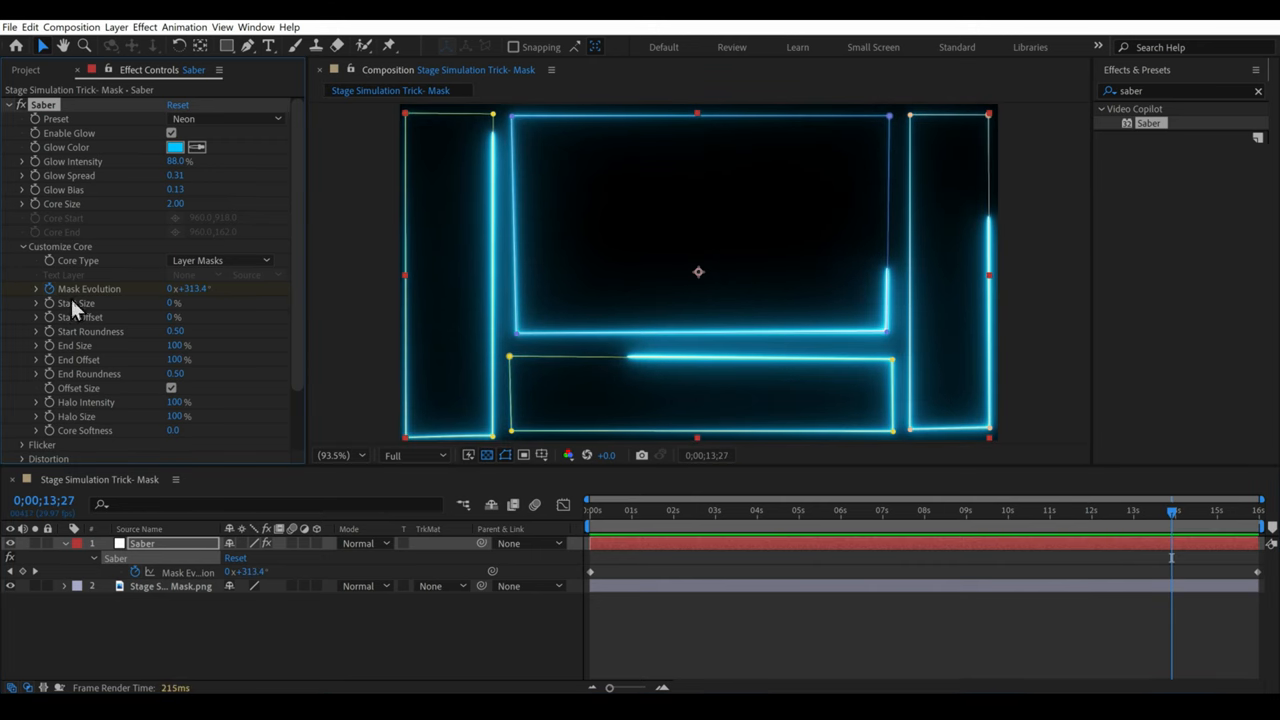
{"action": "scroll", "scroll_direction": "down", "scroll_amount": 3}
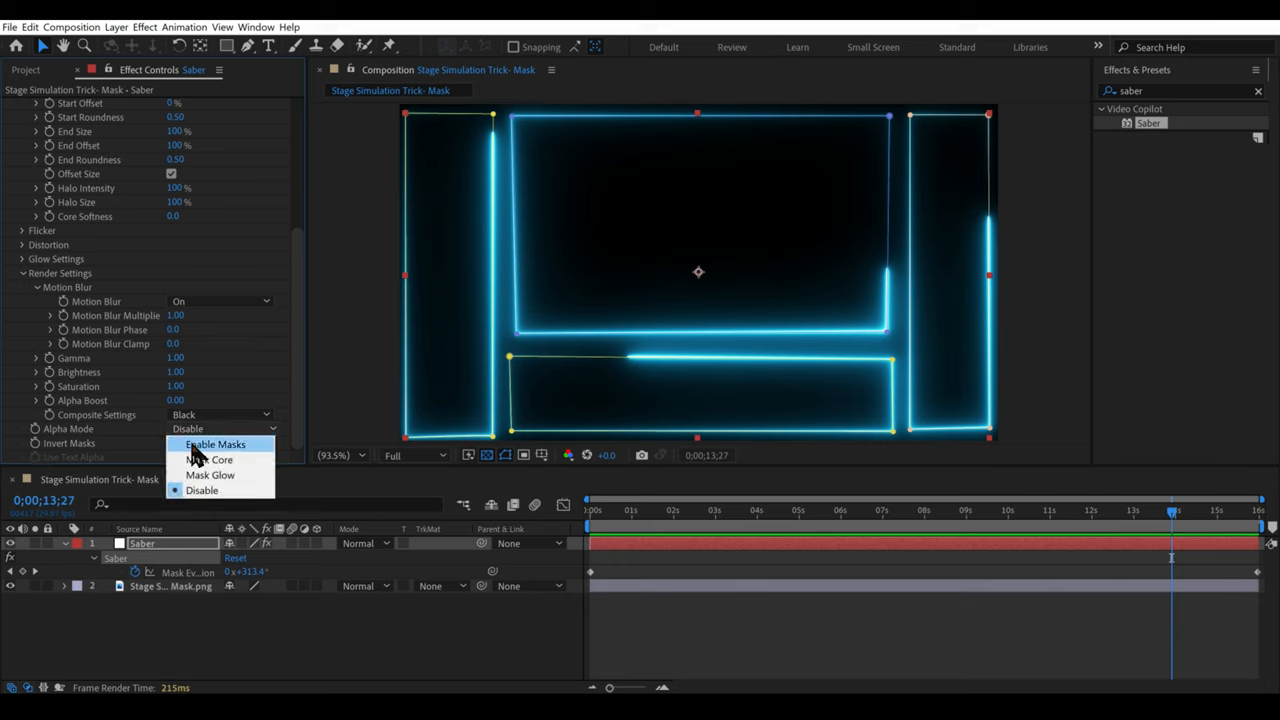
Set the Saber Alpha Mode to Mask Core and move the current time earlier.
{"action": "left_click", "coordinate": [210, 459]}
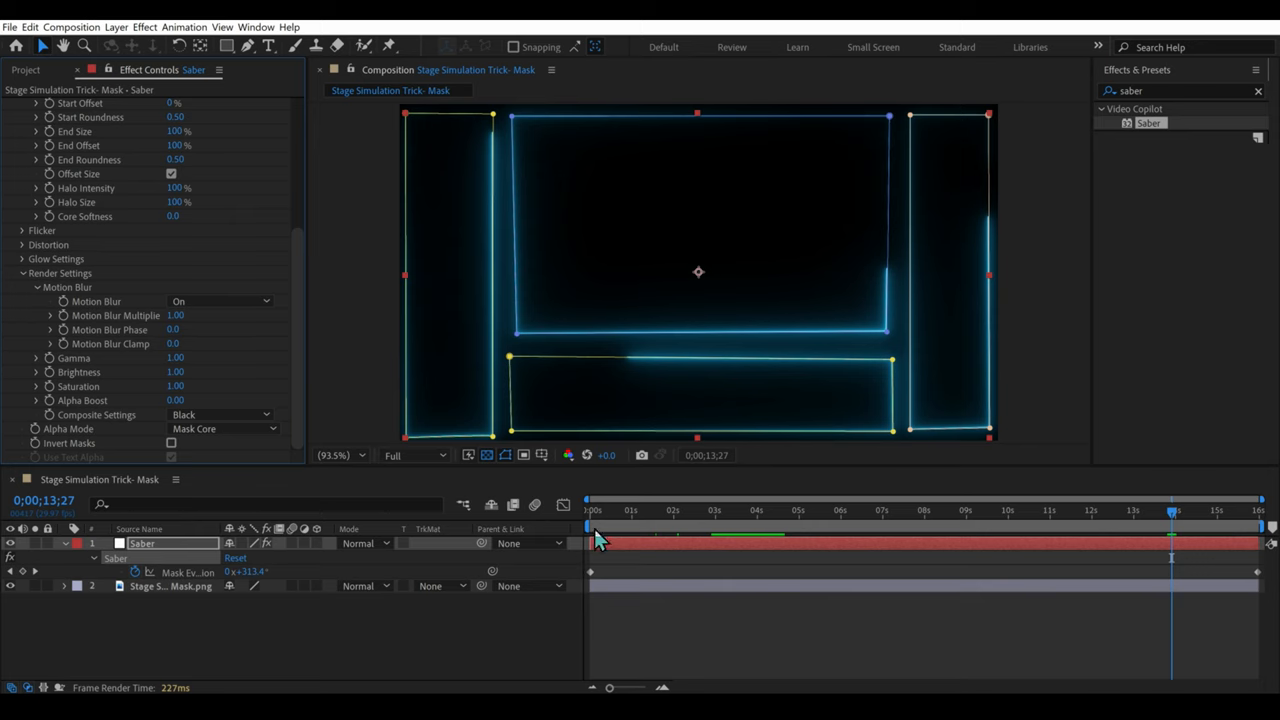
{"action": "left_click", "coordinate": [767, 510]}
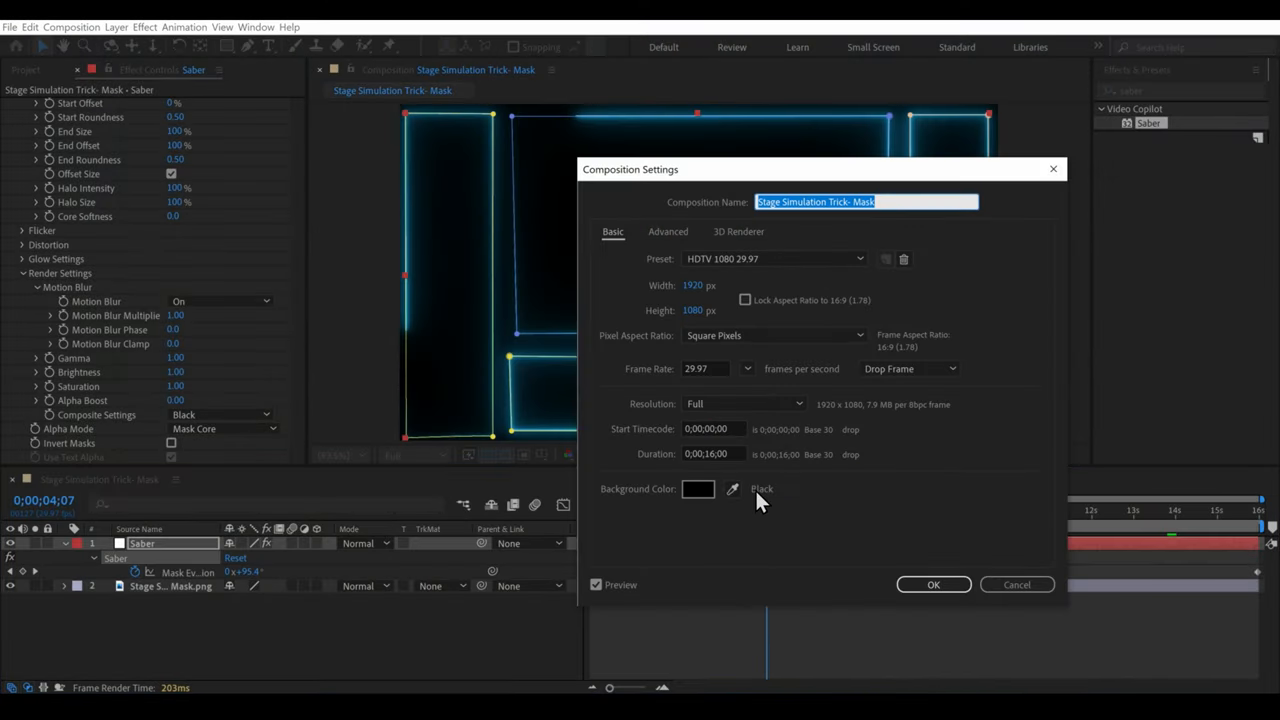
Rename the composition to Outline 1, then open the duplicated Outline 2 comp.
{"action": "type", "text": "Outline 1"}
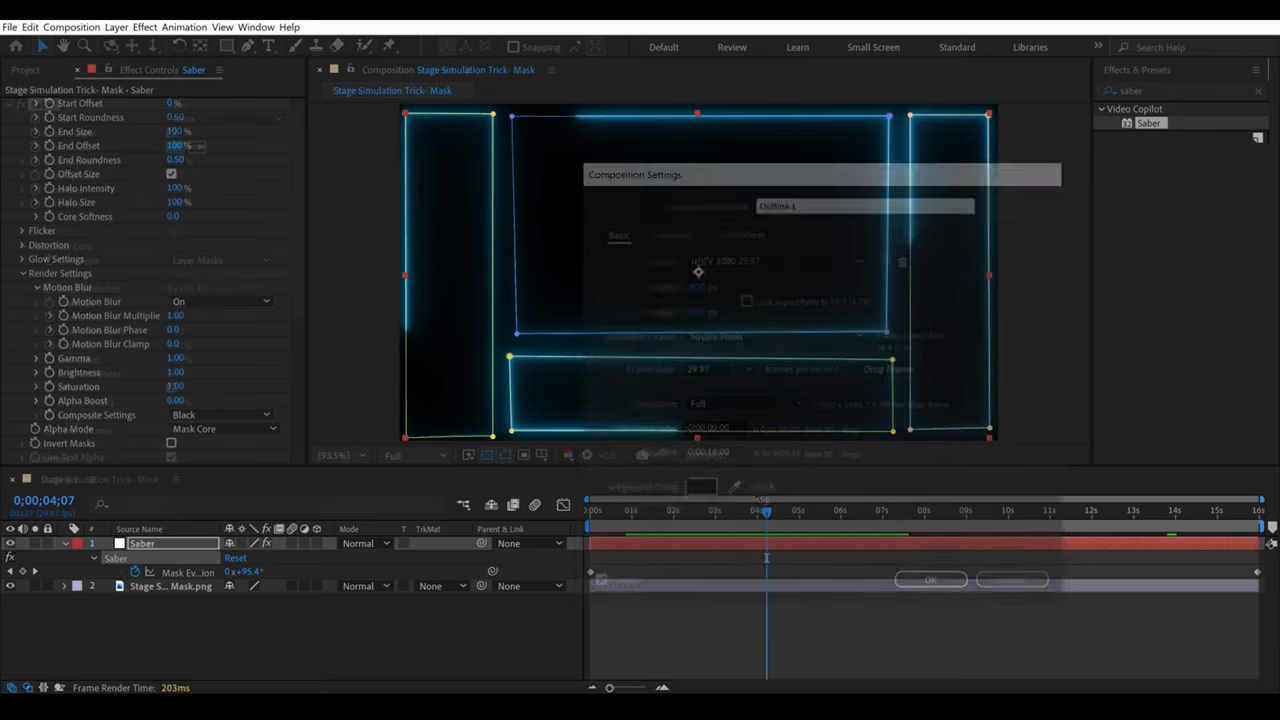
{"action": "left_click", "coordinate": [929, 580]}
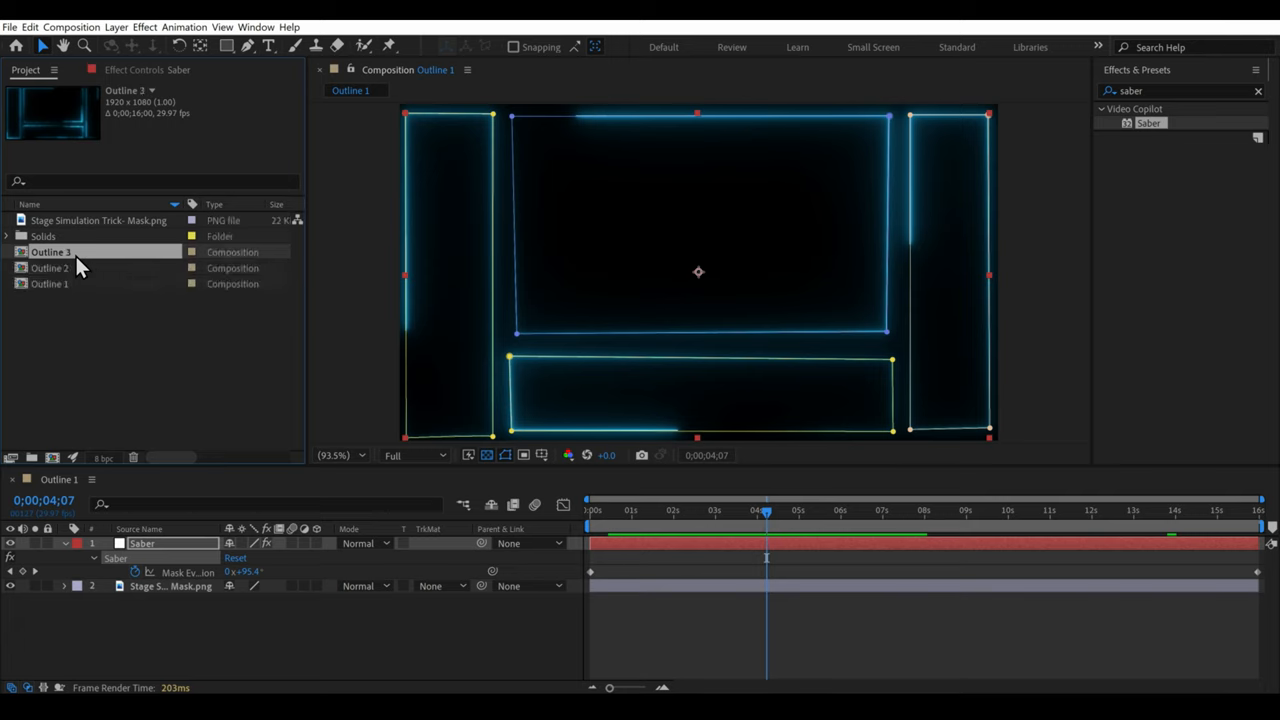
{"action": "mouse_move", "coordinate": [70, 283]}
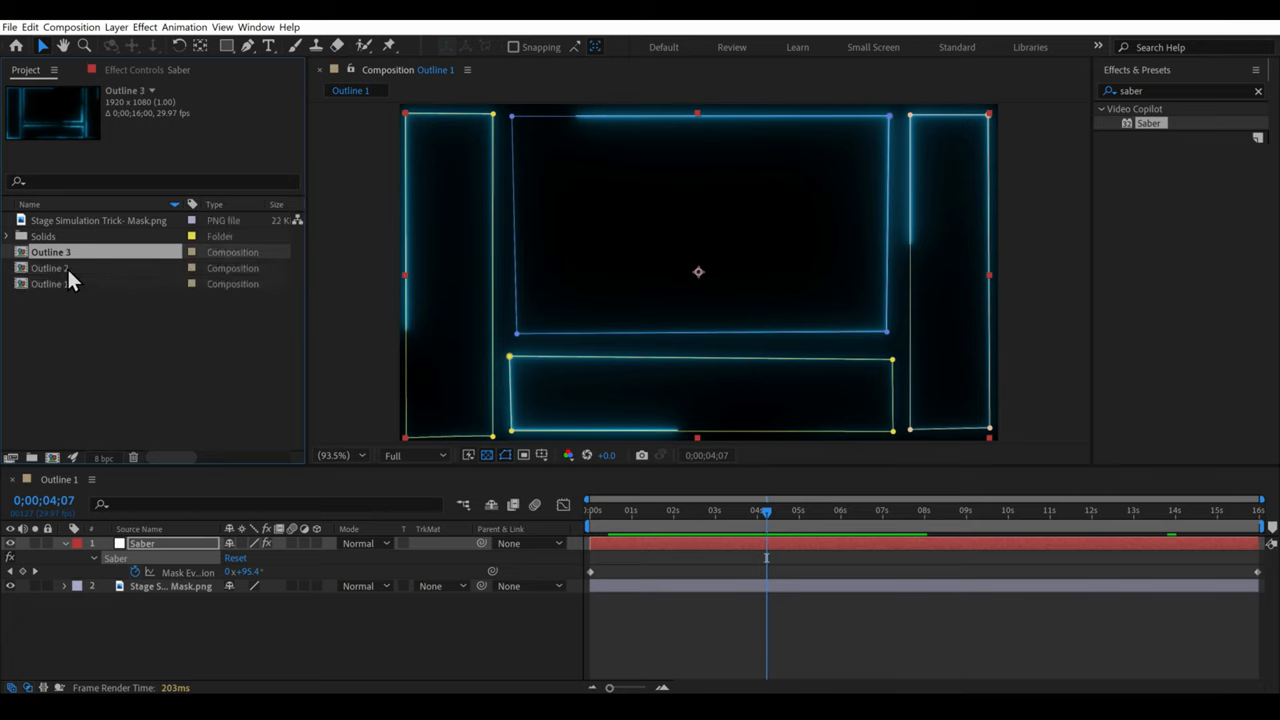
{"action": "double_click", "coordinate": [50, 268]}
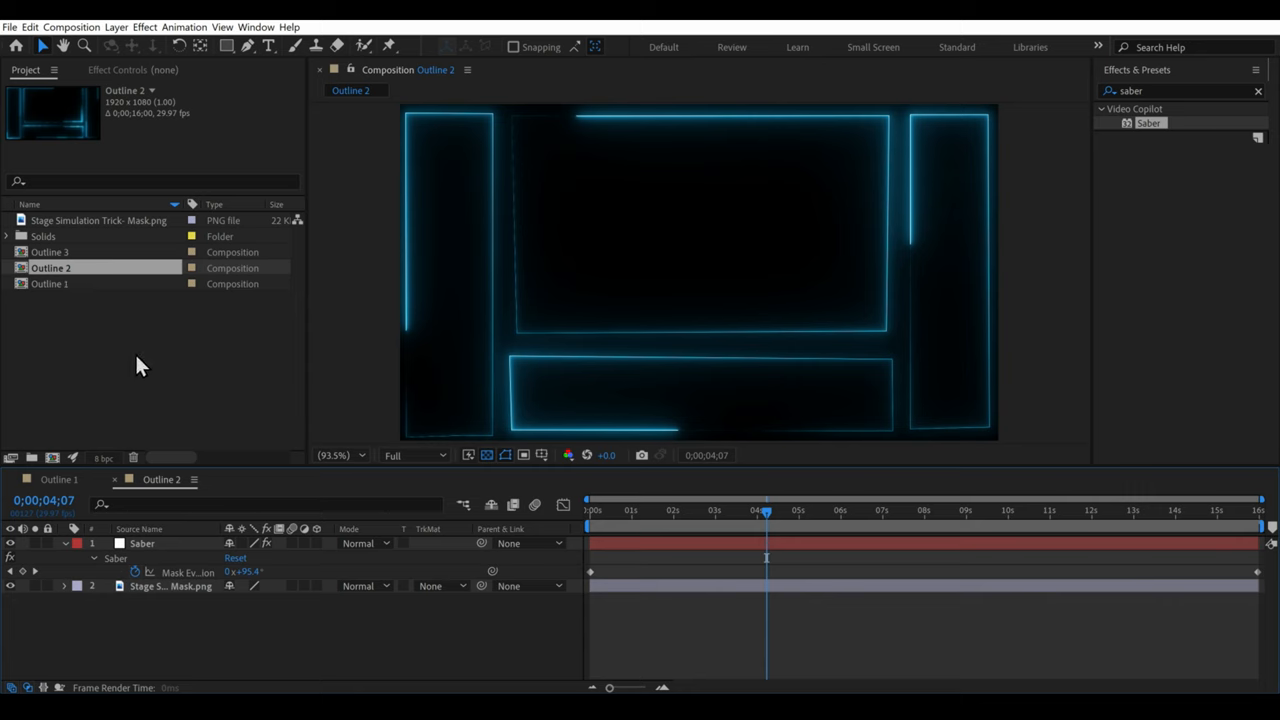
{"action": "mouse_move", "coordinate": [648, 527]}
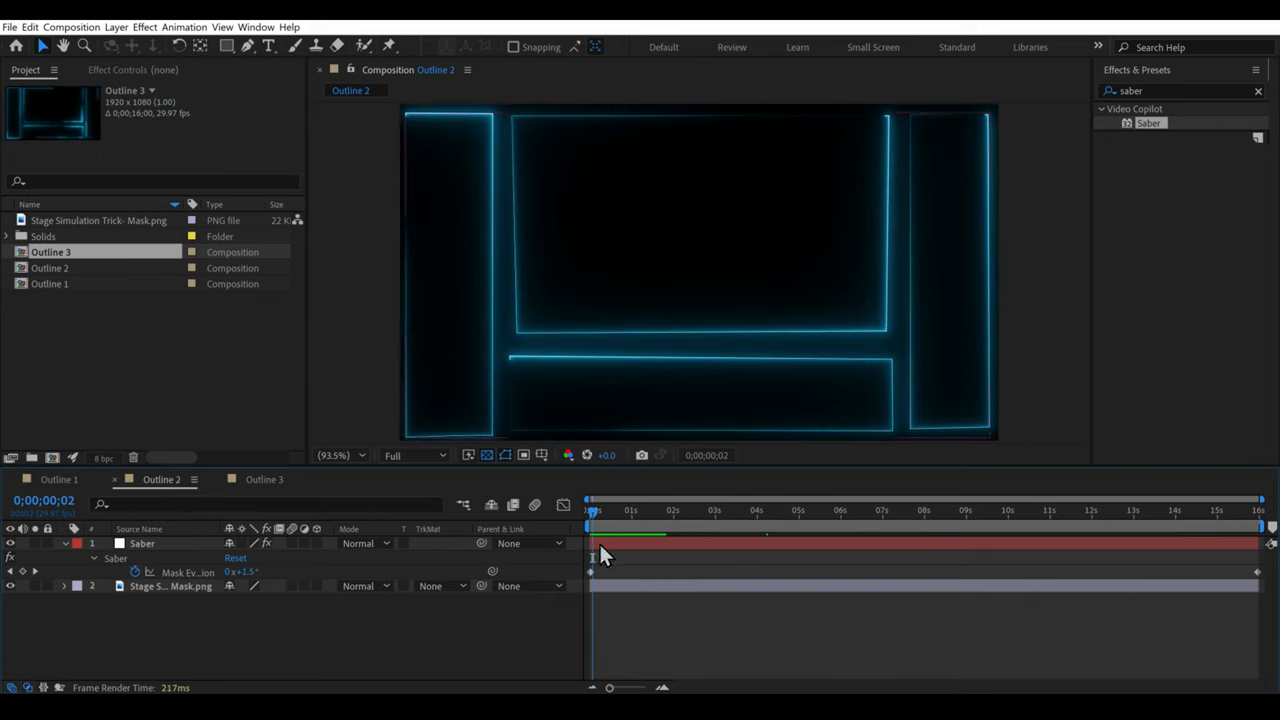
Select the Saber layer in Outline 2, reveal its masks and select them for deletion.
{"action": "left_click", "coordinate": [142, 543]}
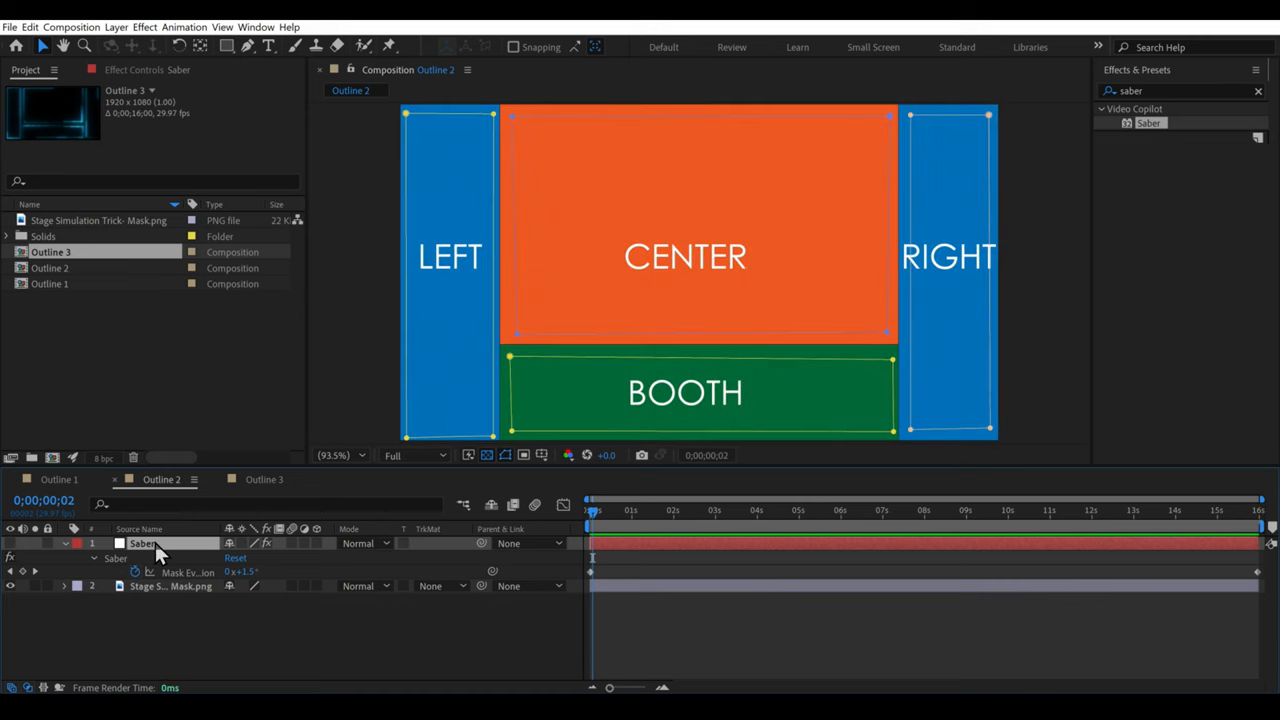
{"action": "key", "text": "m"}
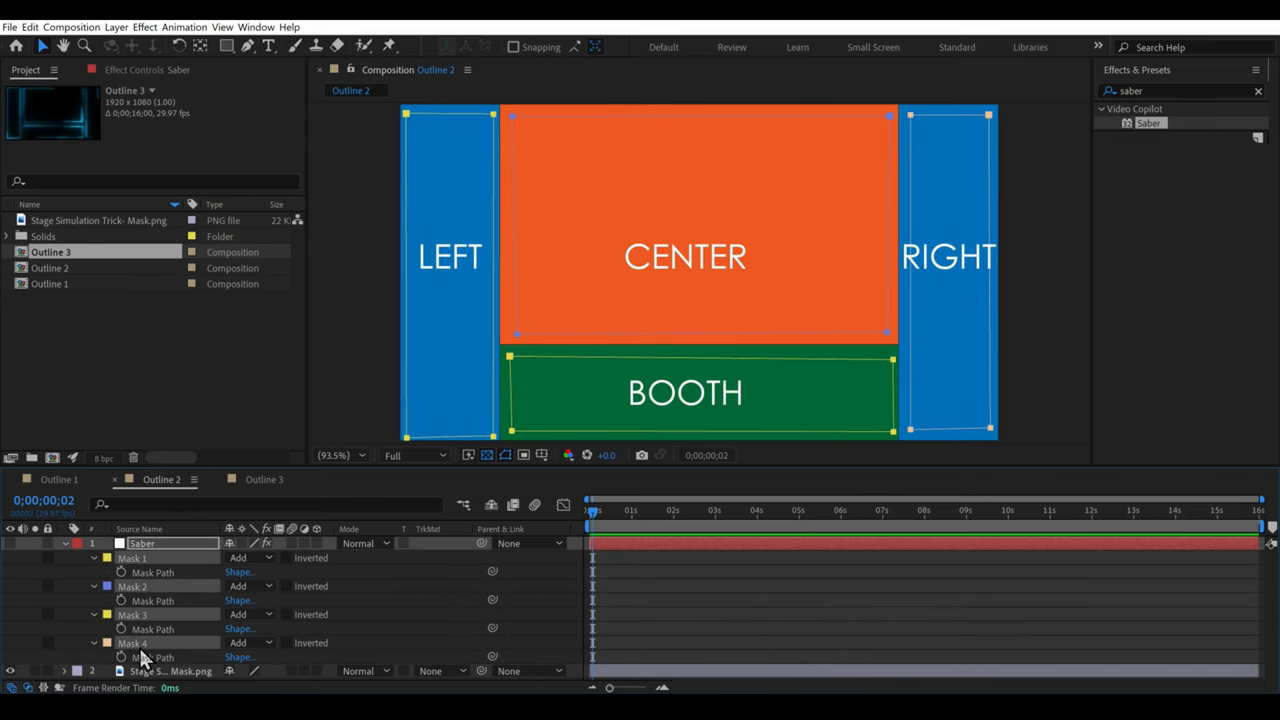
{"action": "left_click", "coordinate": [65, 543]}
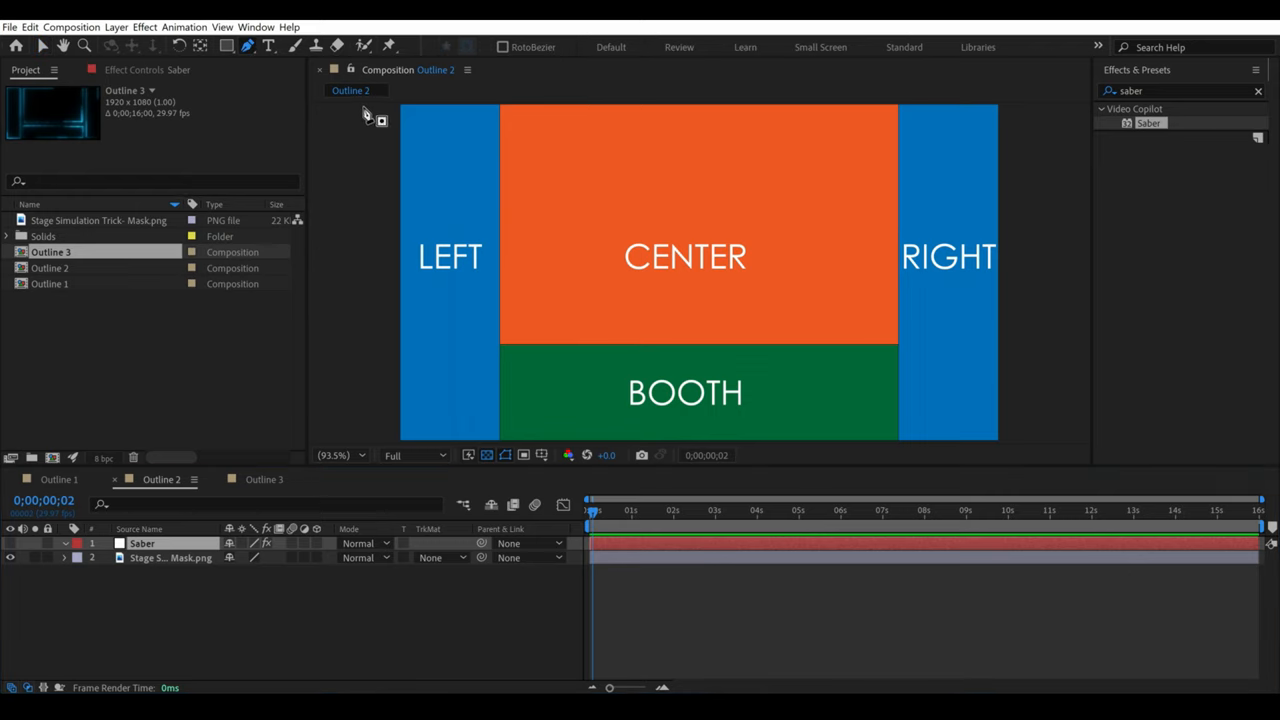
{"action": "mouse_move", "coordinate": [410, 120]}
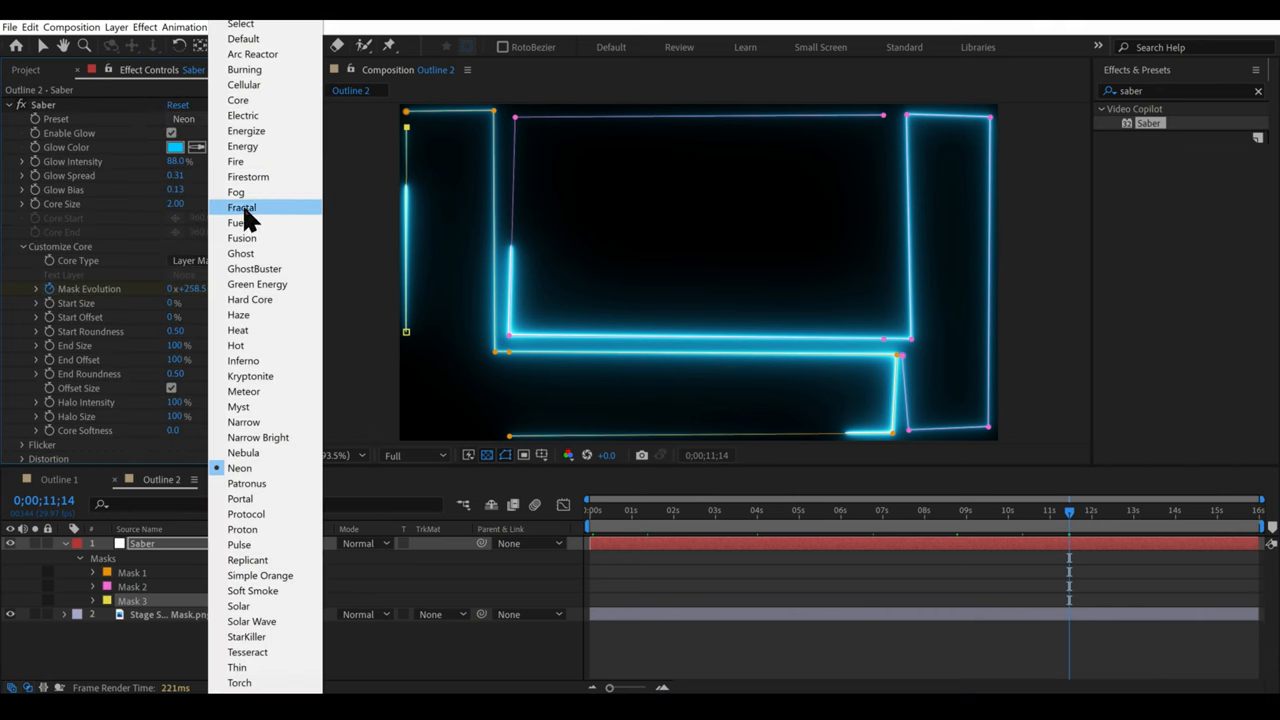
{"action": "mouse_move", "coordinate": [258, 529]}
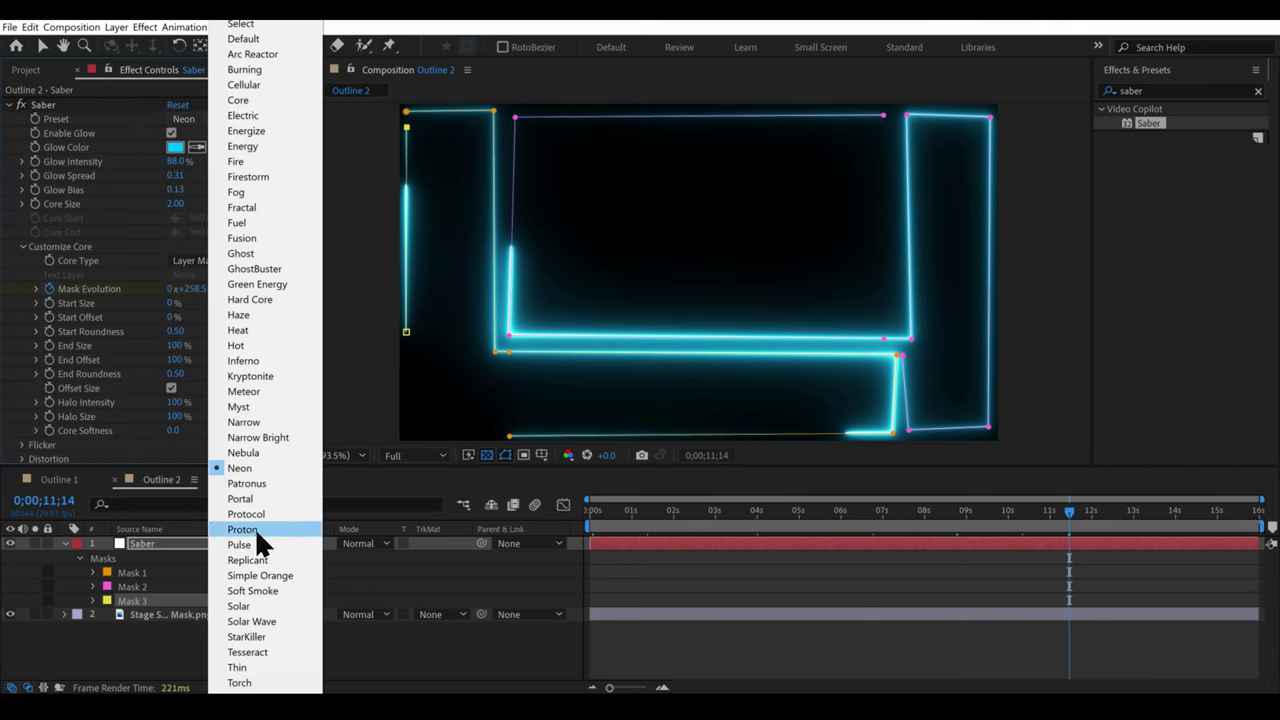
Try the Proton preset on Outline 2's tracer, then switch it to Thin.
{"action": "left_click", "coordinate": [243, 529]}
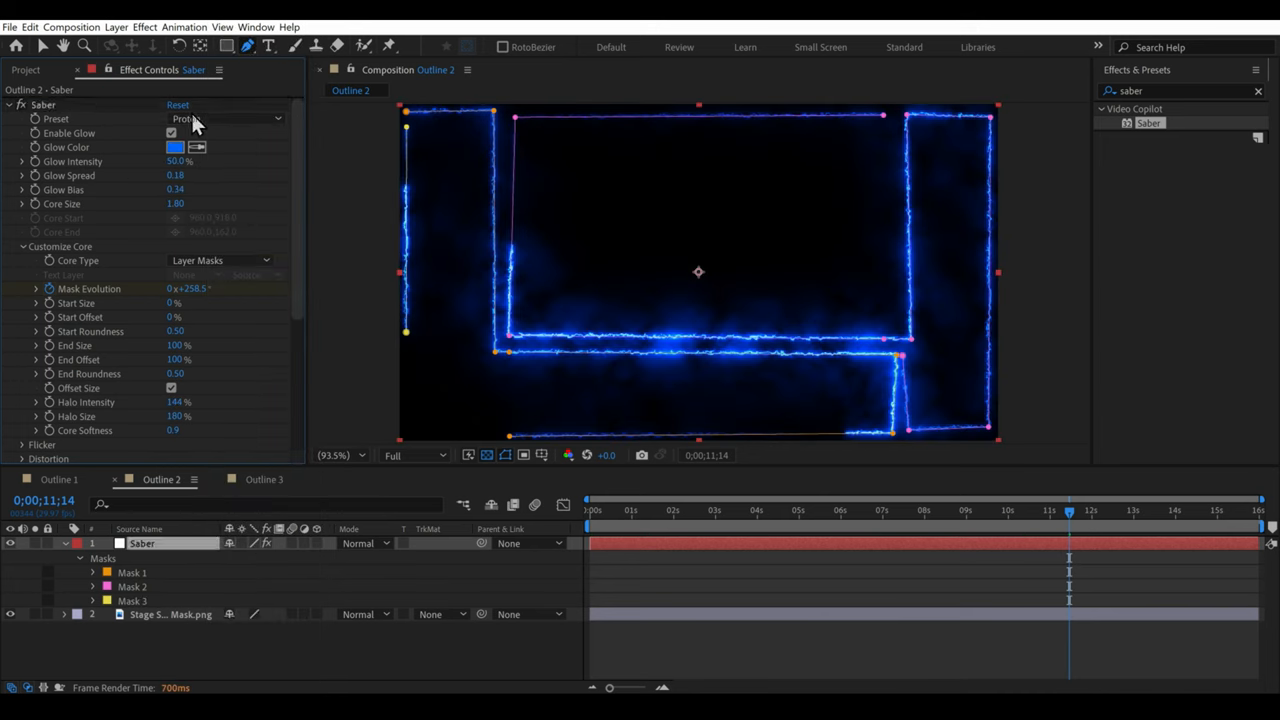
{"action": "left_click", "coordinate": [225, 118]}
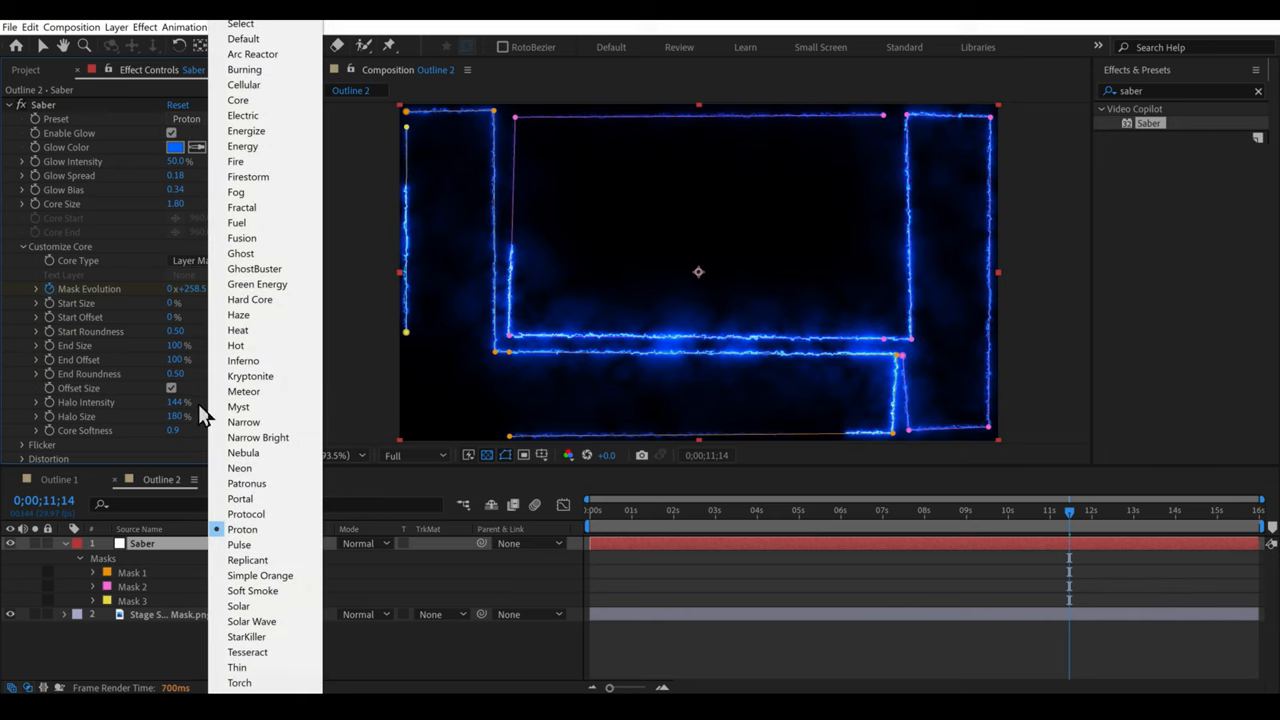
{"action": "left_click", "coordinate": [237, 667]}
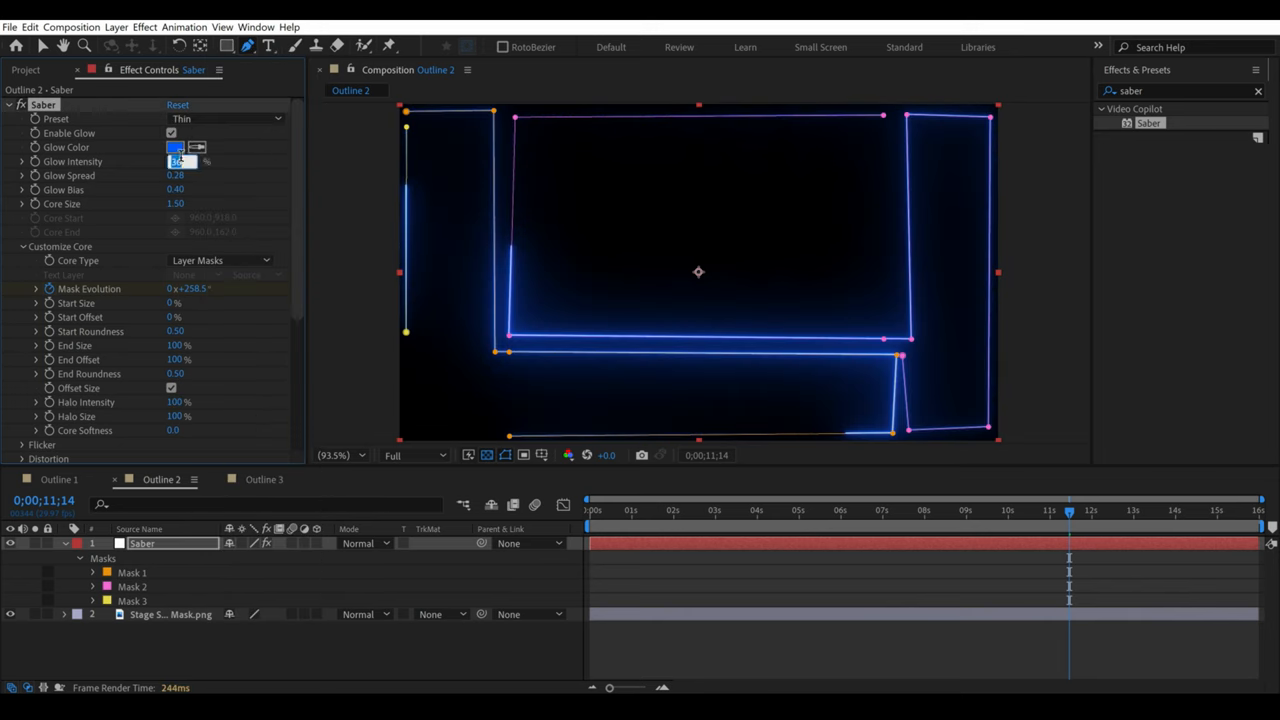
{"action": "left_click", "coordinate": [175, 147]}
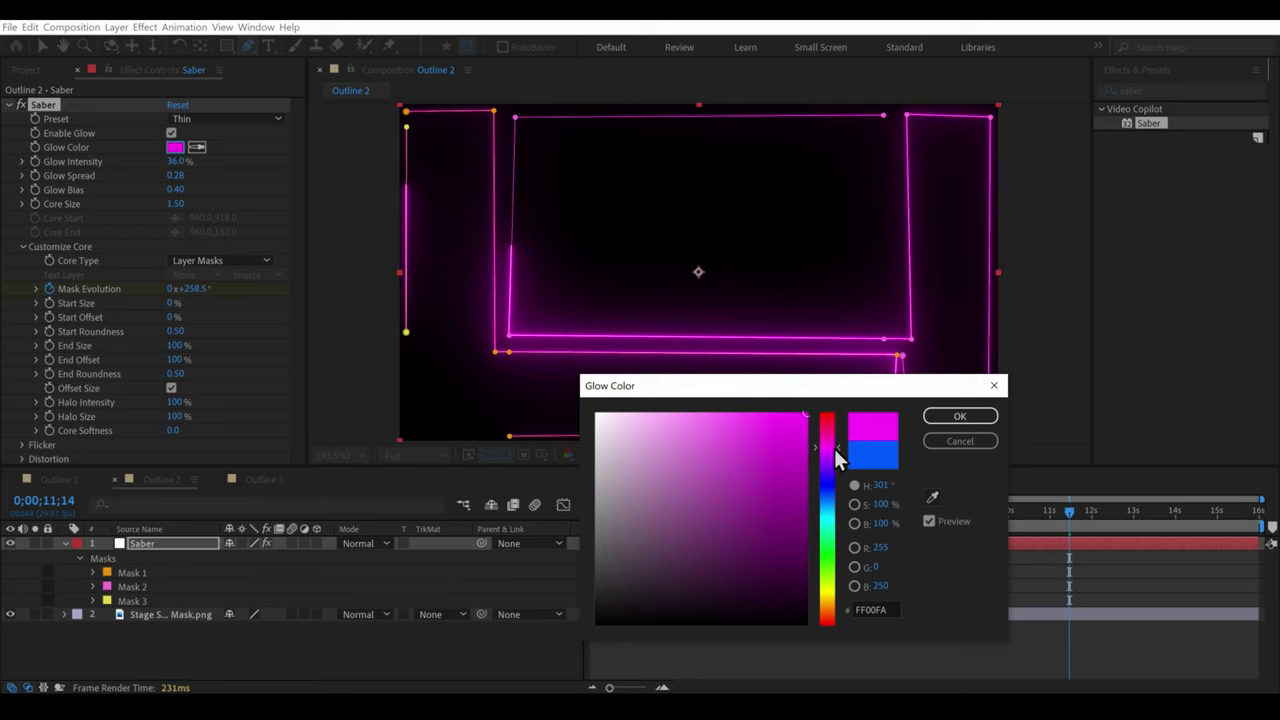
Shift the glow hue to magenta (FF00FA) and scroll down to the Render Settings.
{"action": "left_click_drag", "start_coordinate": [837, 455], "coordinate": [837, 445]}
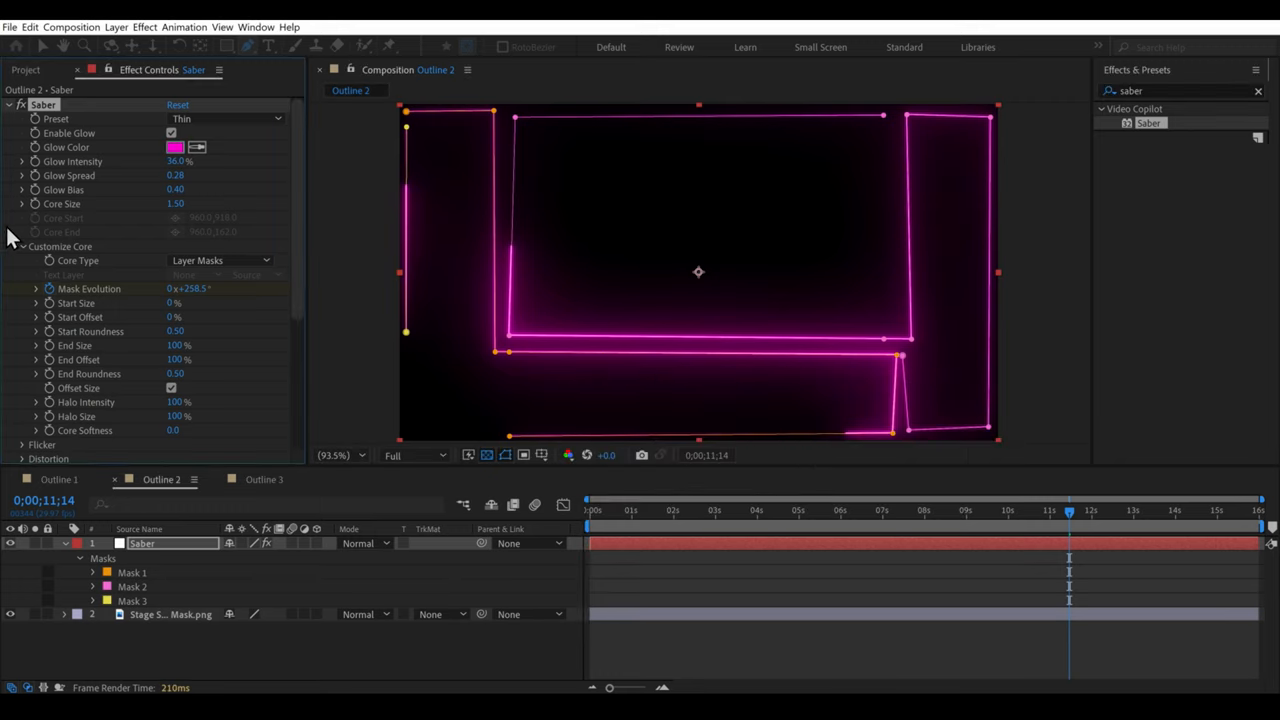
{"action": "scroll", "scroll_direction": "down", "scroll_amount": 3}
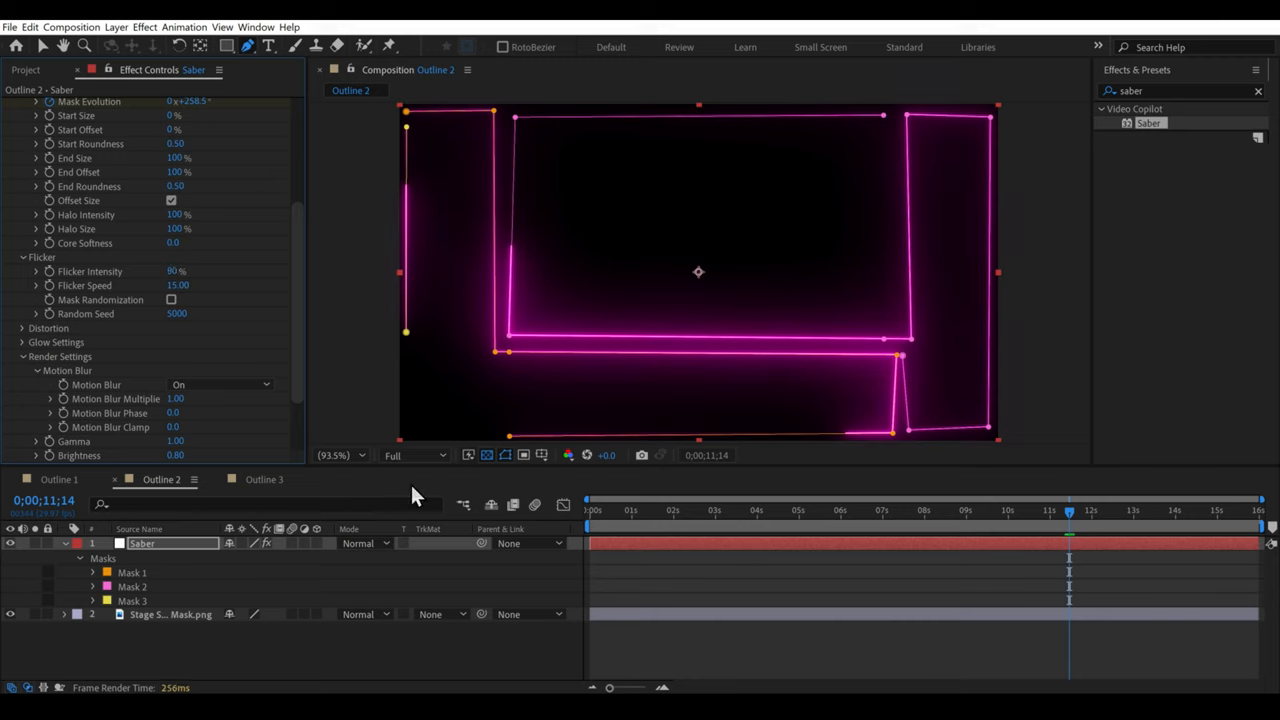
Raise Outline 2's Saber Flicker Intensity to 80%.
{"action": "left_click", "coordinate": [672, 511]}
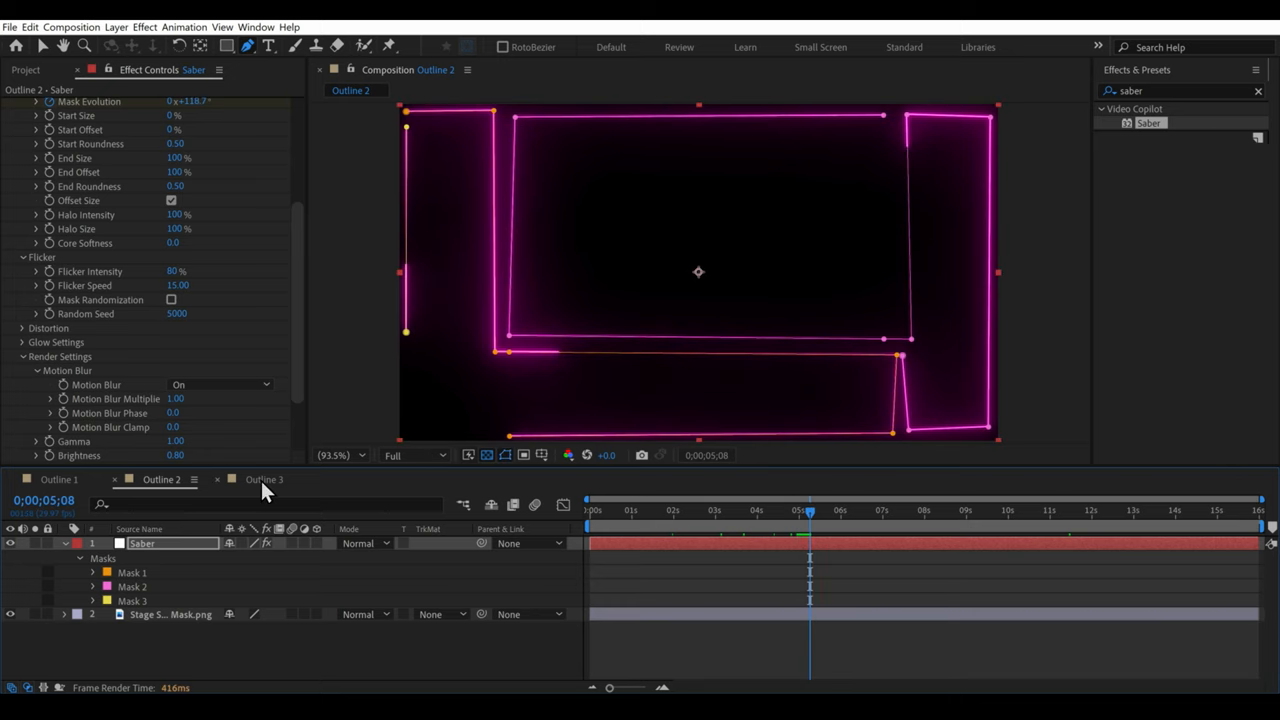
Switch to the Outline 3 comp and select the Saber layer's old masks for deletion.
{"action": "left_click", "coordinate": [263, 479]}
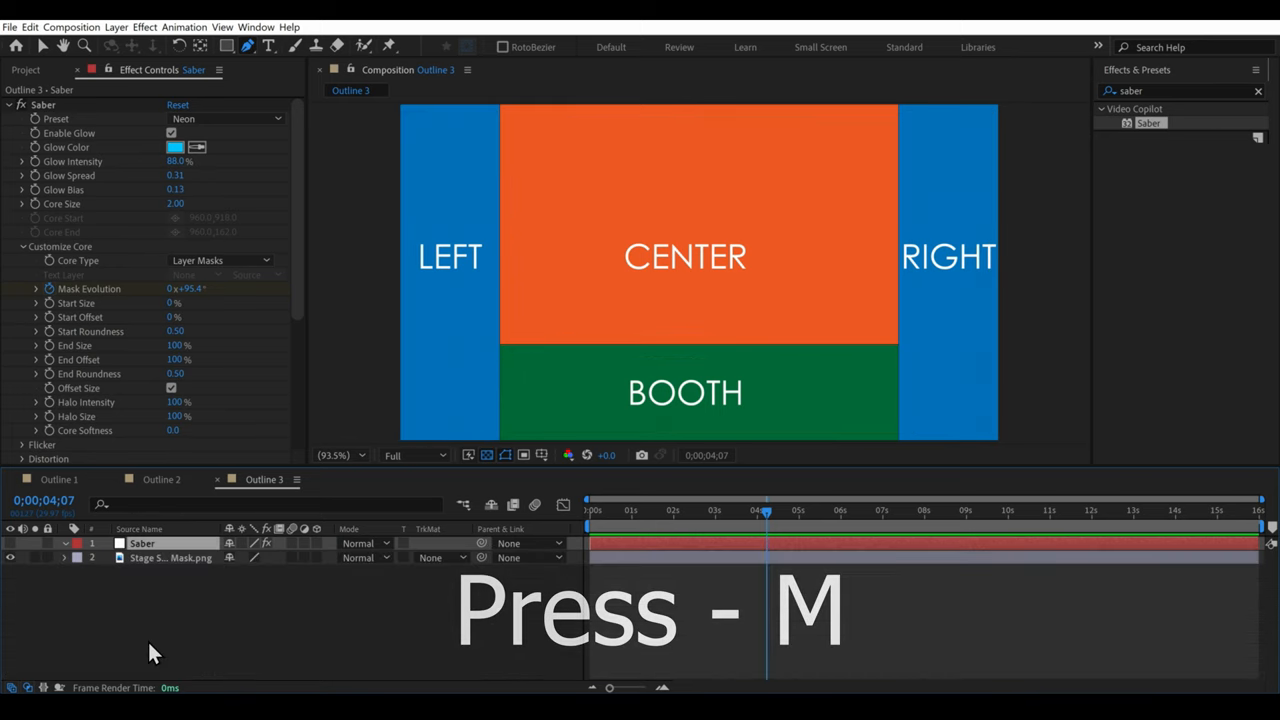
{"action": "left_click", "coordinate": [161, 479]}
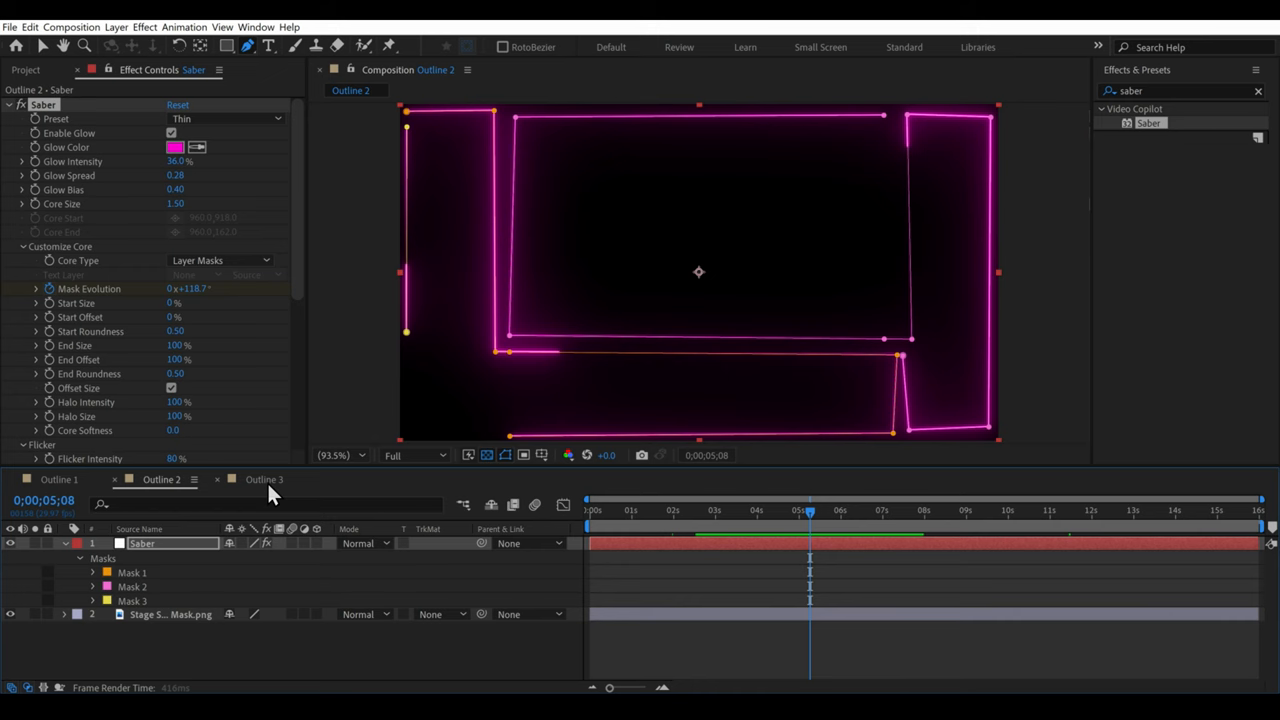
{"action": "left_click", "coordinate": [264, 479]}
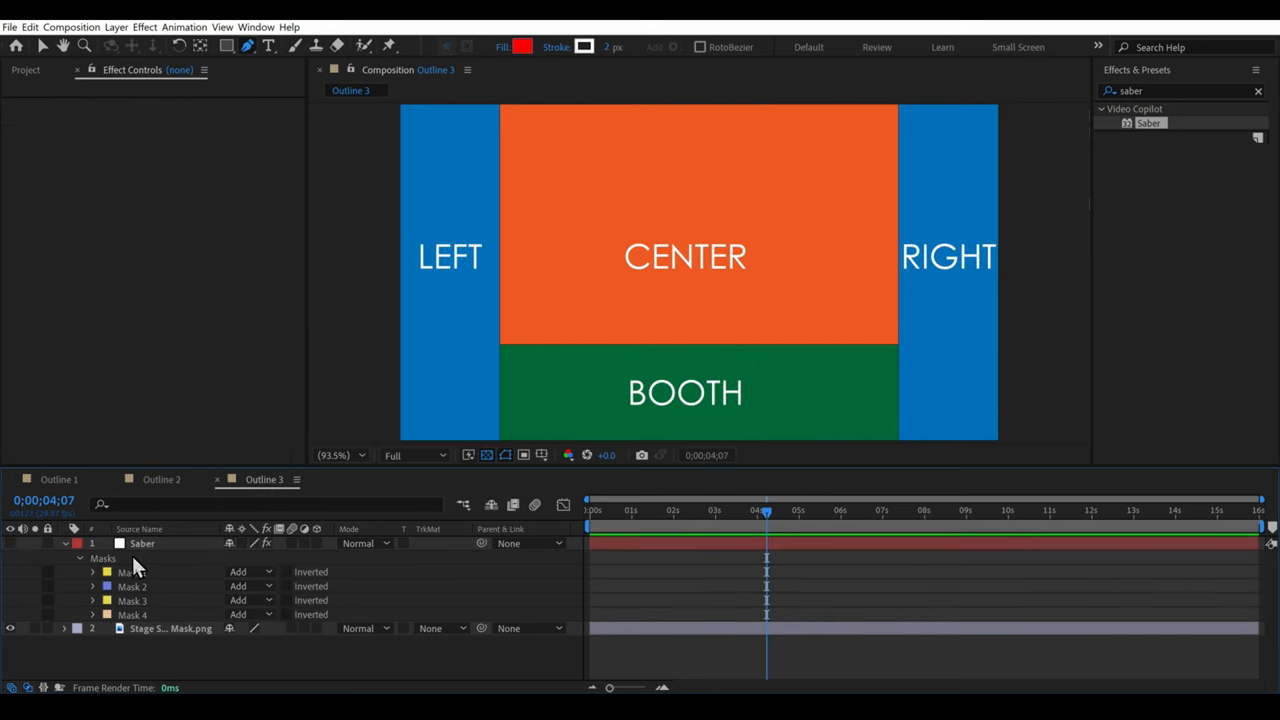
{"action": "left_click", "coordinate": [142, 543]}
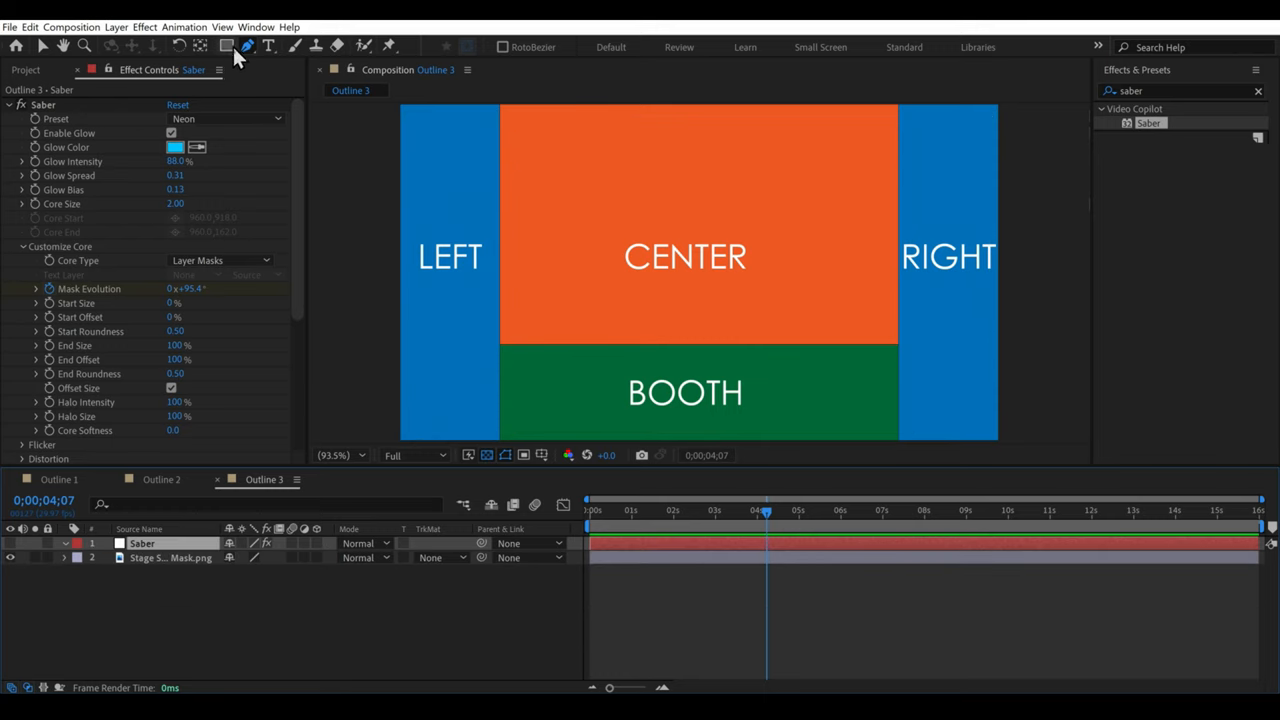
{"action": "mouse_move", "coordinate": [202, 47]}
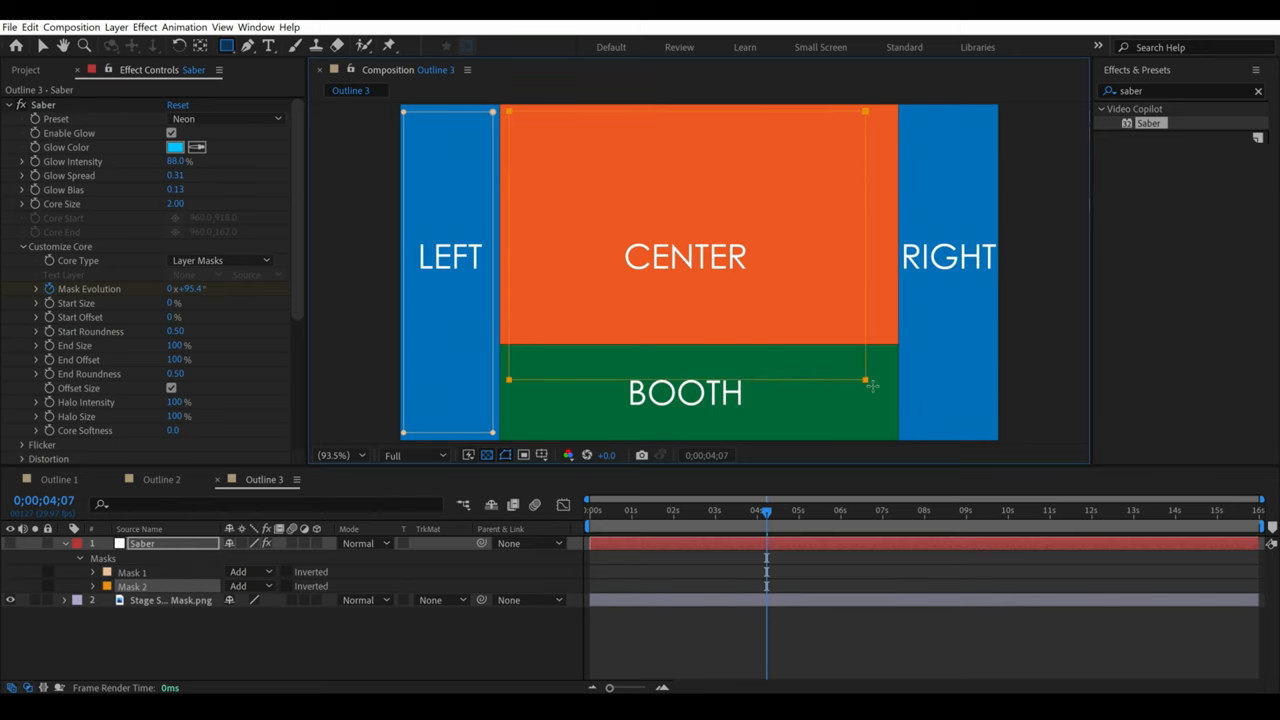
Draw a rectangle mask around the center area and scrub the playhead back toward the start.
{"action": "left_click_drag", "start_coordinate": [867, 381], "coordinate": [892, 337]}
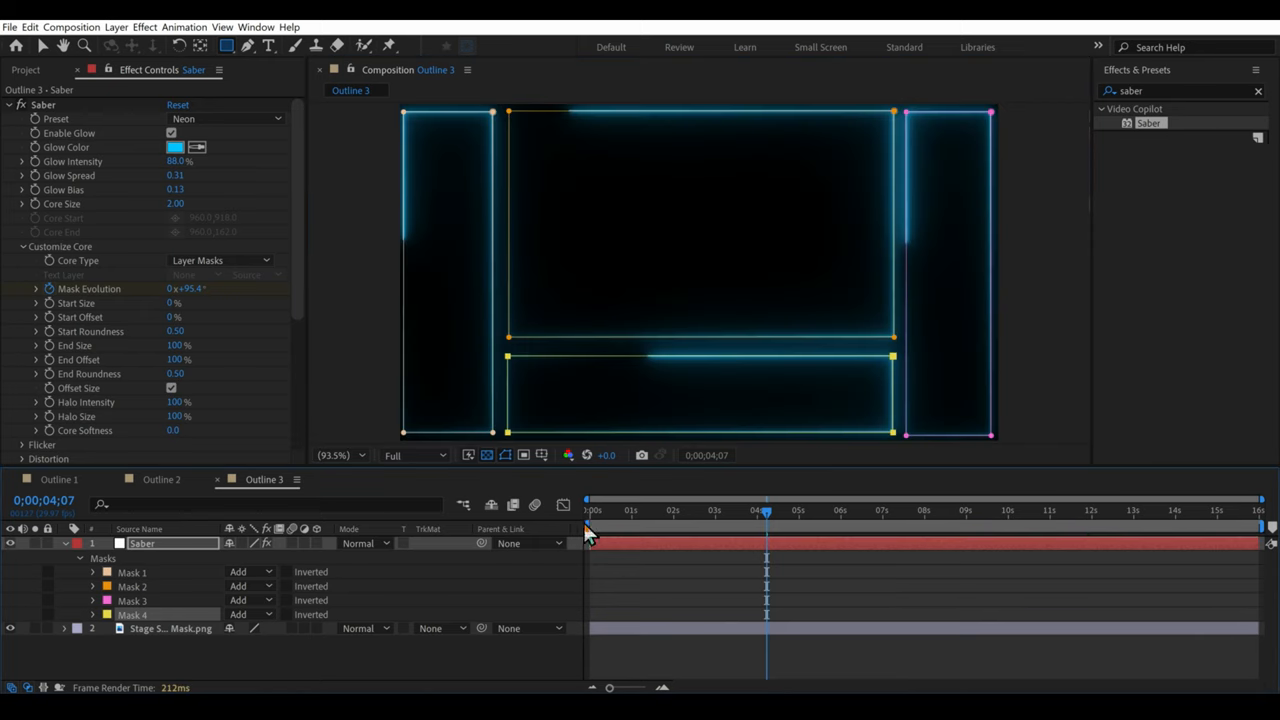
{"action": "left_click_drag", "start_coordinate": [767, 510], "coordinate": [647, 510]}
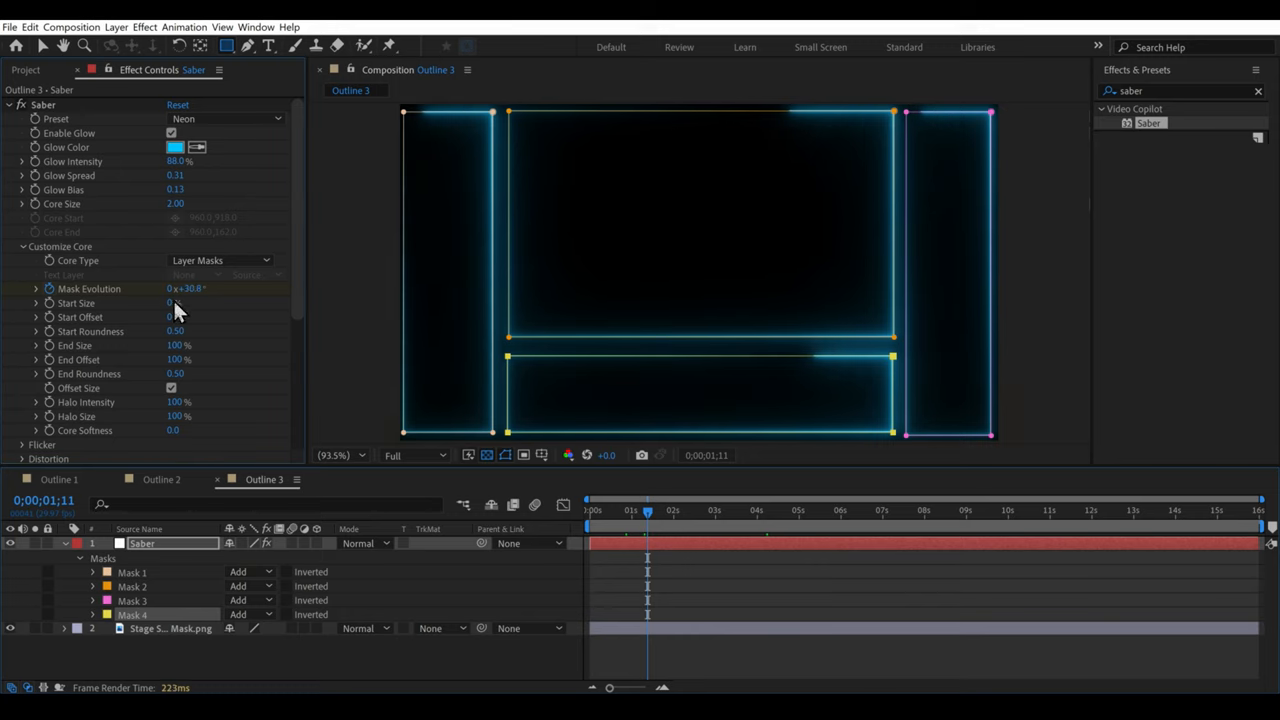
Set Saber Start Size to 100% and End Offset to 25%, then return the playhead to 0:00.
{"action": "left_click", "coordinate": [172, 303]}
{"action": "type", "text": "100"}
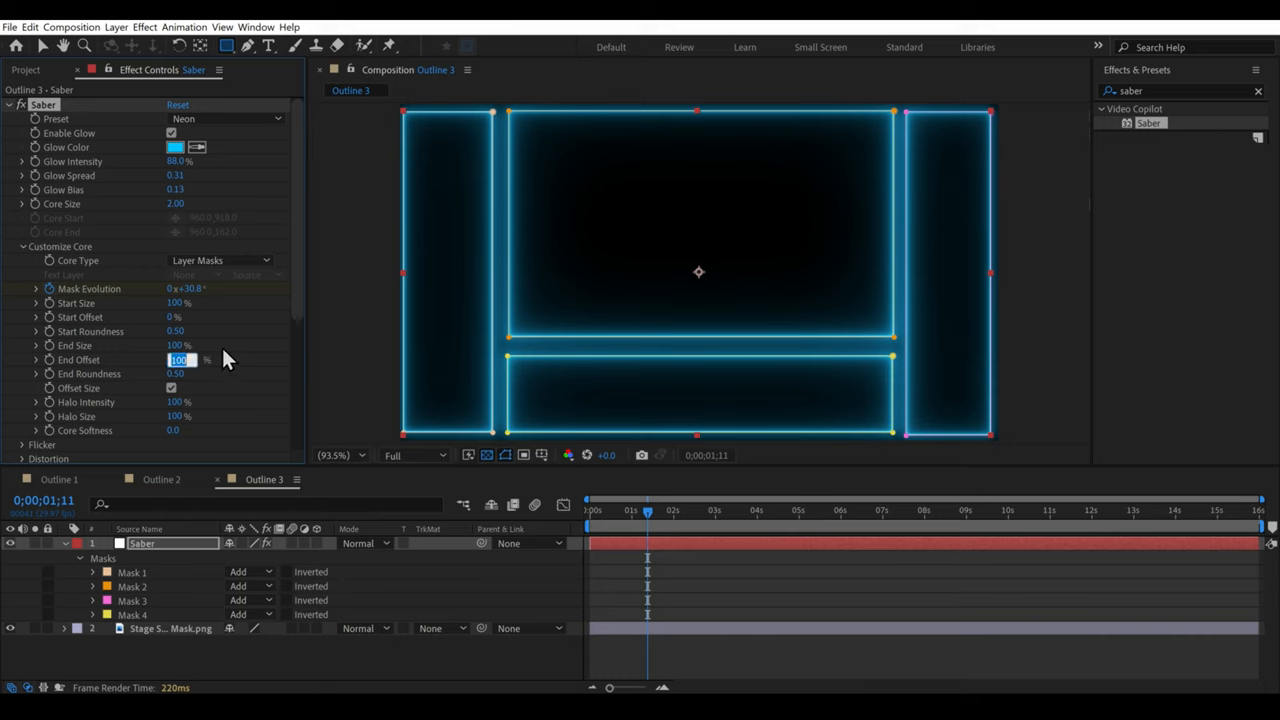
{"action": "type", "text": "25"}
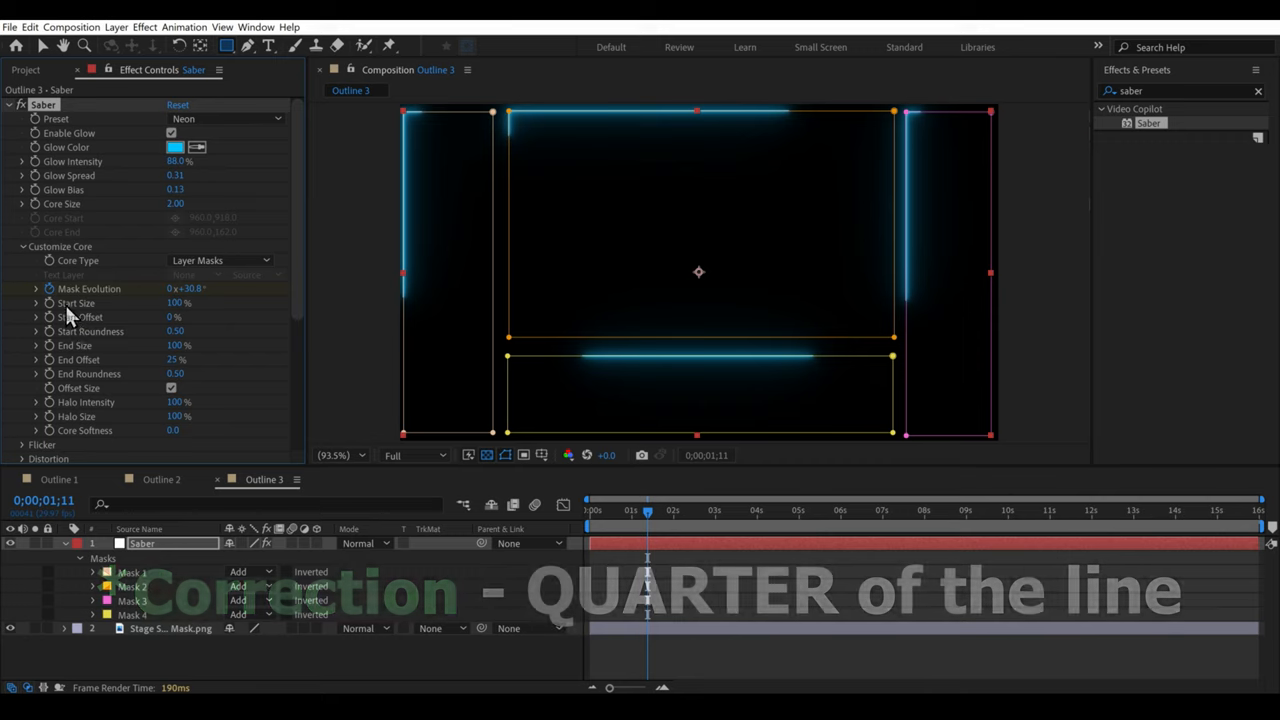
{"action": "mouse_move", "coordinate": [615, 518]}
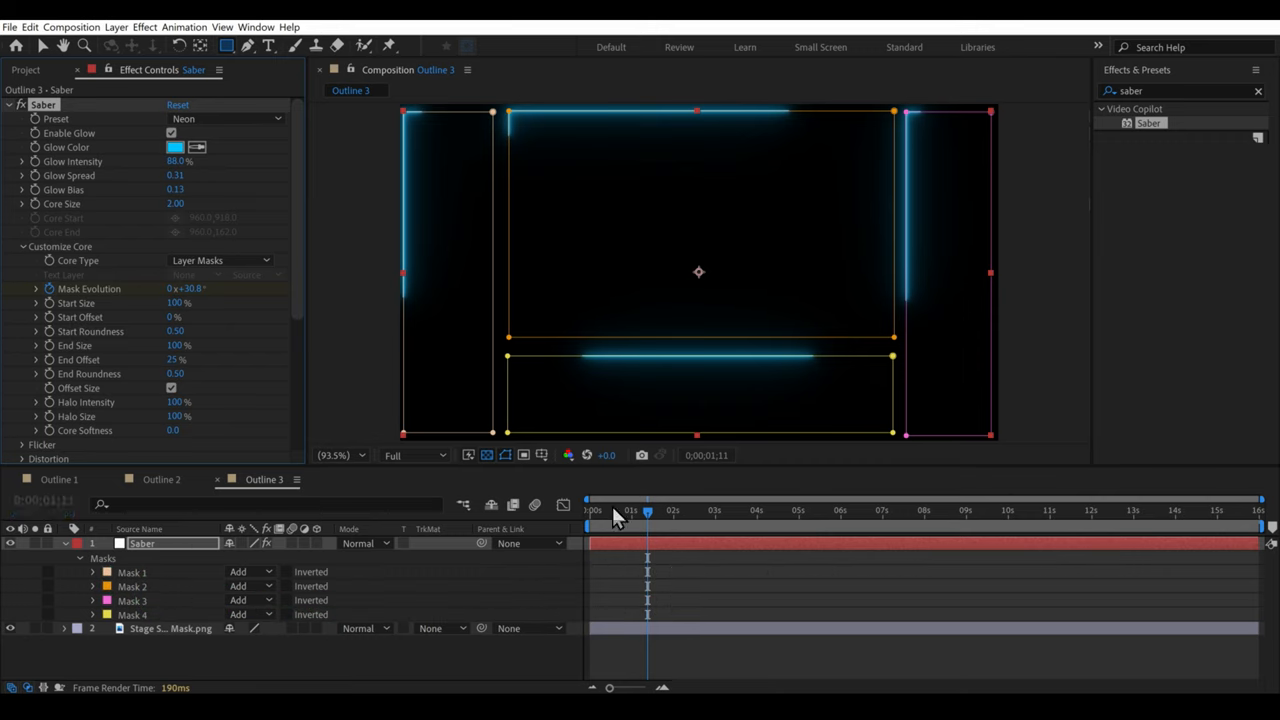
{"action": "mouse_move", "coordinate": [203, 313]}
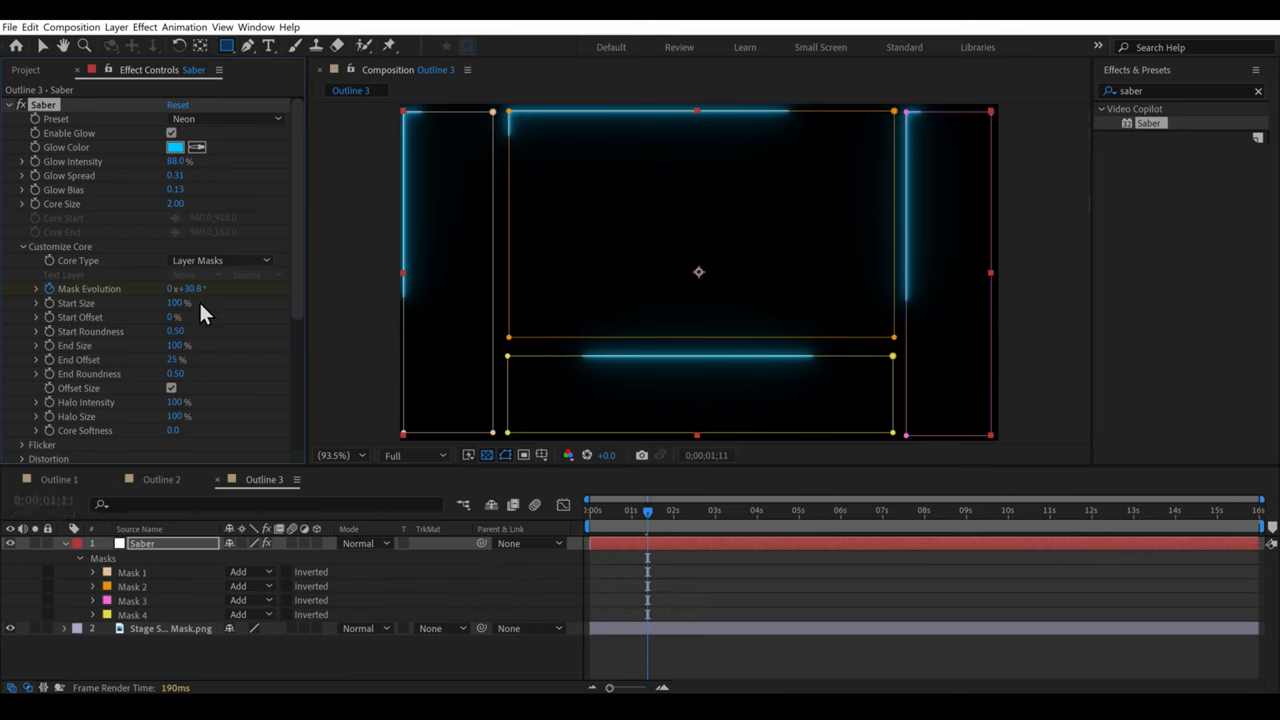
{"action": "left_click", "coordinate": [600, 510]}
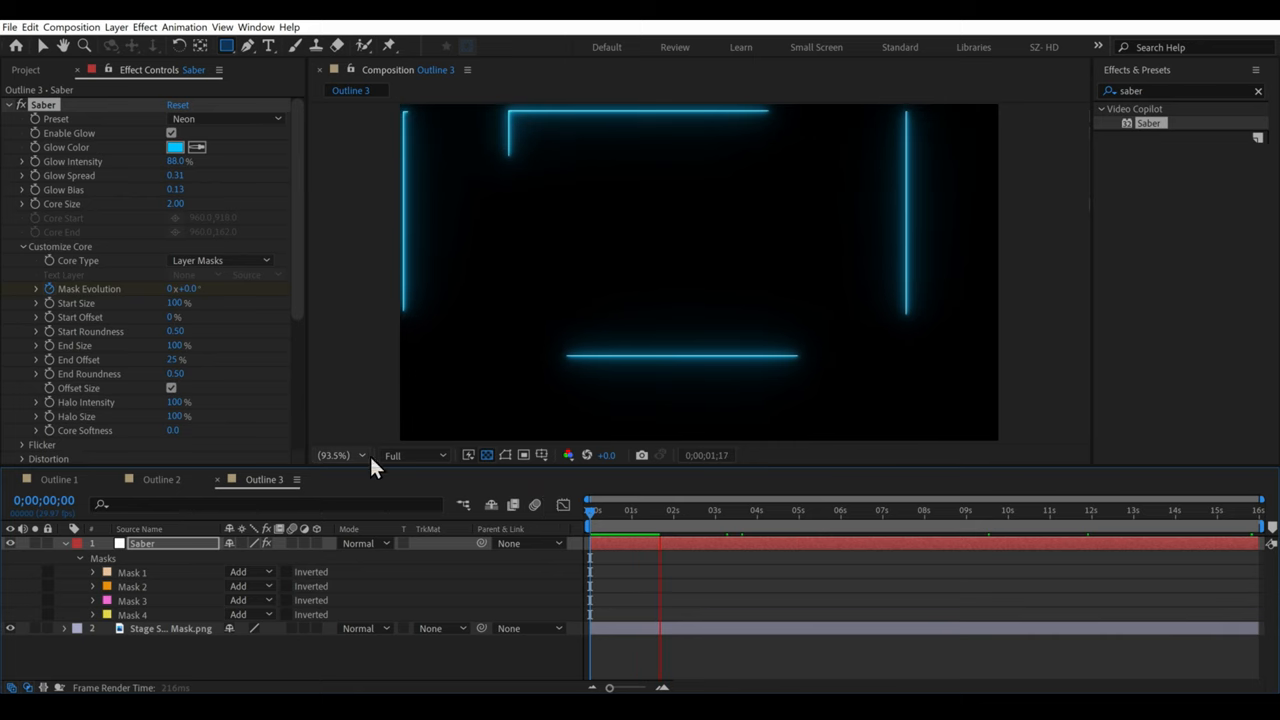
Preview at Quarter resolution, raise Halo Size to 1000% and return to the Outline 1 comp.
{"action": "left_click", "coordinate": [412, 455]}
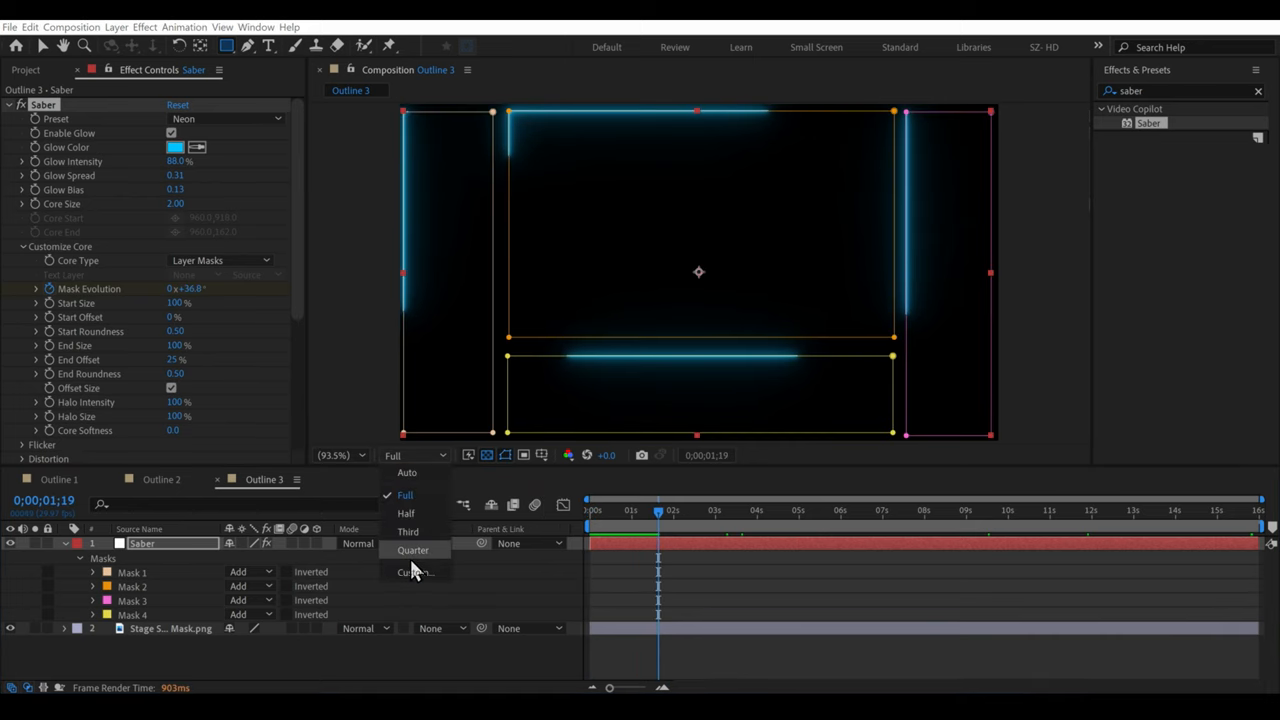
{"action": "left_click", "coordinate": [412, 550]}
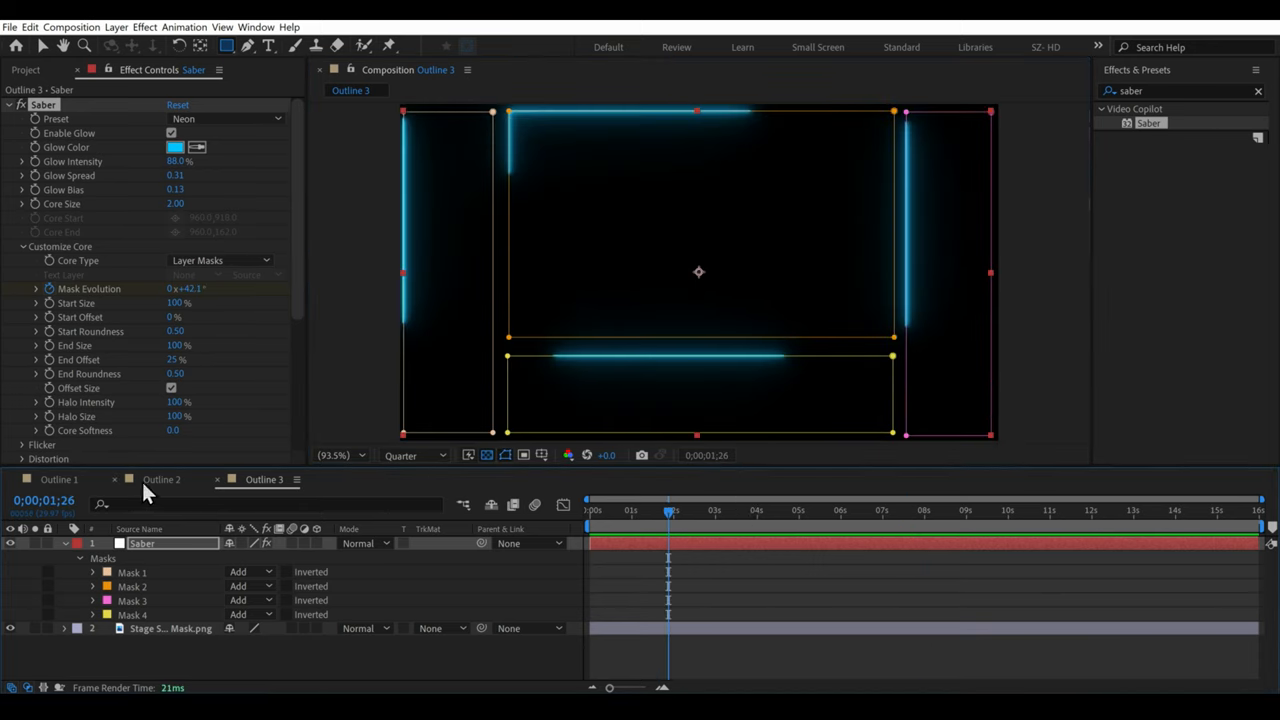
{"action": "left_click", "coordinate": [58, 479]}
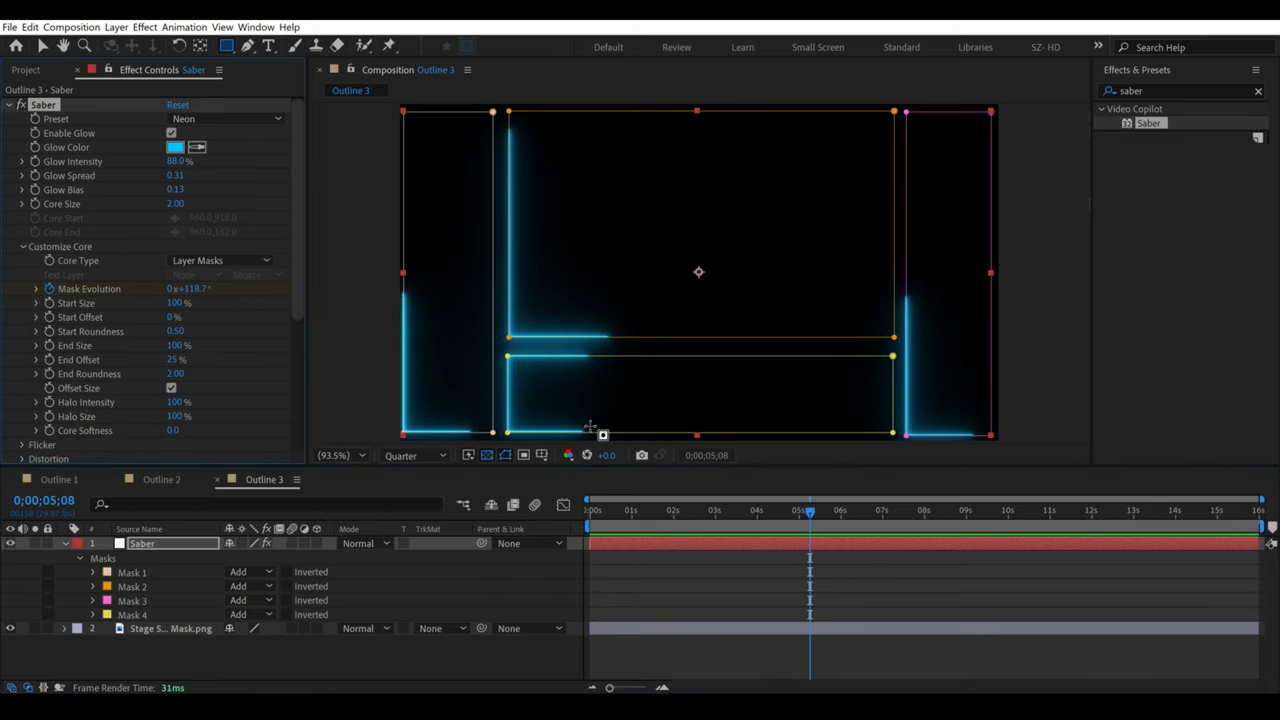
{"action": "scroll", "scroll_direction": "down", "scroll_amount": 3}
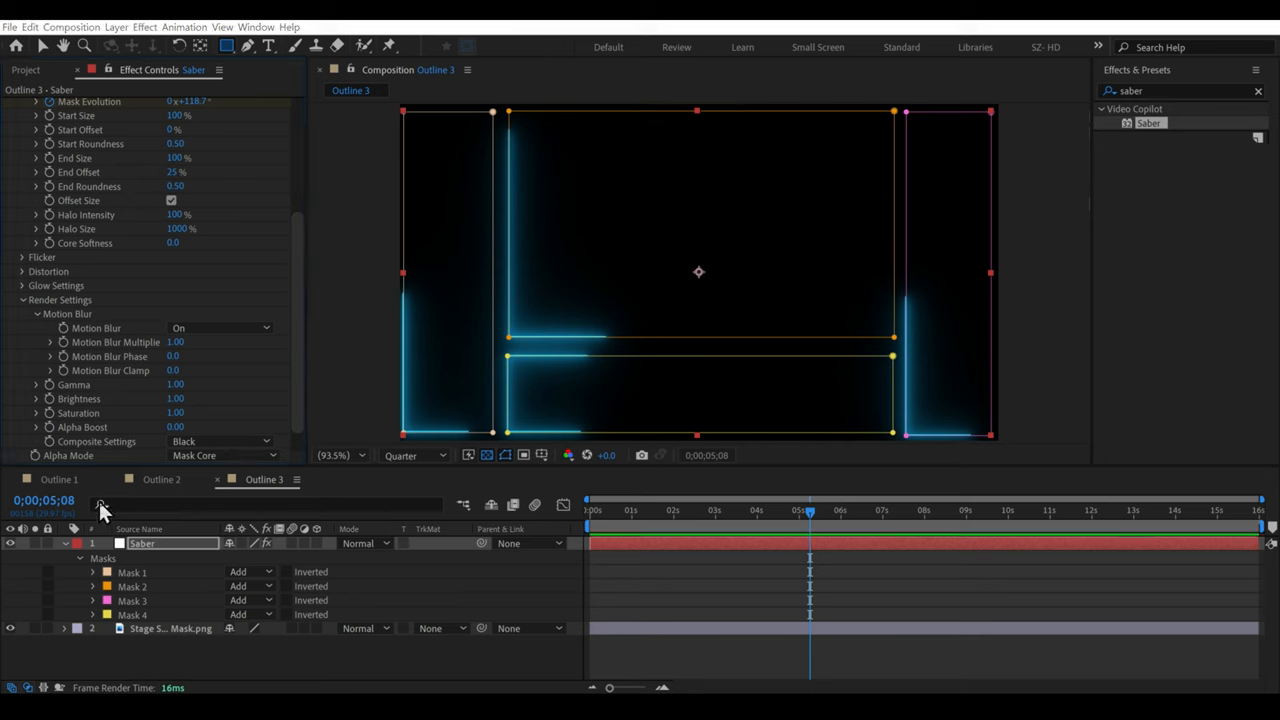
{"action": "left_click", "coordinate": [58, 479]}
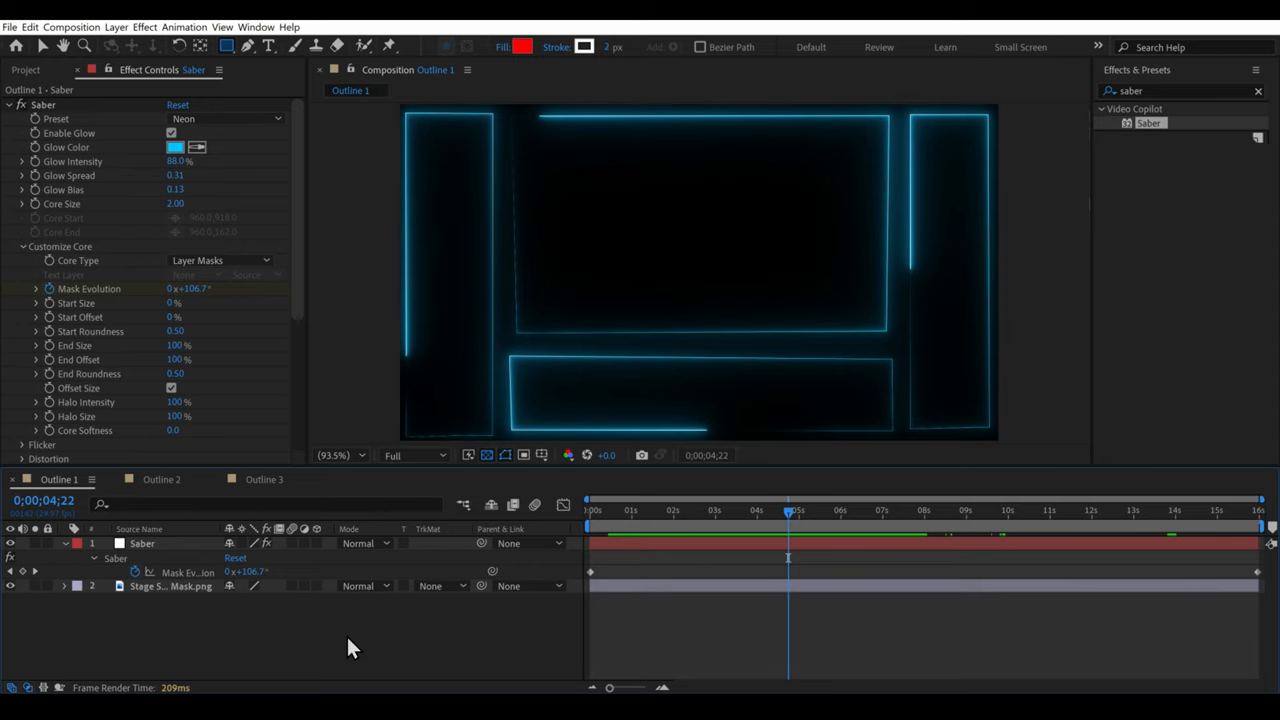
Add Outline 1, Outline 2 and Outline 3 to the Render Queue.
{"action": "left_click", "coordinate": [360, 479]}
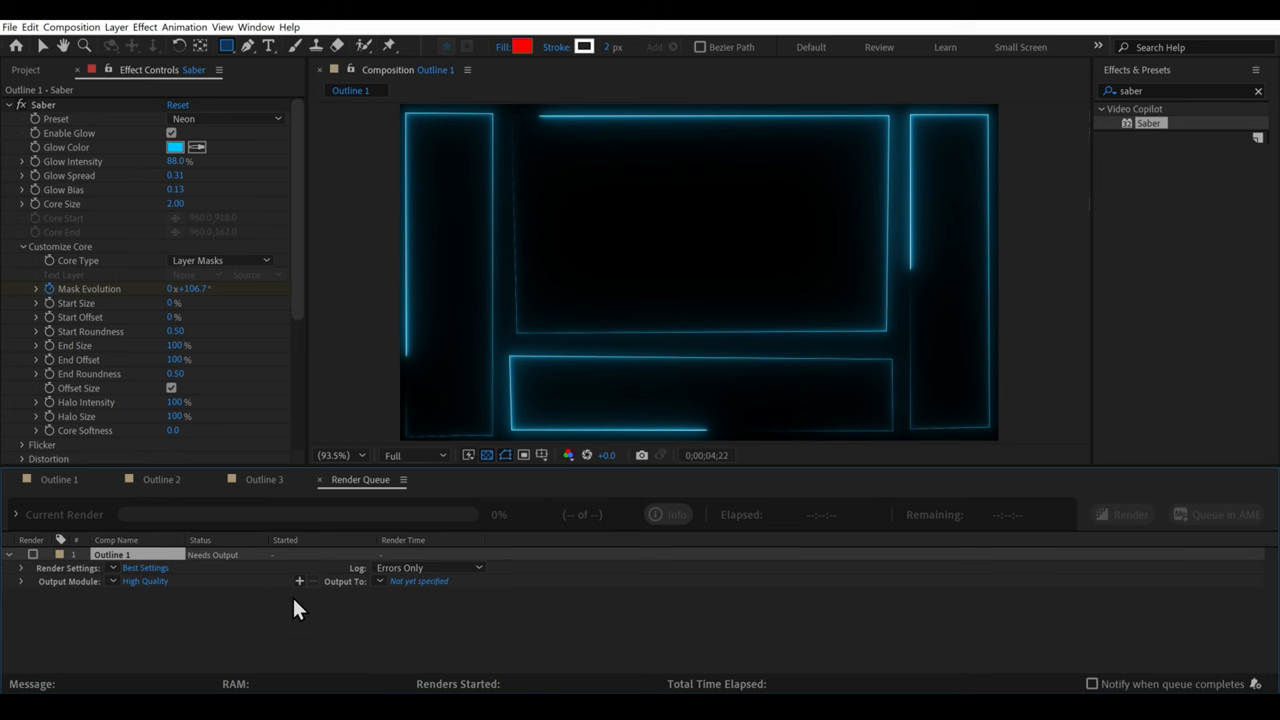
{"action": "left_click", "coordinate": [160, 479]}
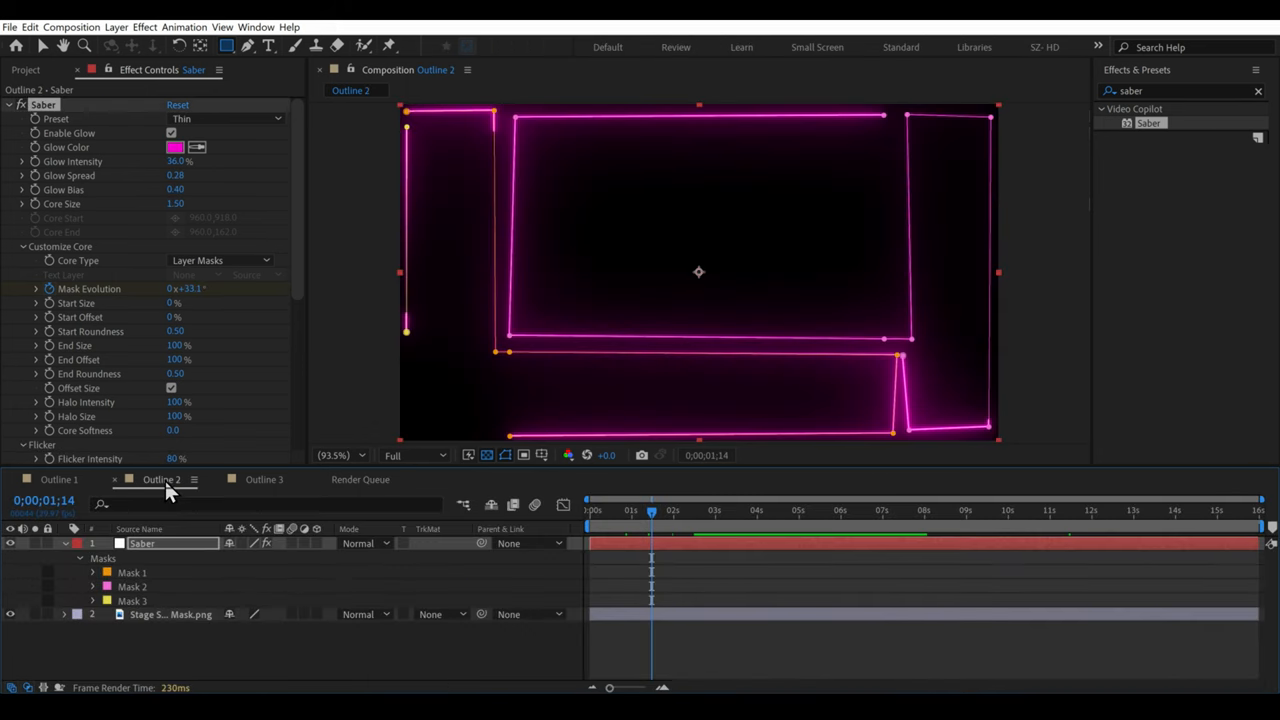
{"action": "left_click", "coordinate": [360, 479]}
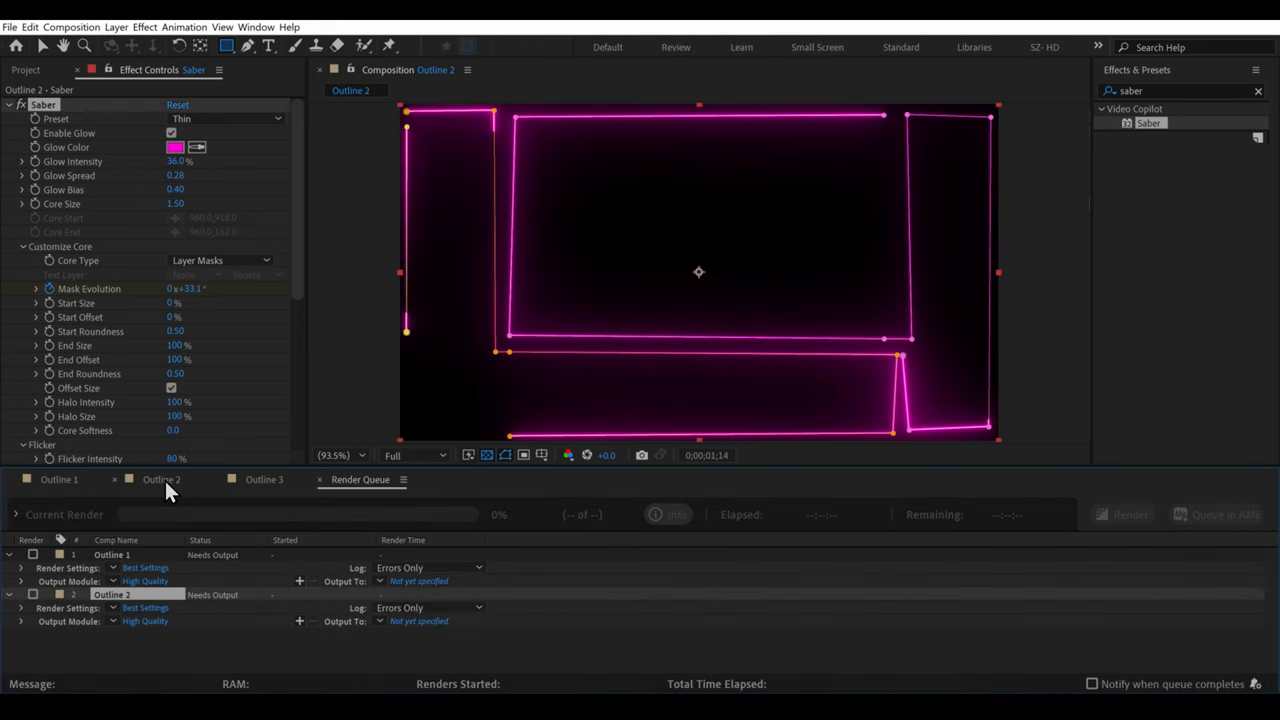
{"action": "left_click", "coordinate": [264, 479]}
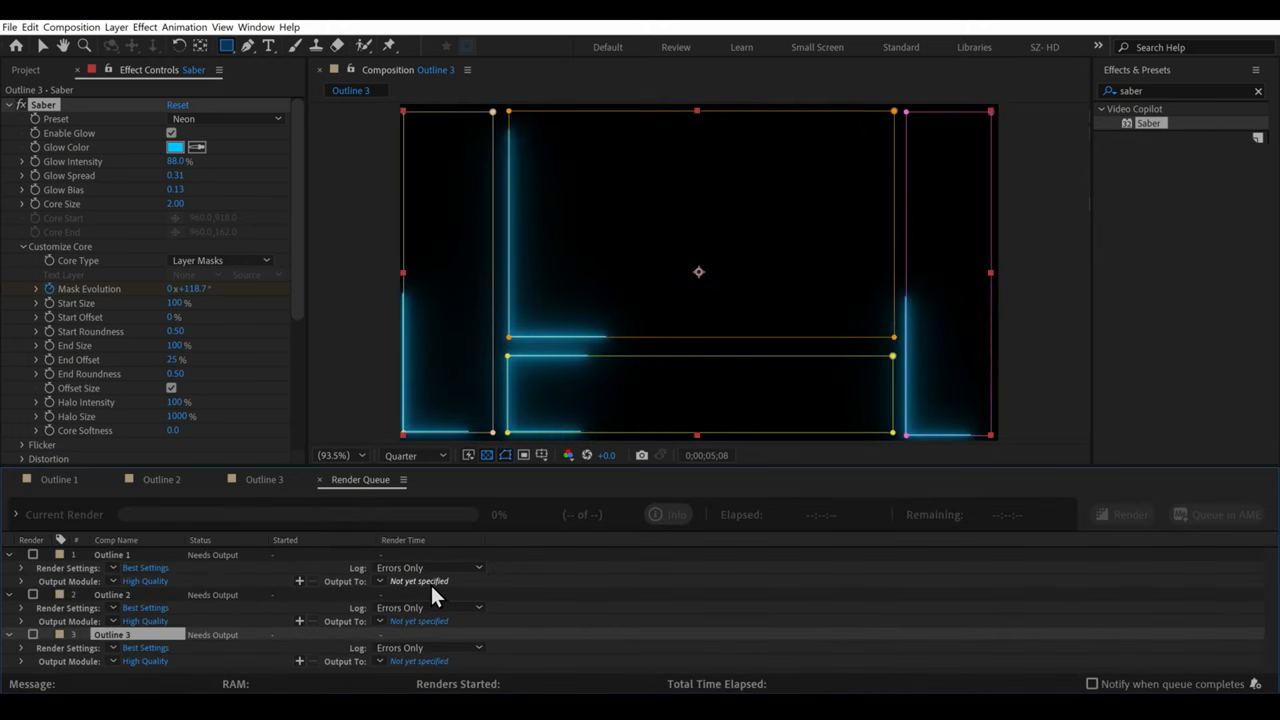
Set the output location and queue the three comps in Adobe Media Encoder.
{"action": "left_click", "coordinate": [418, 581]}
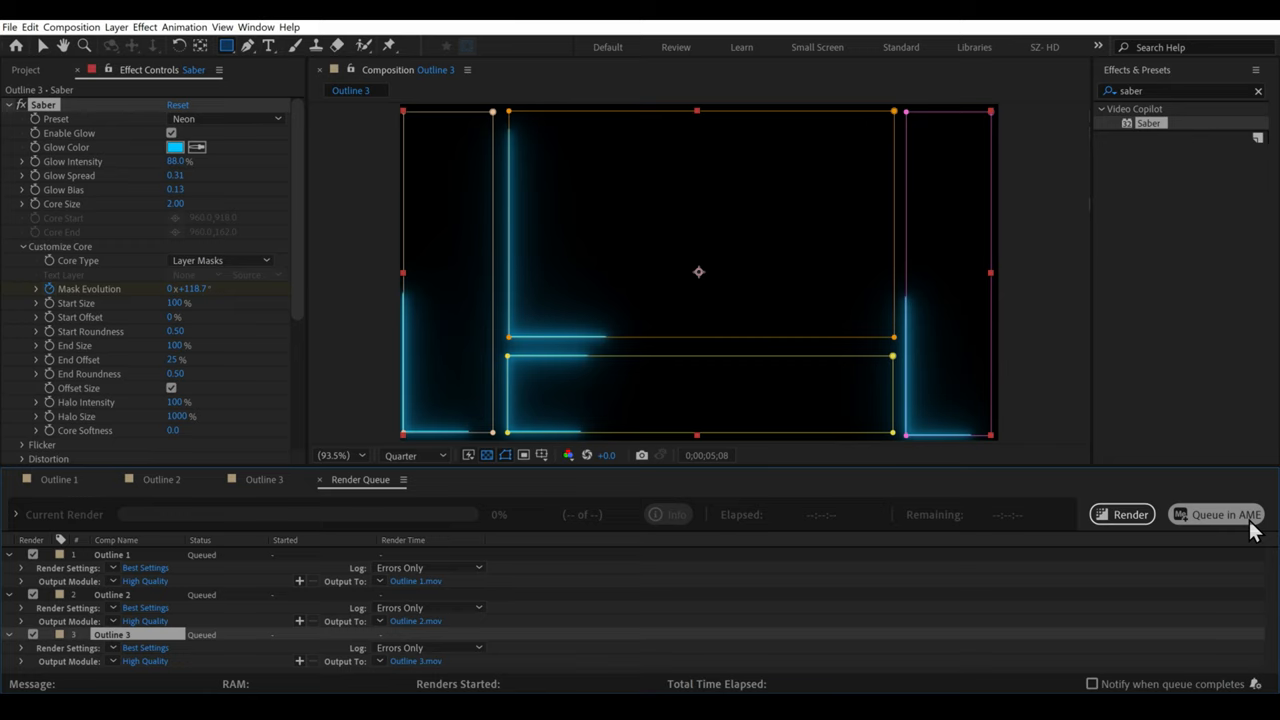
{"action": "left_click", "coordinate": [1216, 514]}
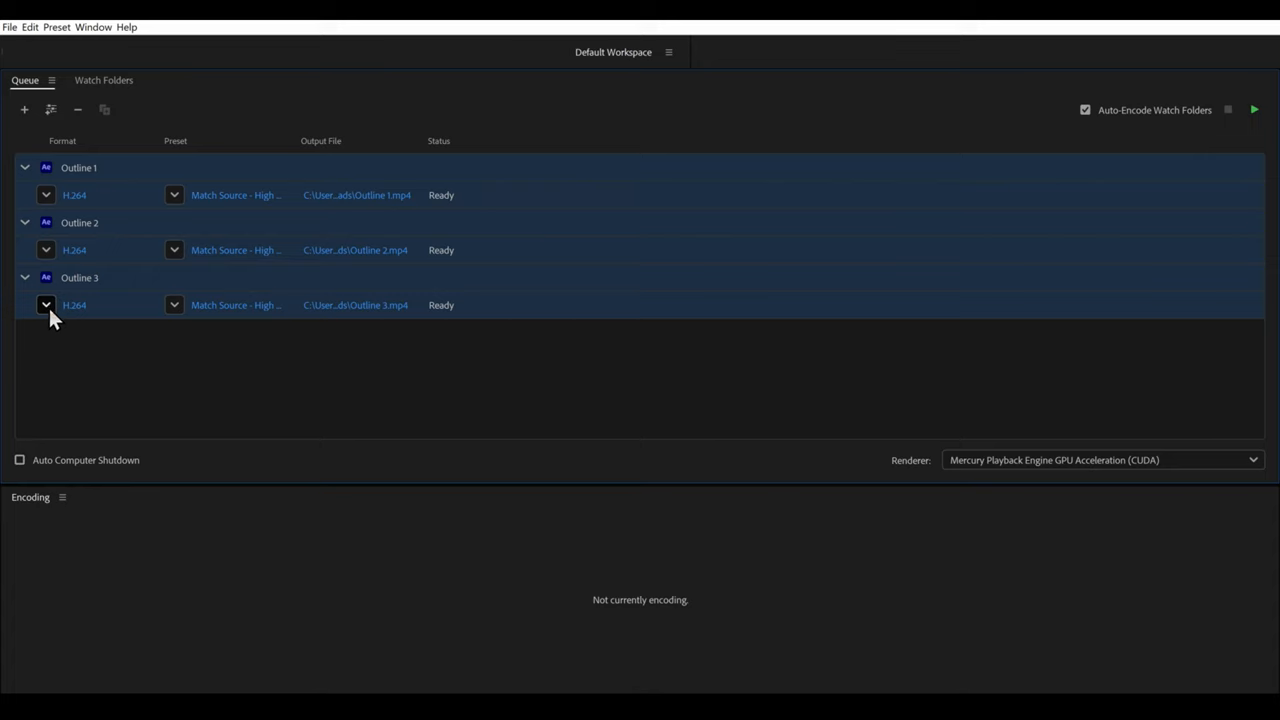
Apply the DXV 3 preset, save outputs to Desktop\New folder and start the queue.
{"action": "left_click", "coordinate": [46, 305]}
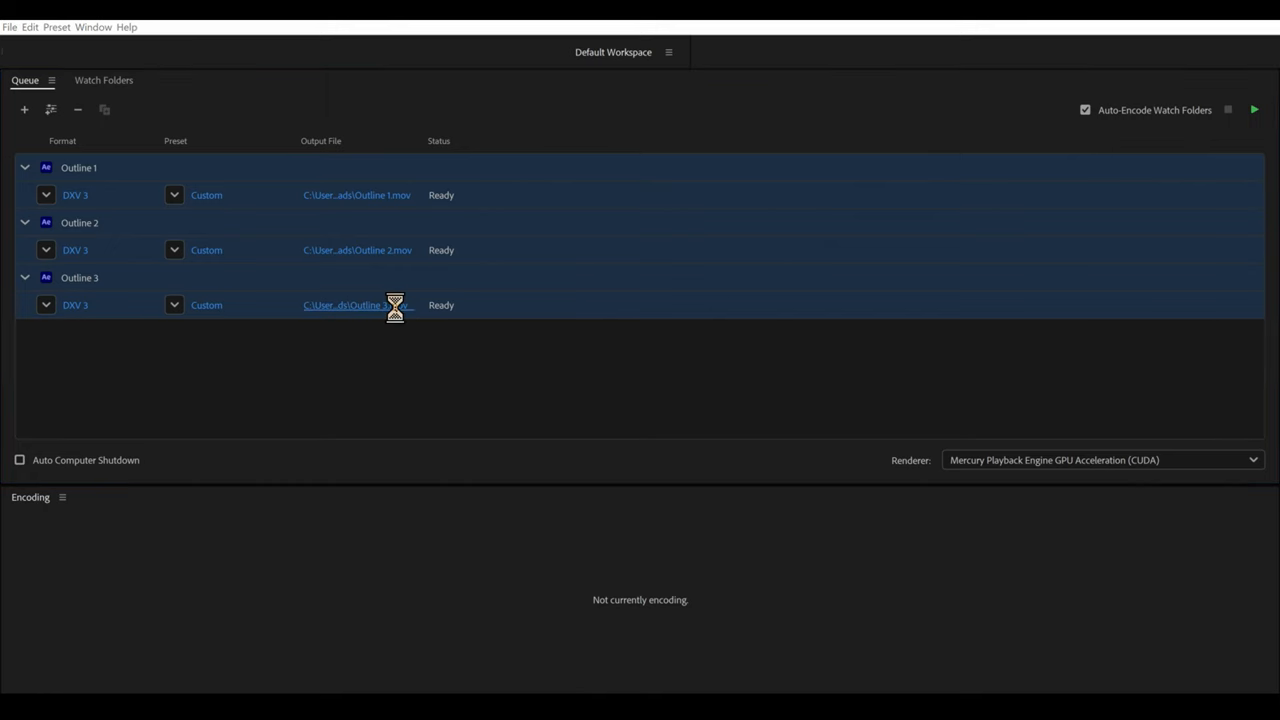
{"action": "left_click", "coordinate": [356, 305]}
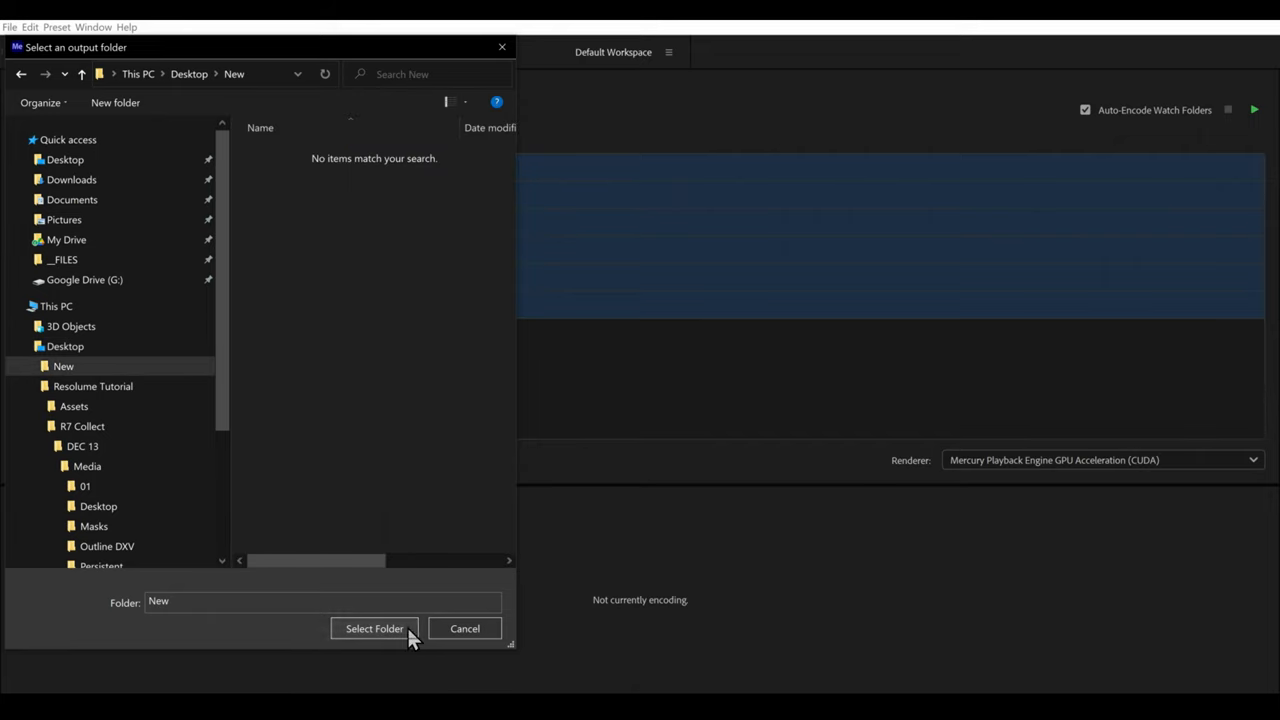
{"action": "left_click", "coordinate": [374, 628]}
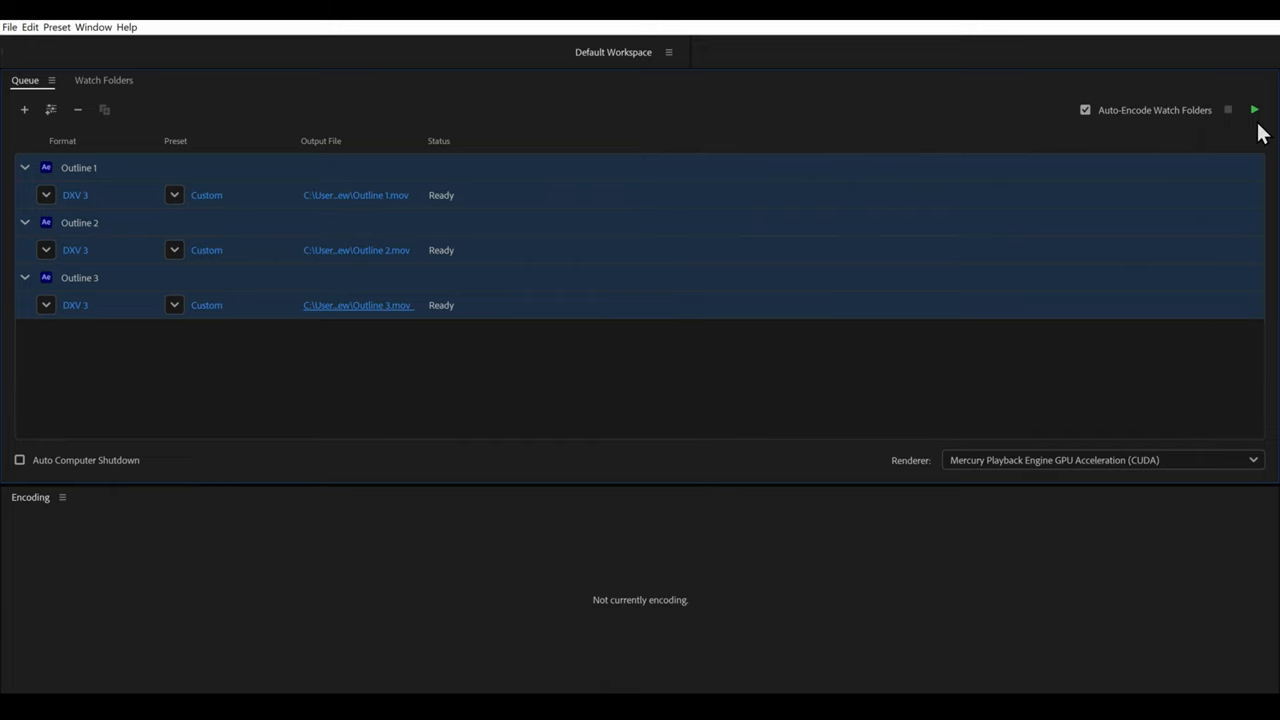
{"action": "left_click", "coordinate": [1254, 110]}
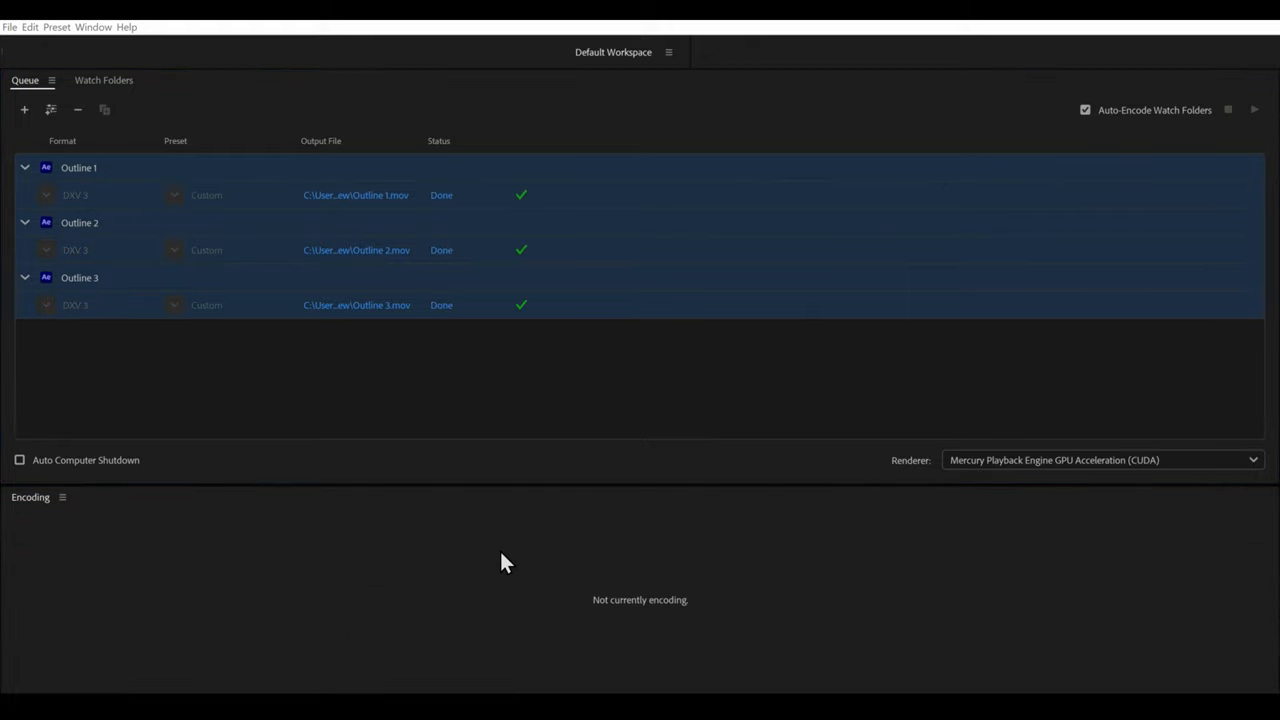
{"action": "mouse_move", "coordinate": [345, 368]}
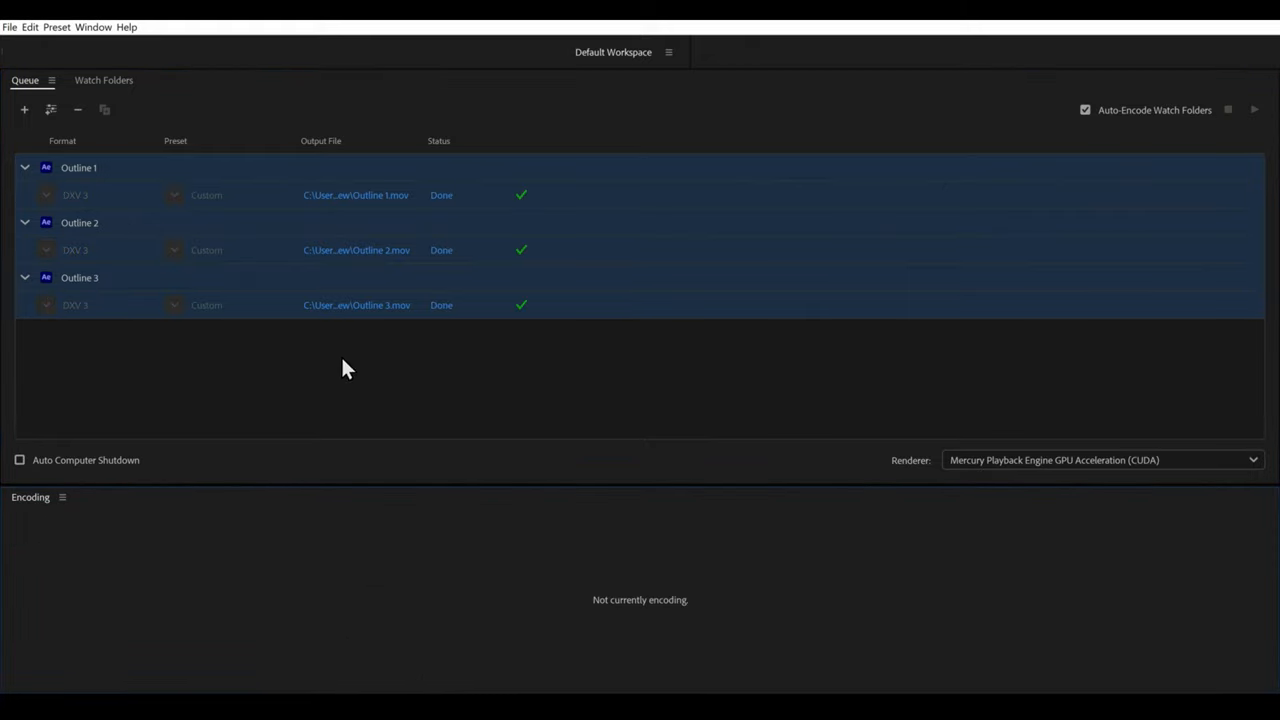
{"action": "mouse_move", "coordinate": [668, 316]}
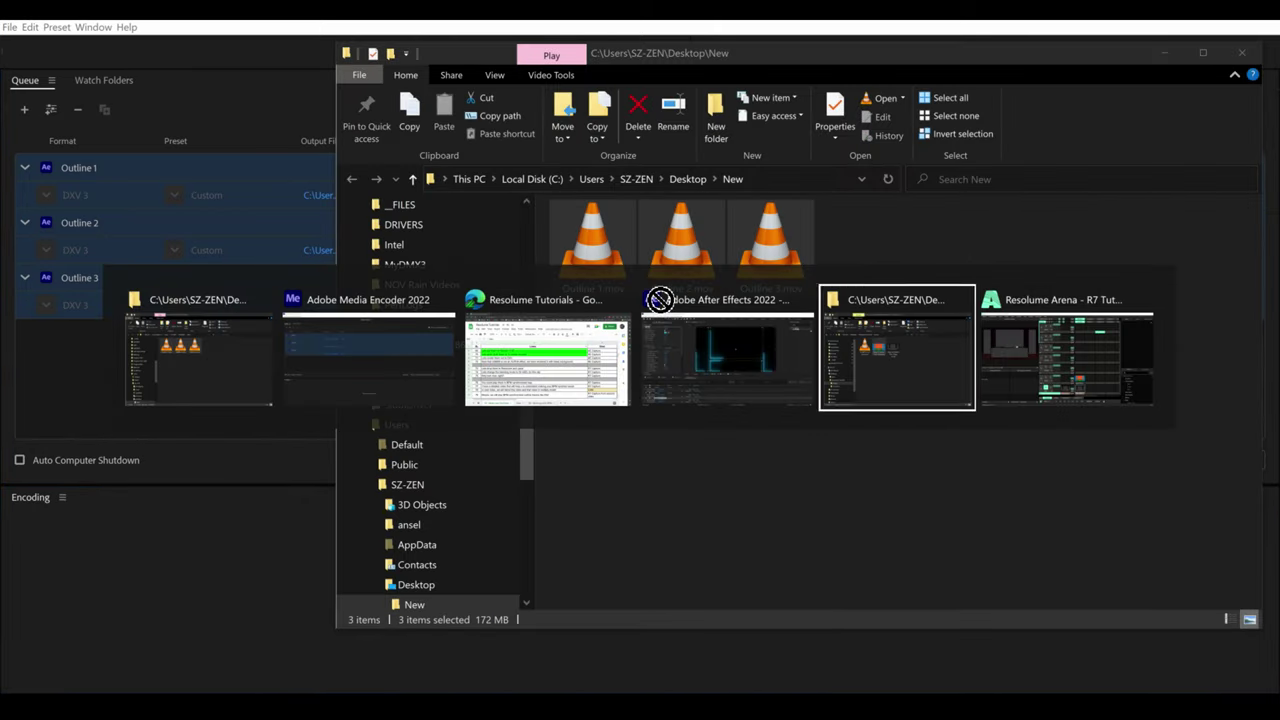
Switch over to Resolume Arena once the three clips finish encoding.
{"action": "left_click", "coordinate": [1066, 347]}
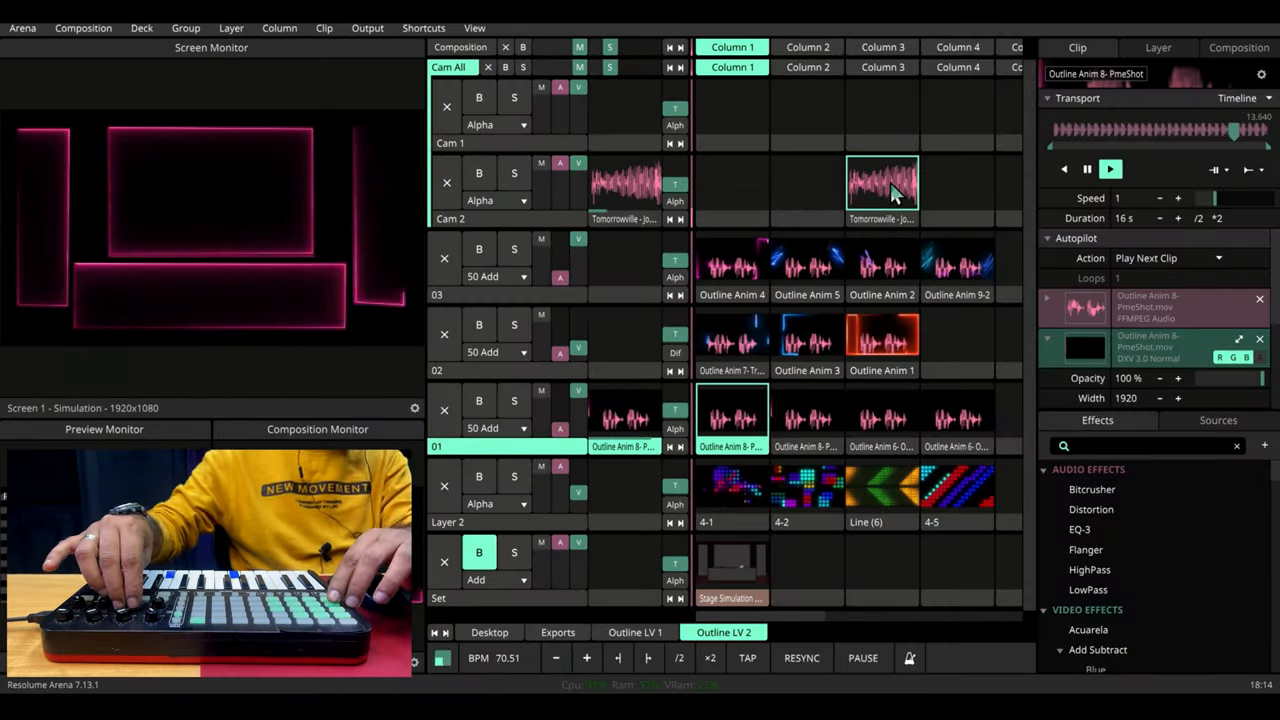
Launch another Outline Anim clip onto the stage simulation screen.
{"action": "left_click", "coordinate": [807, 268]}
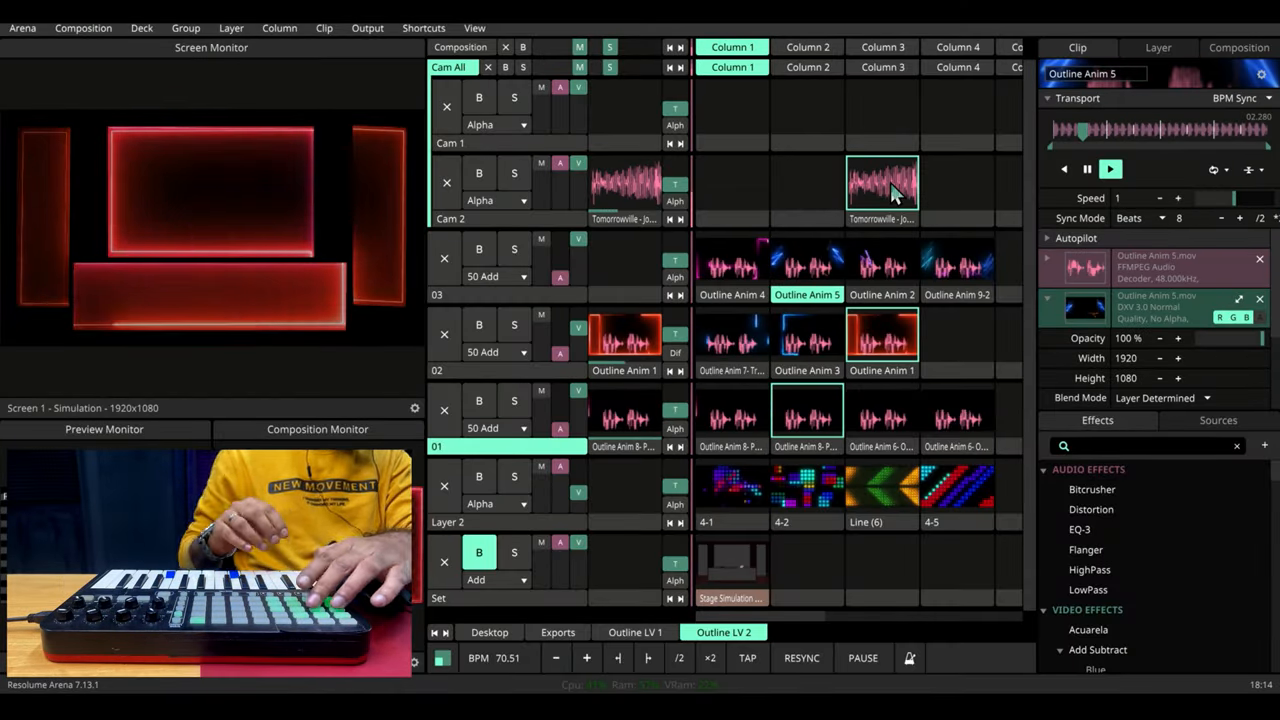